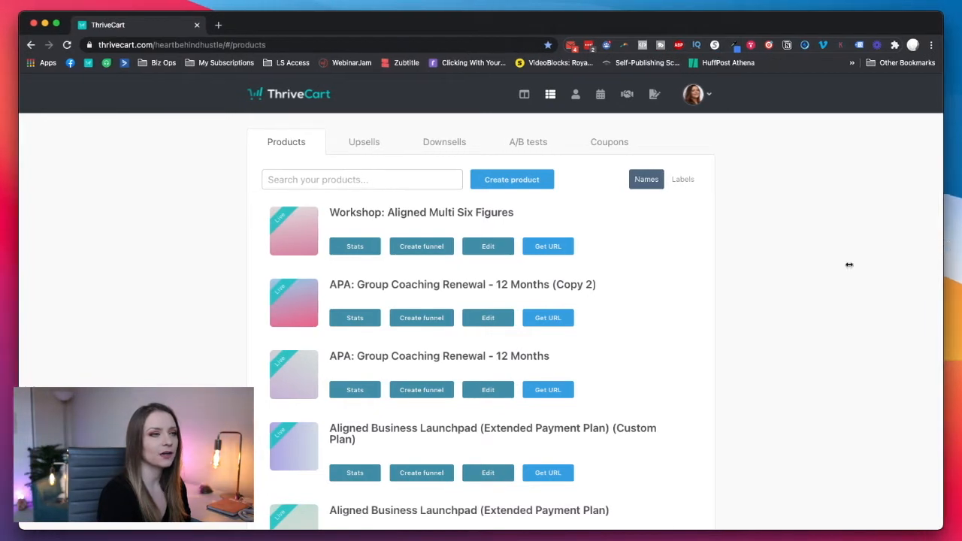
mouse_move(186, 271)
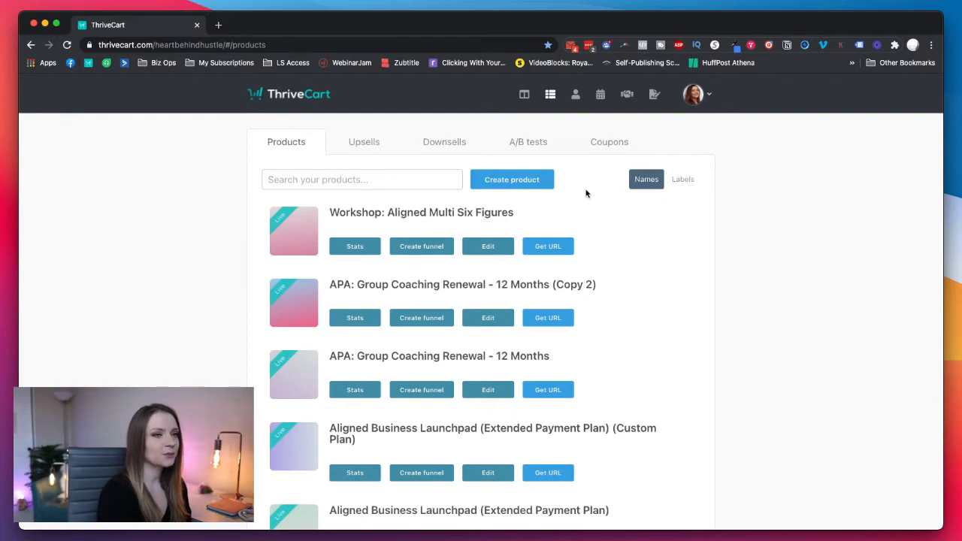
Start creating a new product from the Products list.
click(511, 179)
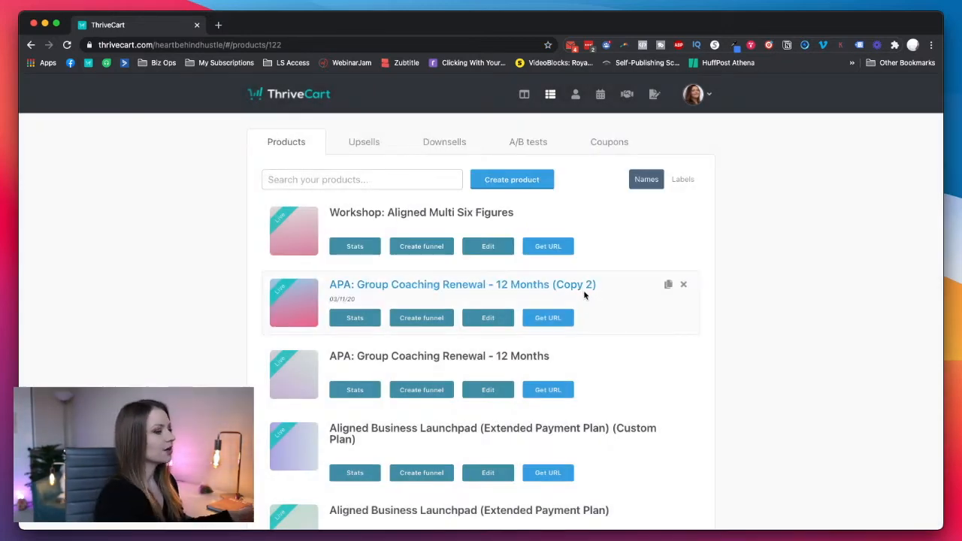
Name the product and give it a $37 one-time payment price.
click(511, 178)
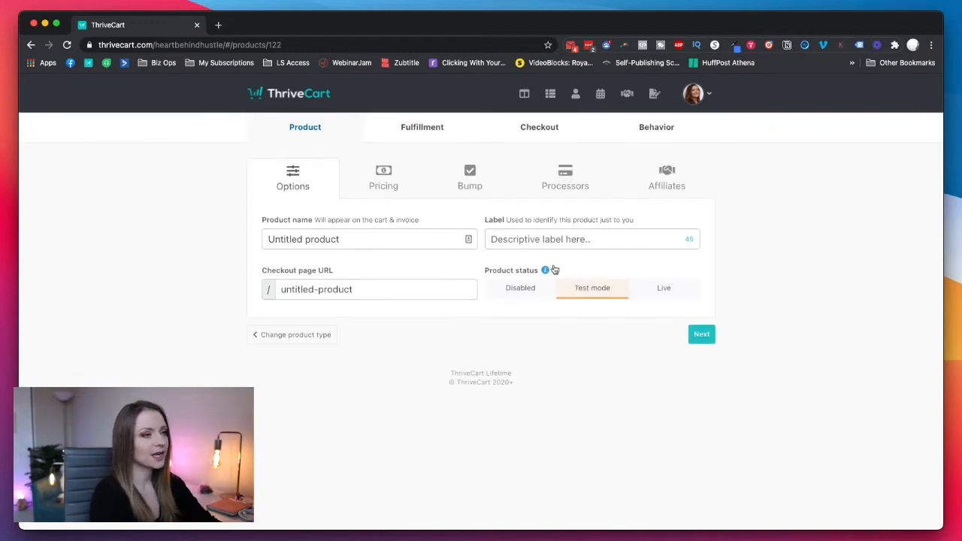
text(My Amazing Product)
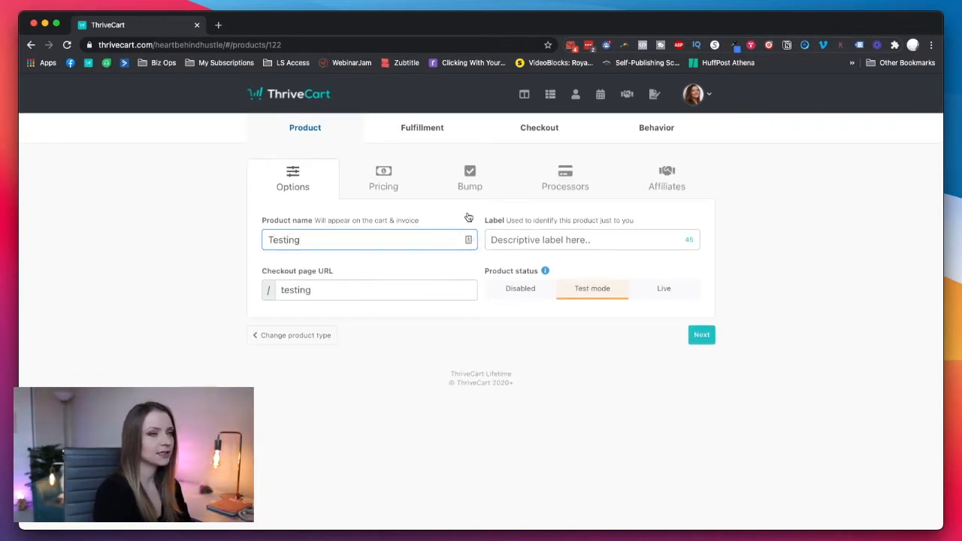
click(383, 178)
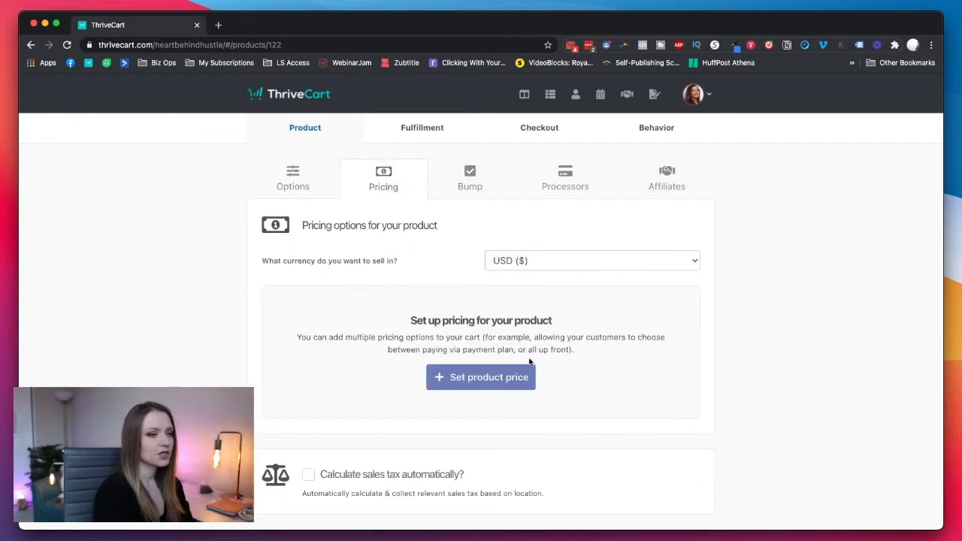
click(481, 376)
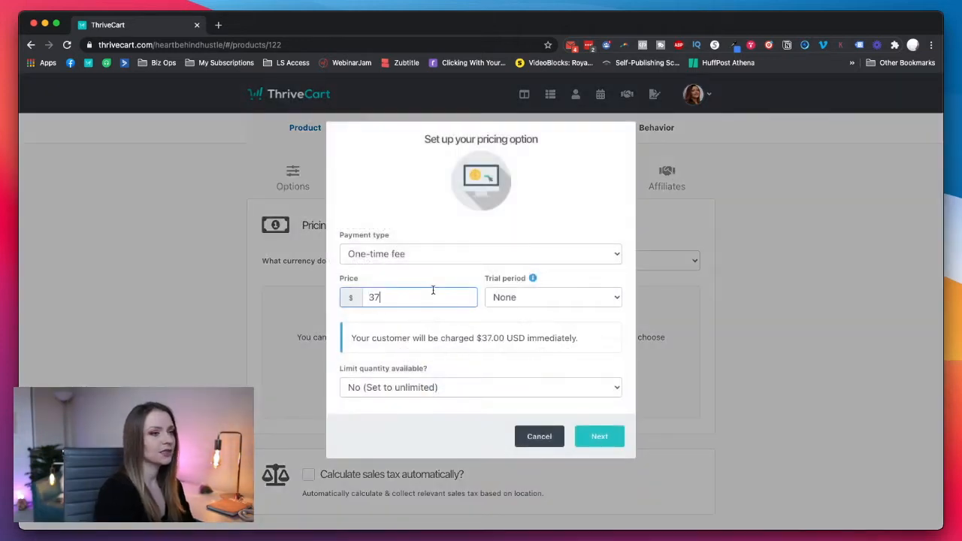
click(598, 436)
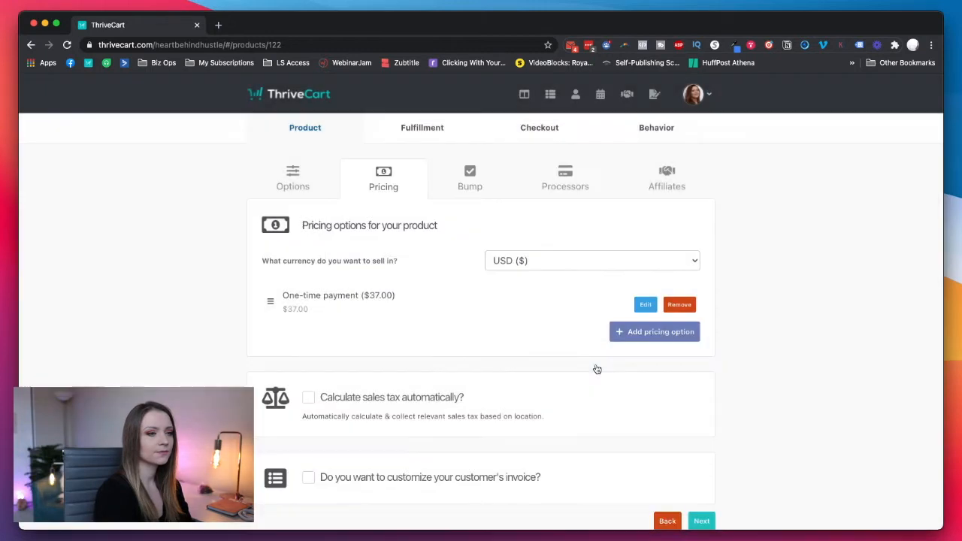
mouse_move(457, 189)
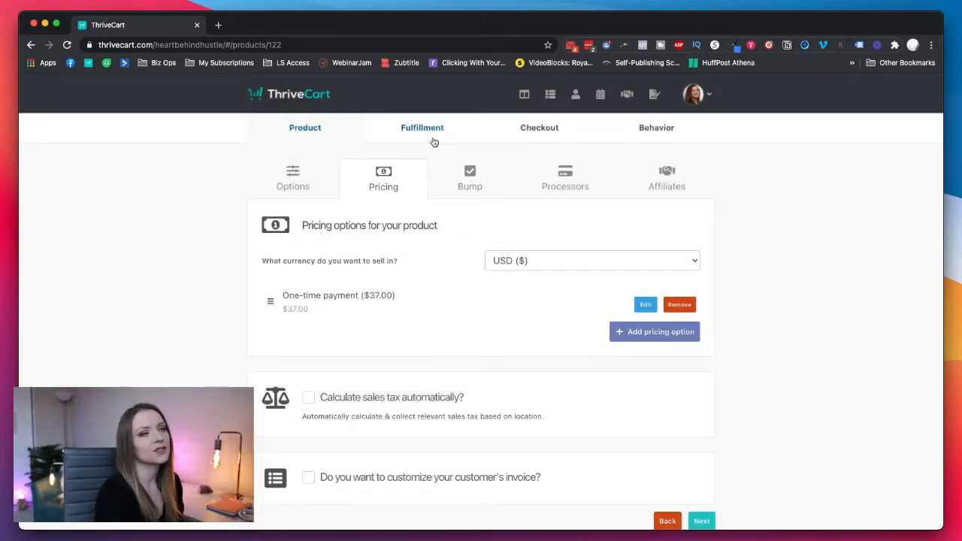
Enable a digital bump offer named 'Test' and save Stripe plus PayPal as processors.
click(469, 177)
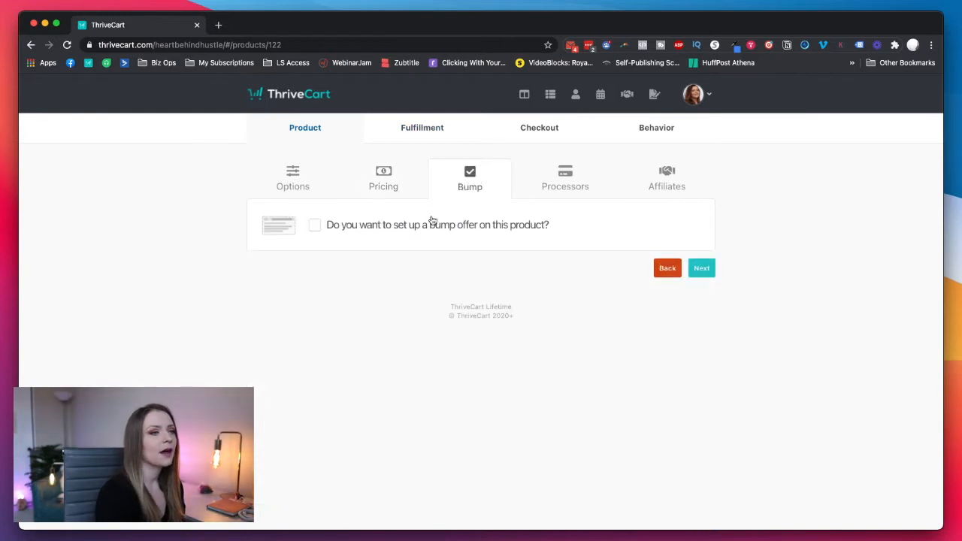
click(314, 226)
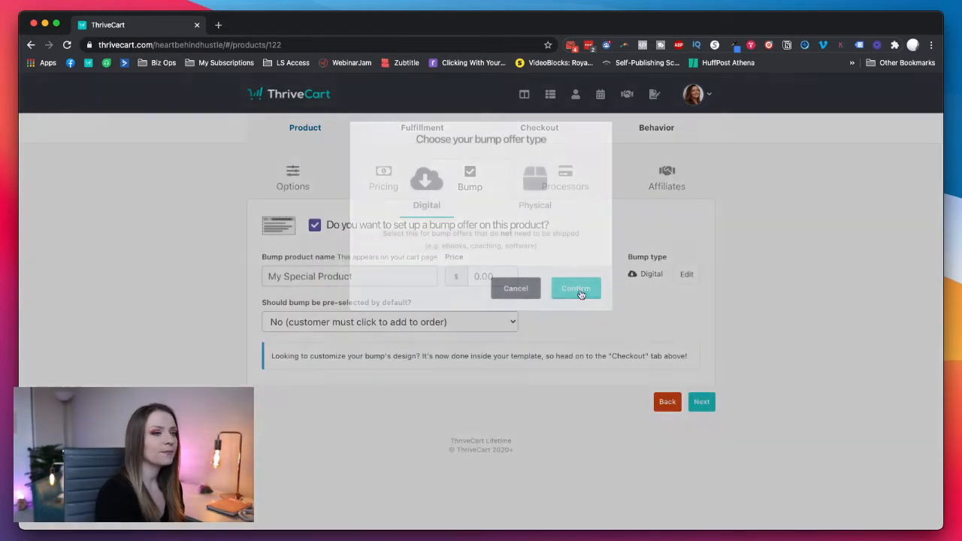
click(576, 289)
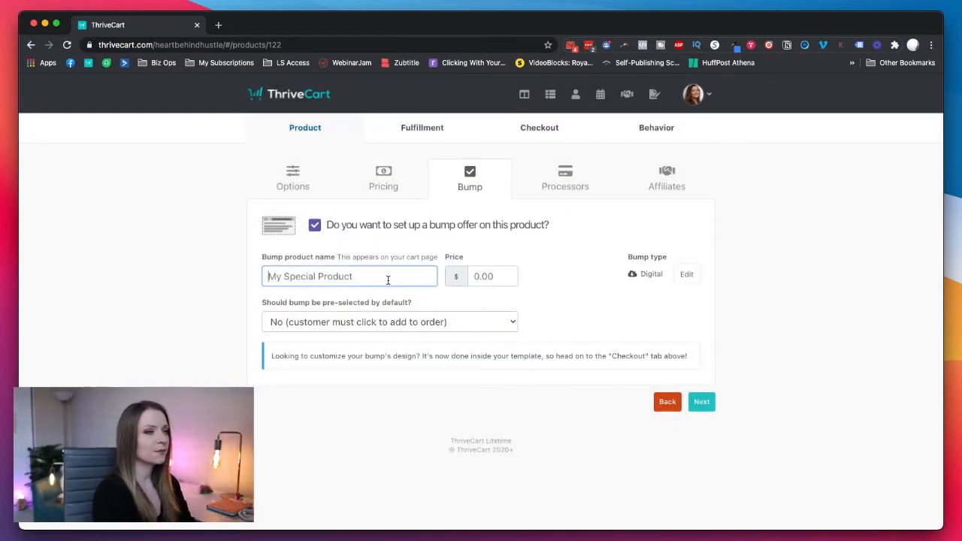
text(Test)
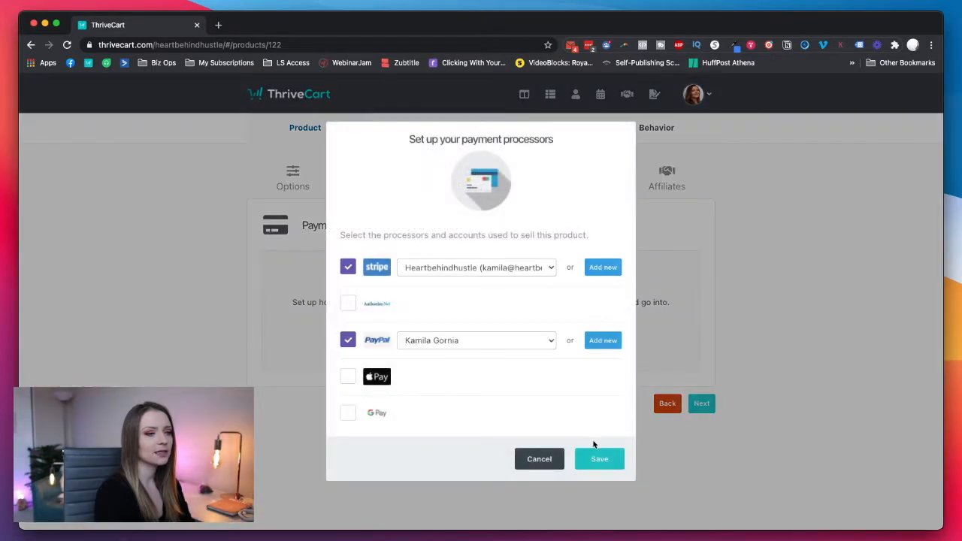
click(599, 458)
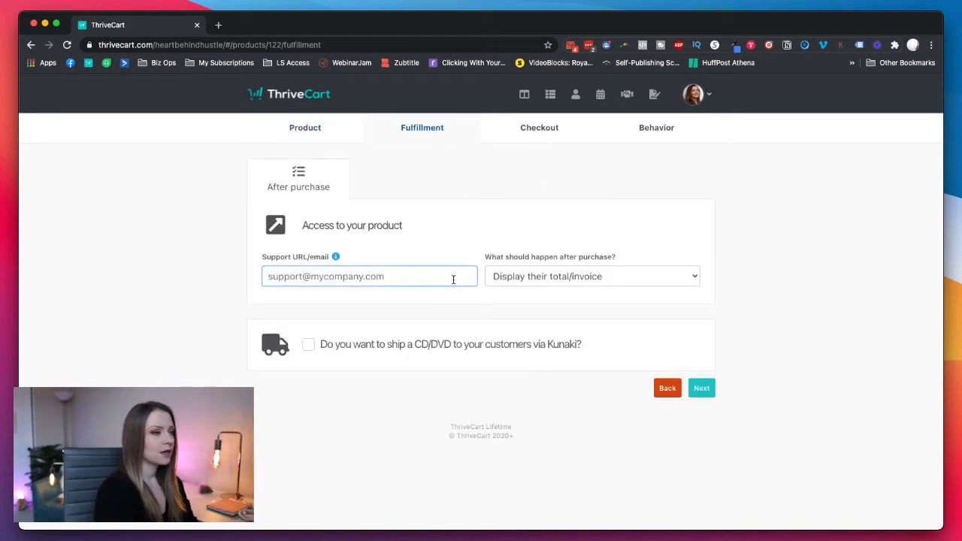
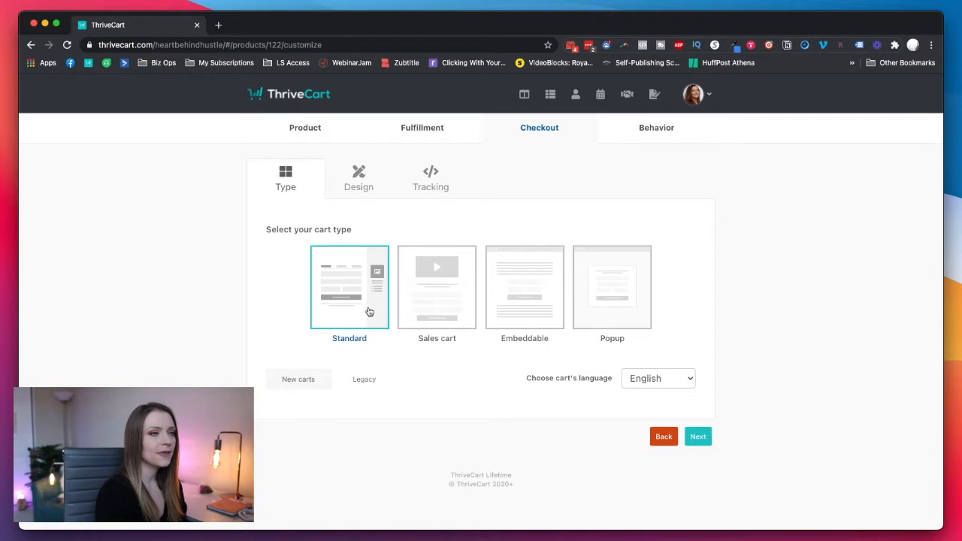
mouse_move(385, 319)
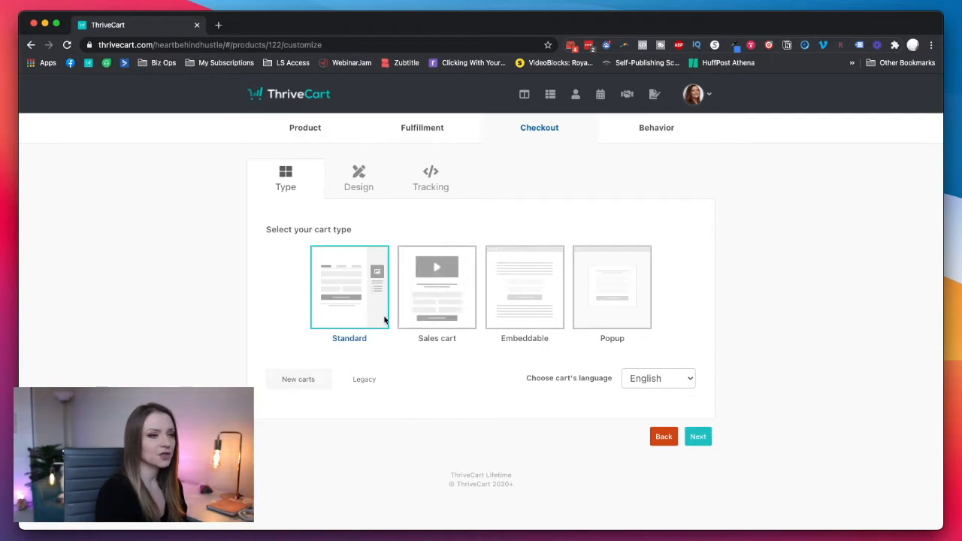
mouse_move(367, 304)
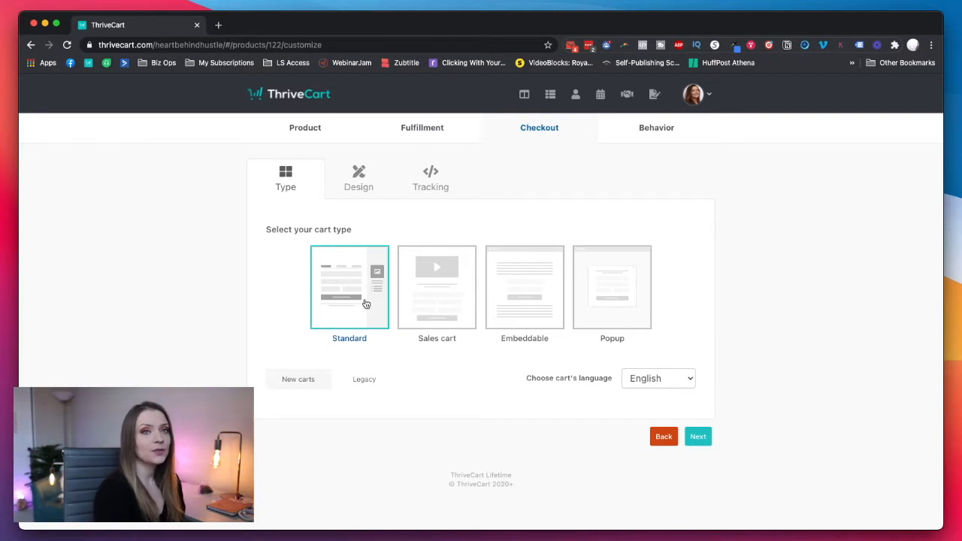
mouse_move(424, 292)
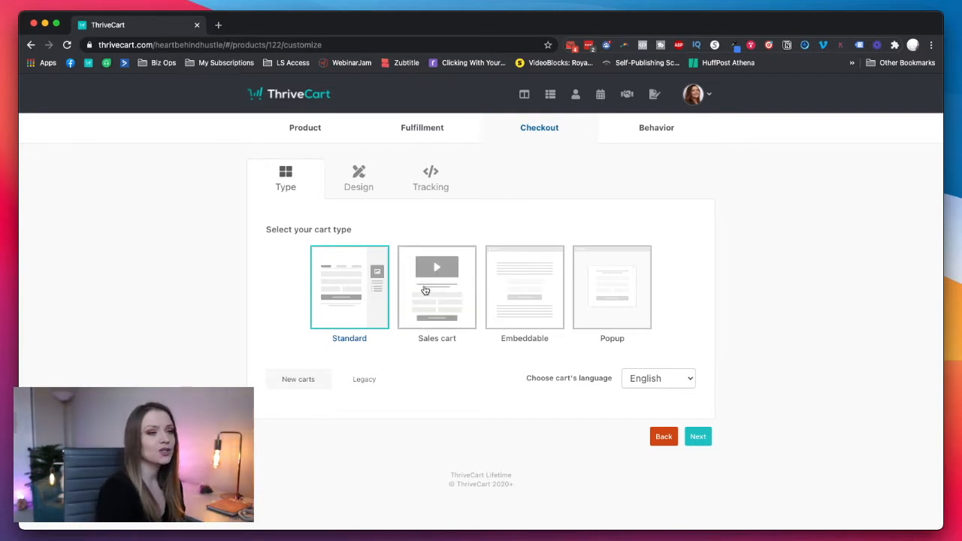
Choose the Sales cart checkout type with a video area.
click(436, 288)
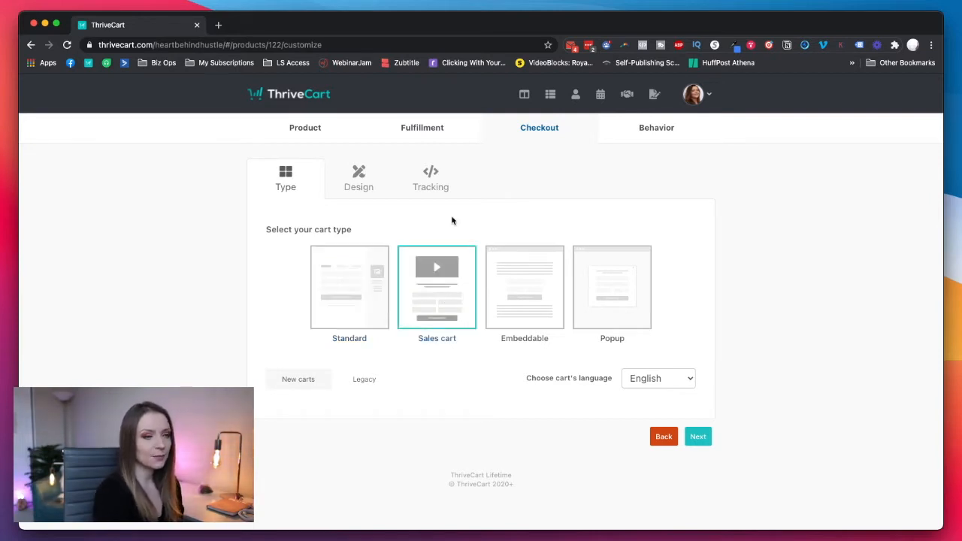
mouse_move(399, 214)
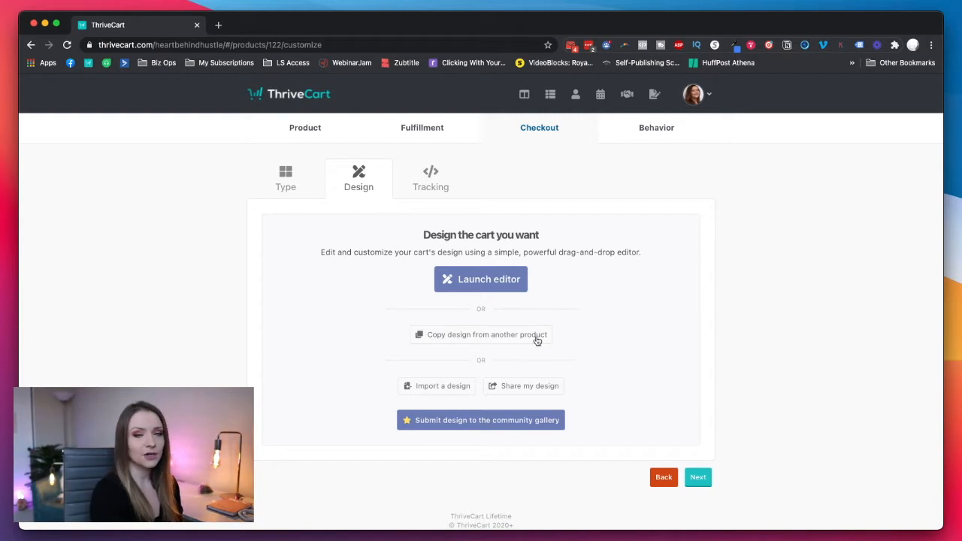
mouse_move(526, 343)
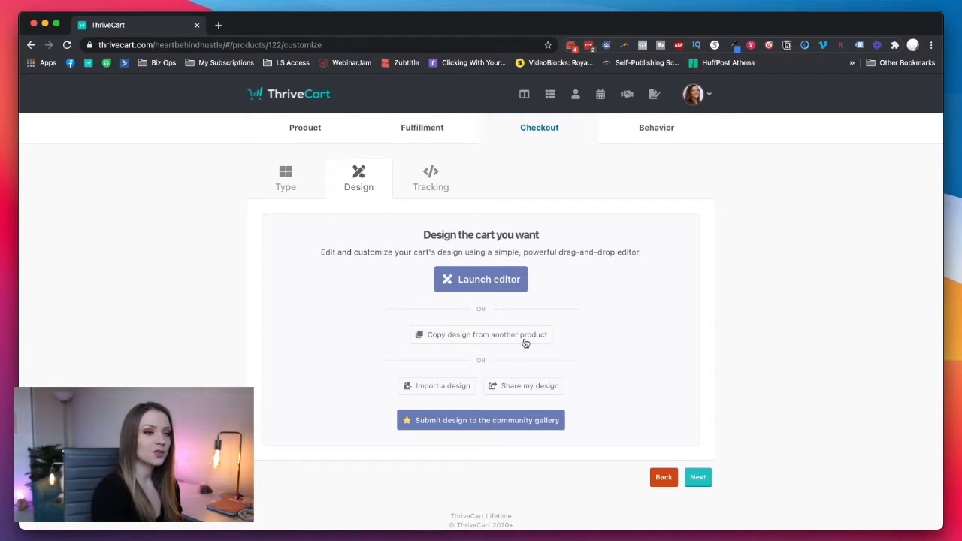
mouse_move(478, 341)
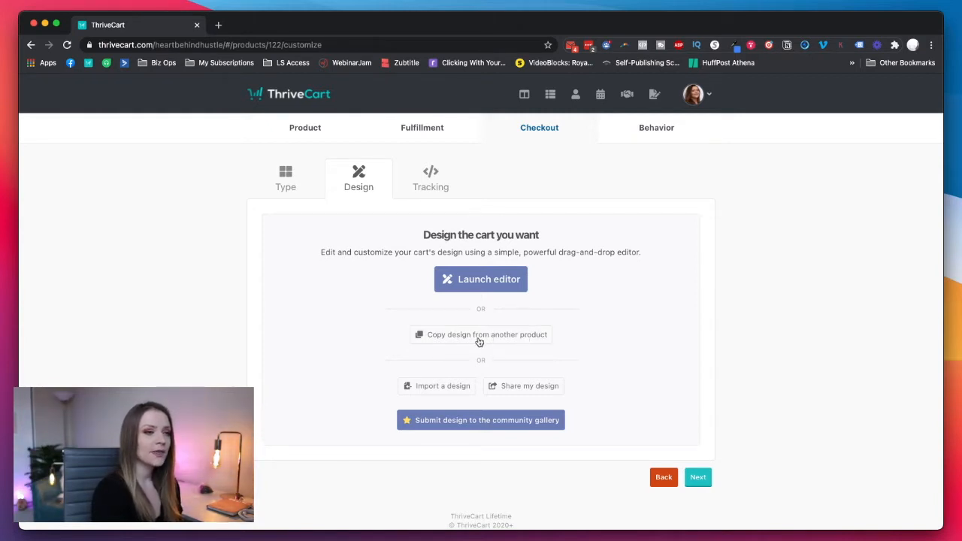
mouse_move(454, 391)
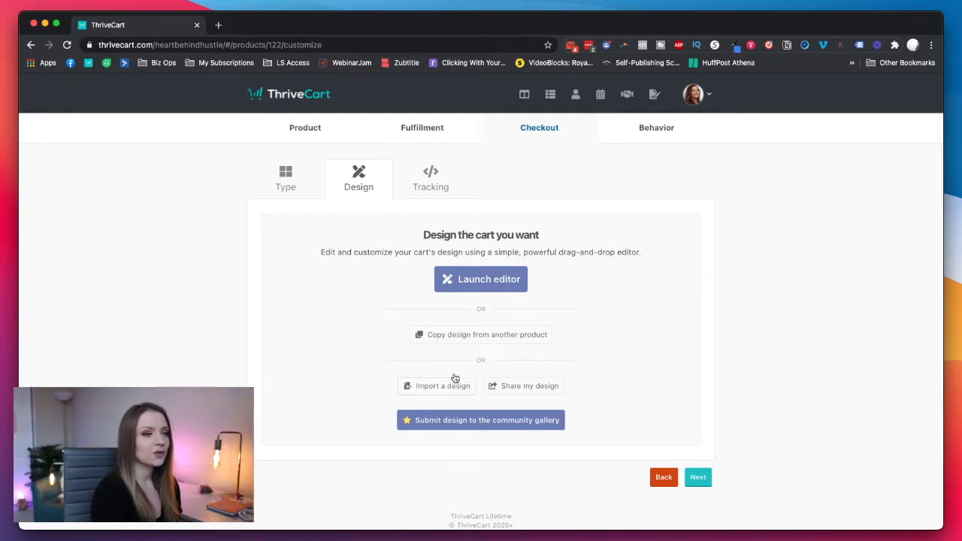
mouse_move(480, 328)
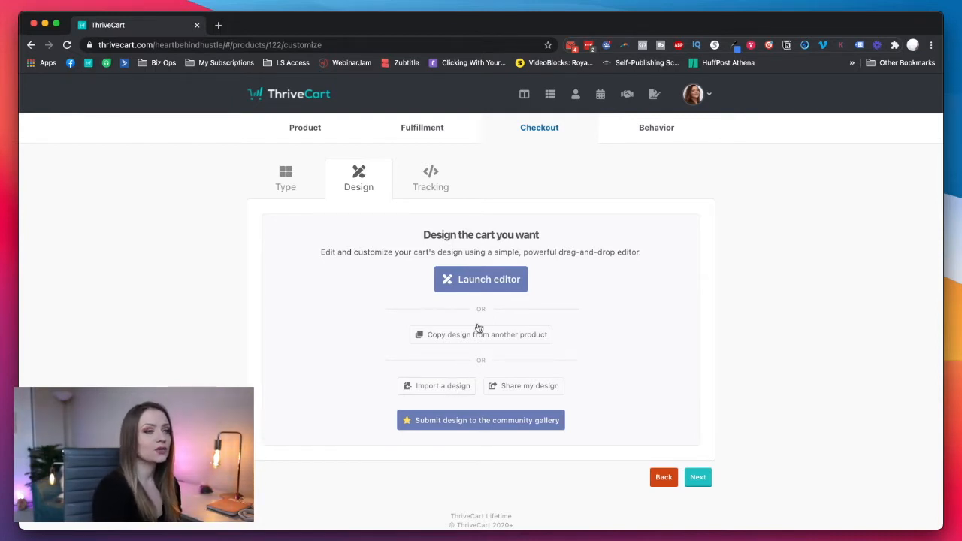
Launch the drag-and-drop checkout page editor from the Design tab.
click(481, 279)
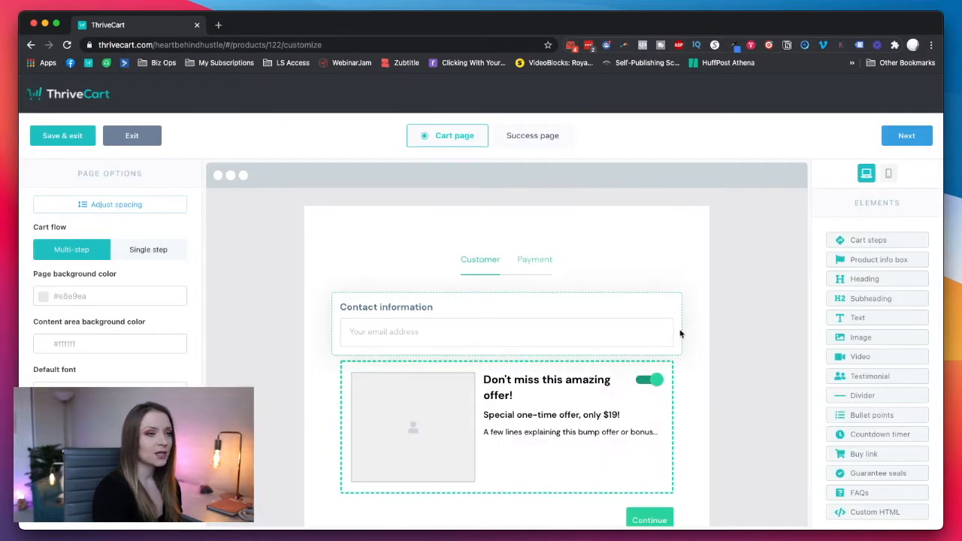
Set the bump offer's image to the Inbox Influence mockup from the image library.
scroll(up, 3)
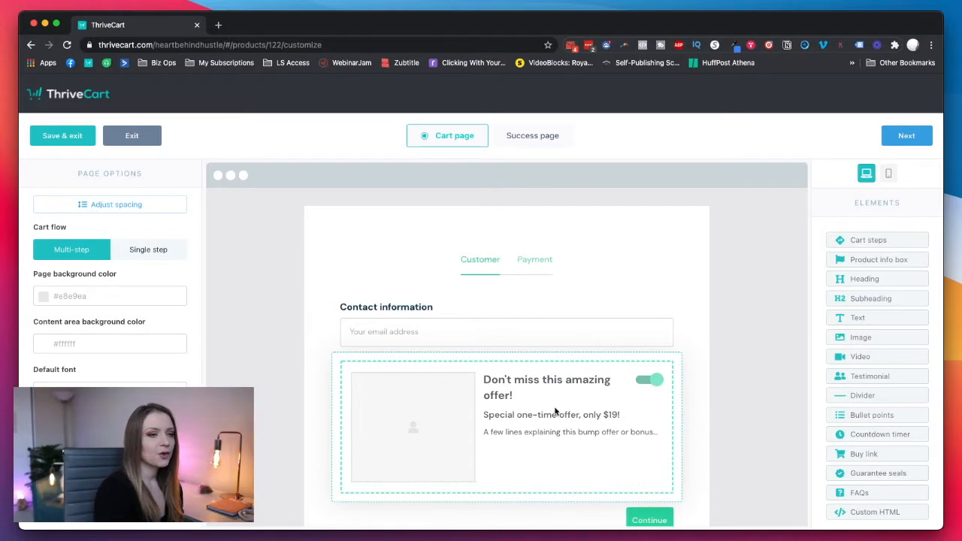
click(507, 427)
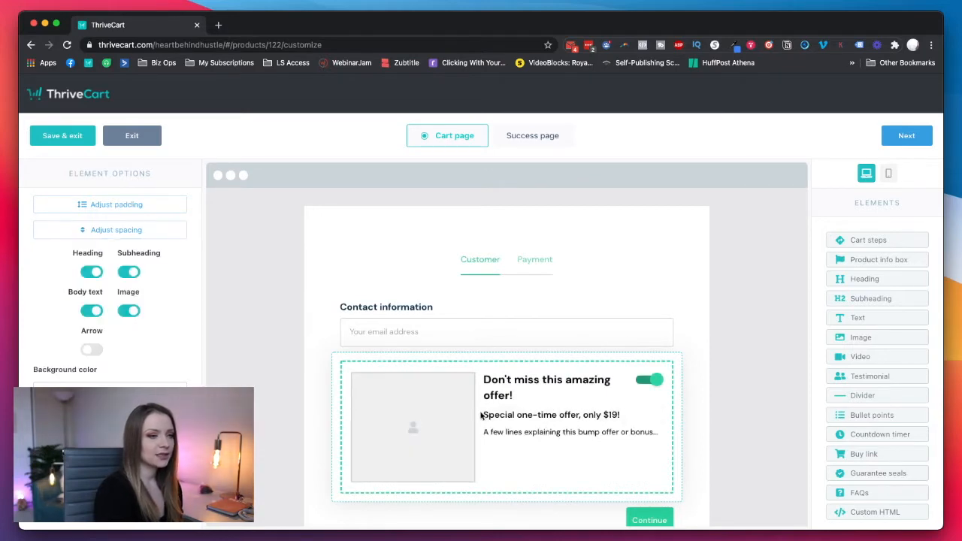
click(412, 427)
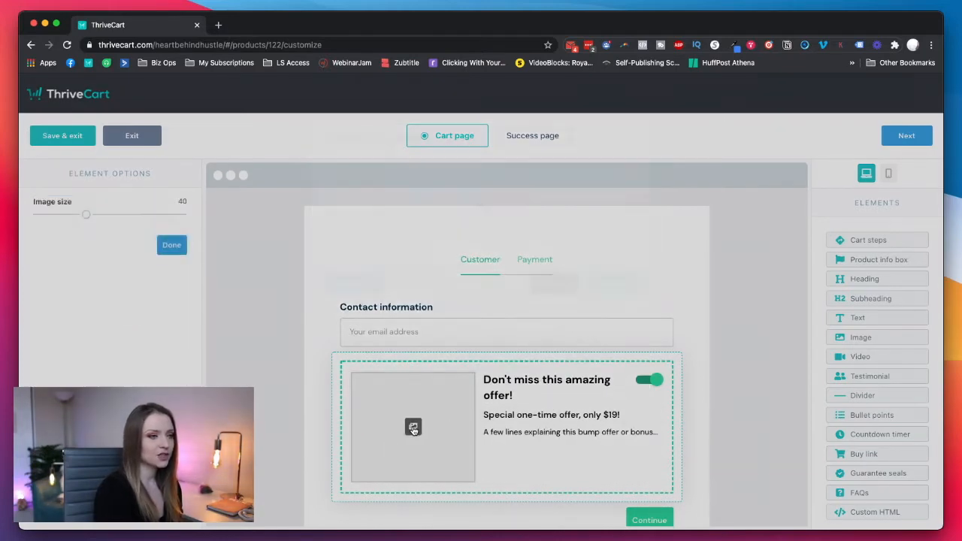
click(413, 427)
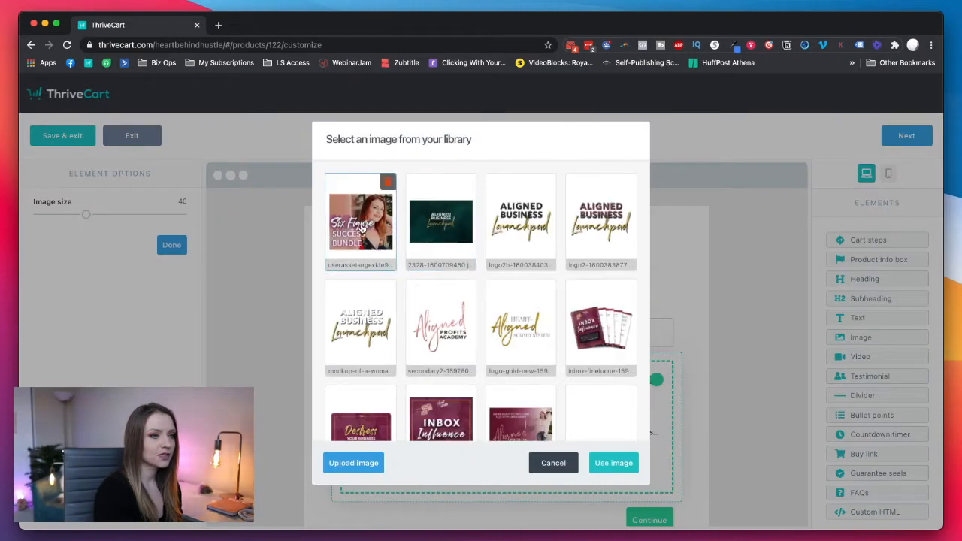
click(602, 328)
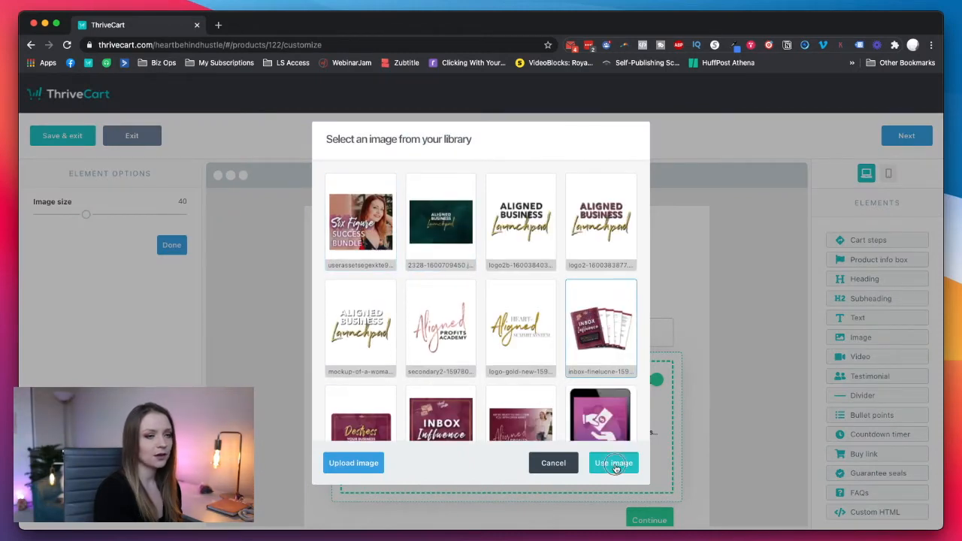
click(613, 464)
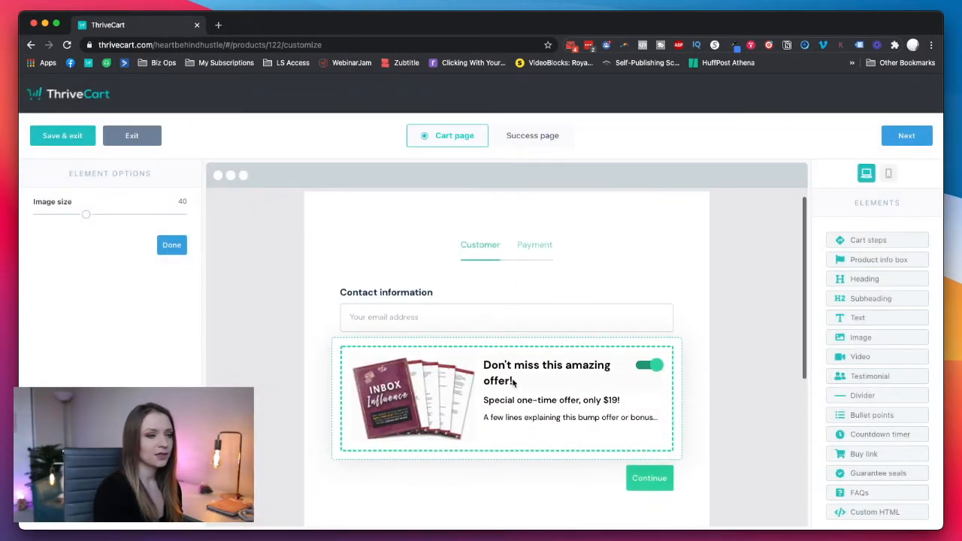
click(548, 373)
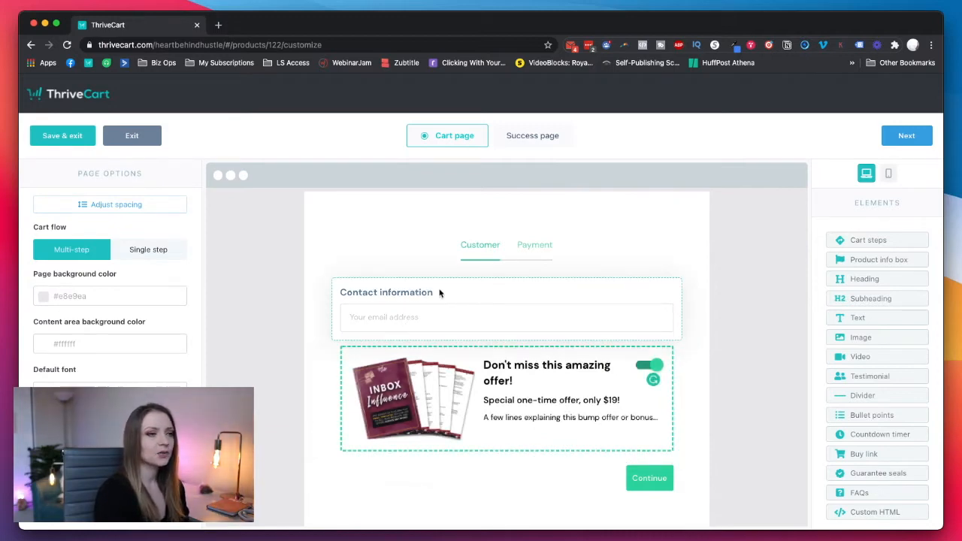
Set the contact section's Customer name to Enabled (first + last name).
click(385, 292)
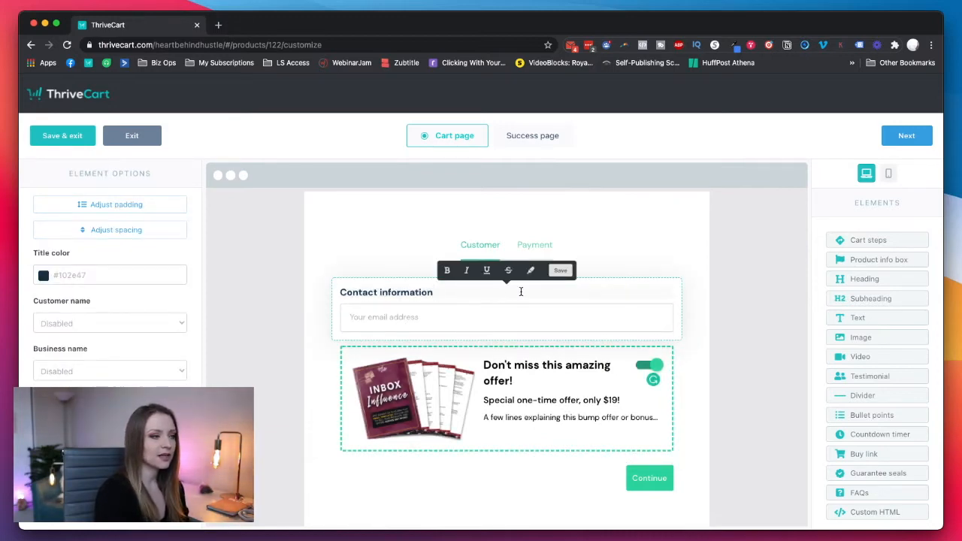
scroll(down, 3)
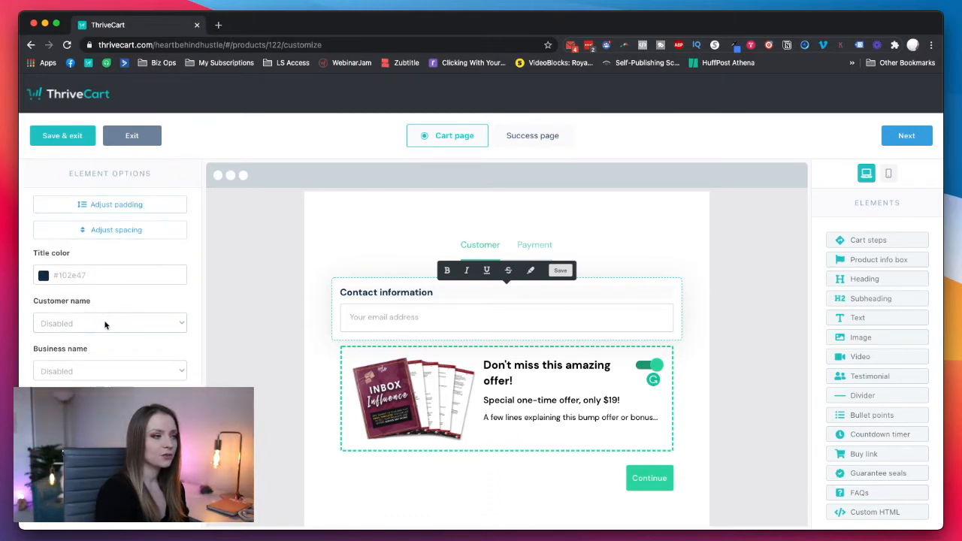
scroll(down, 3)
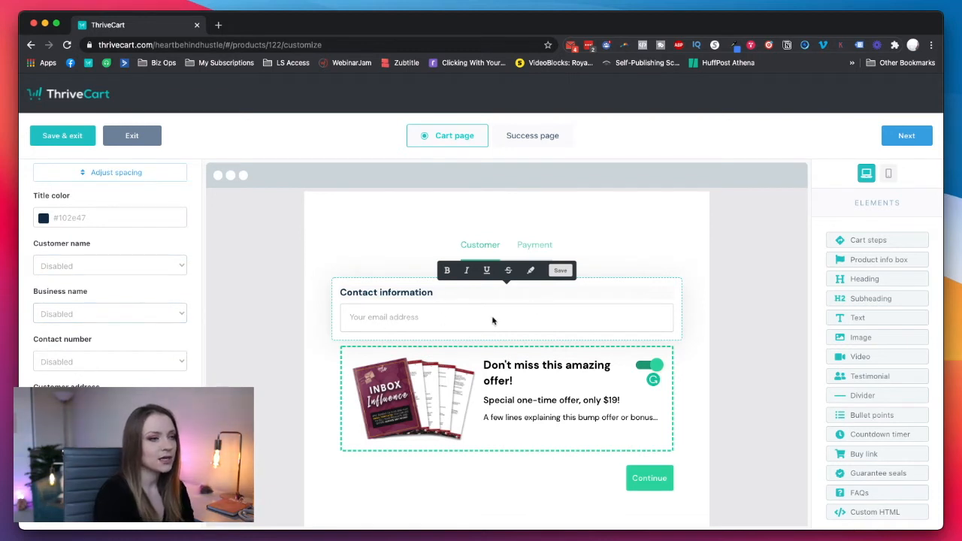
click(109, 264)
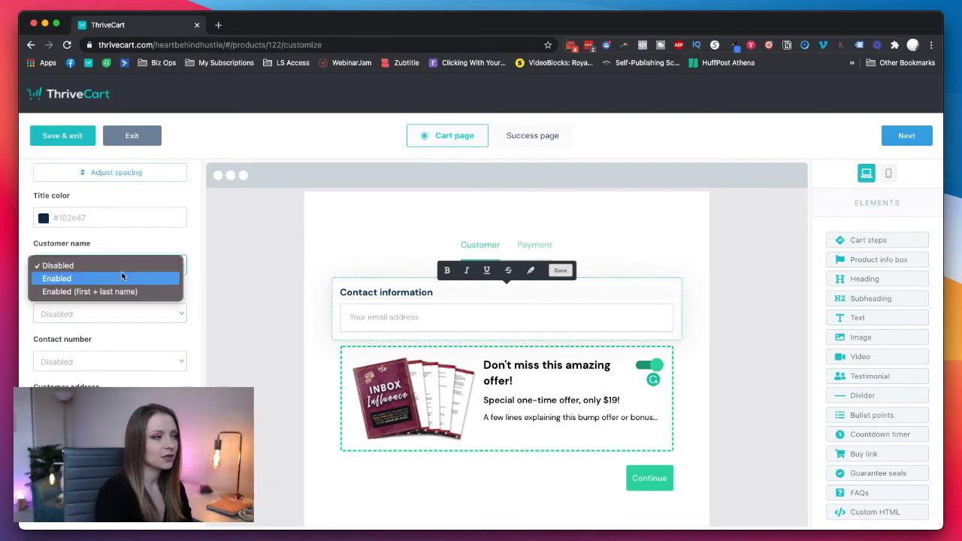
click(90, 291)
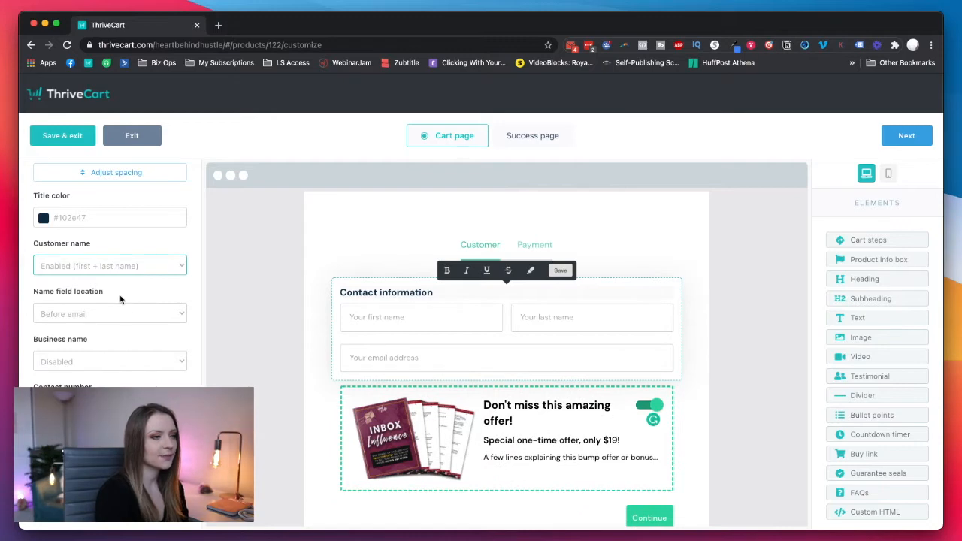
Show a terms & conditions agreement checkbox in the contact section.
scroll(down, 3)
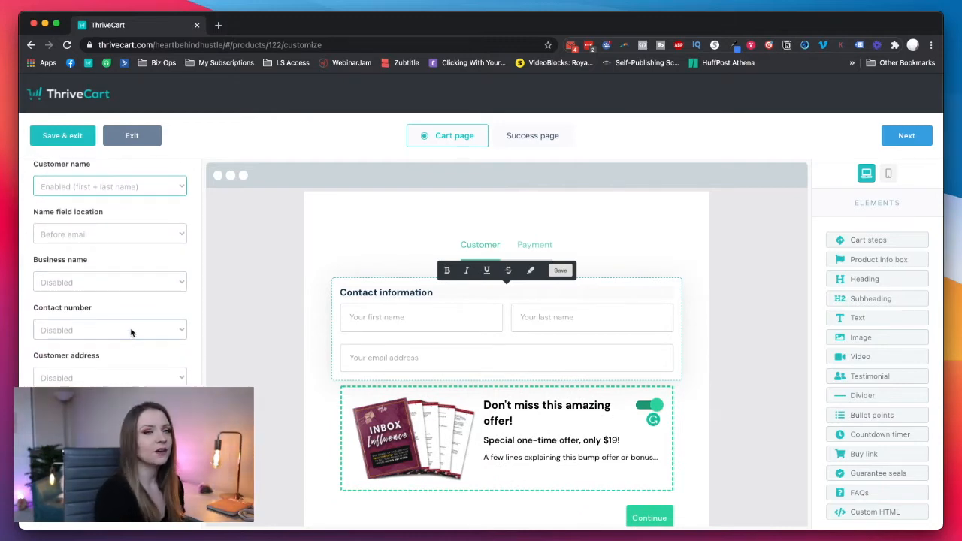
mouse_move(121, 319)
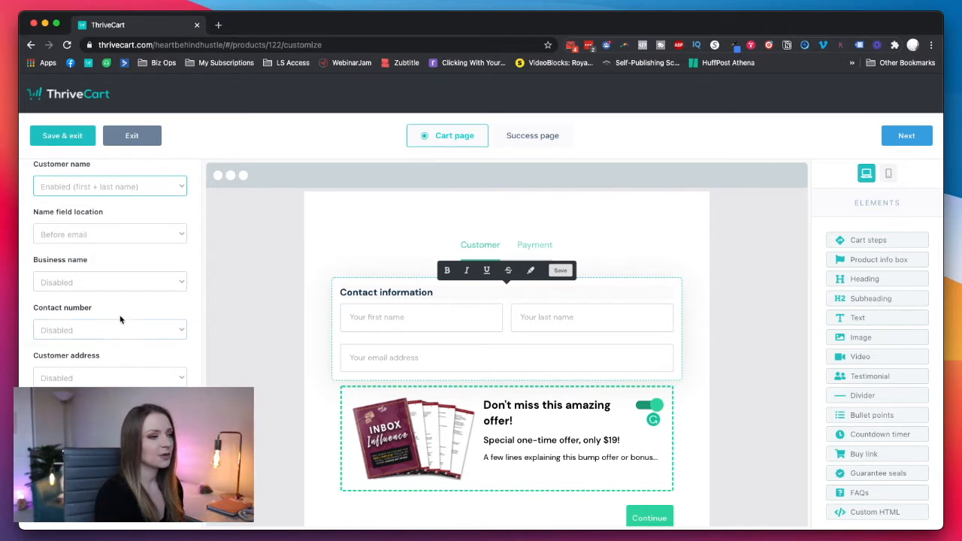
scroll(down, 3)
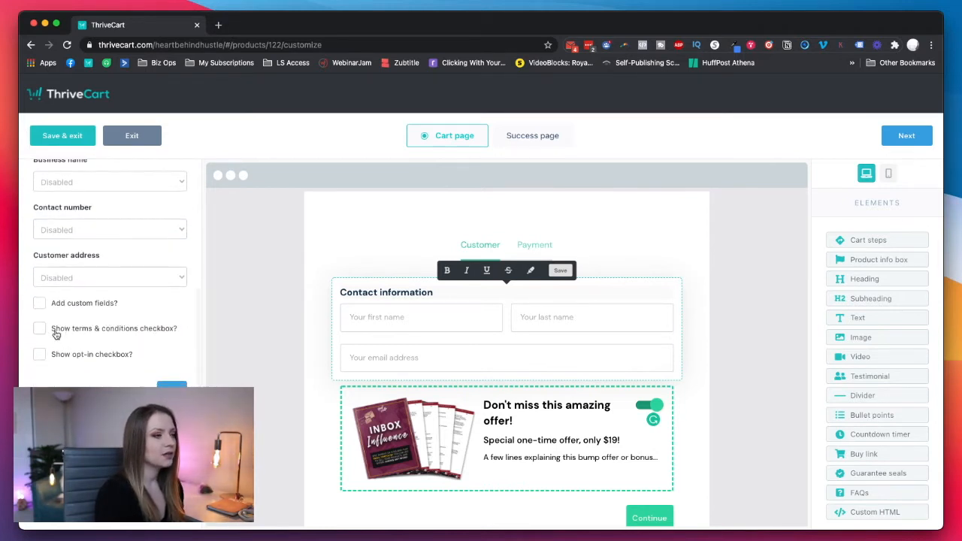
click(39, 328)
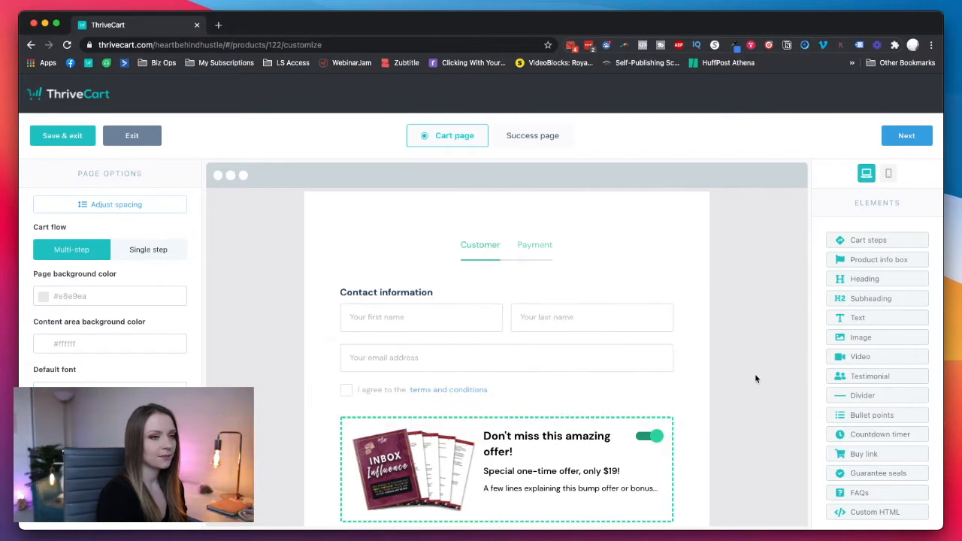
Make the Continue button, bump offer border and its toggle purple.
click(507, 243)
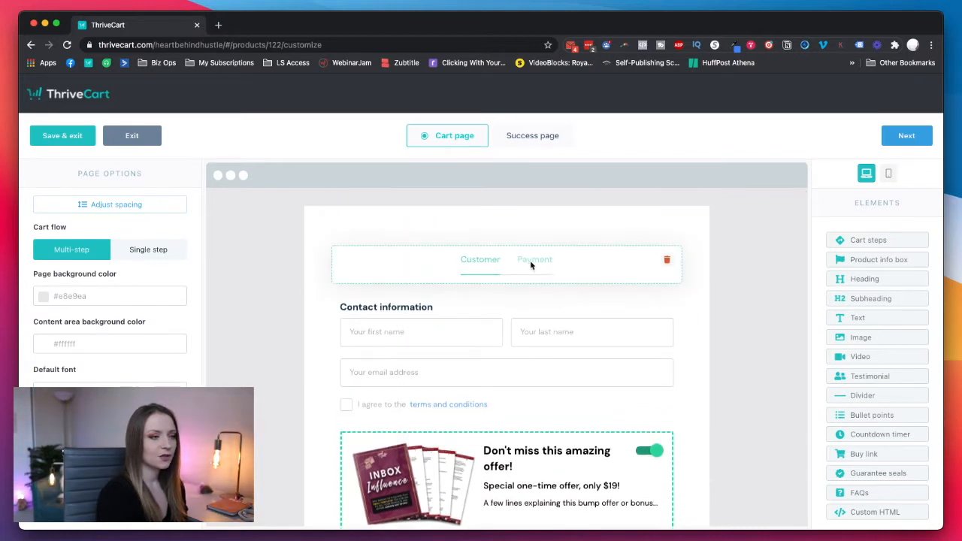
scroll(down, 3)
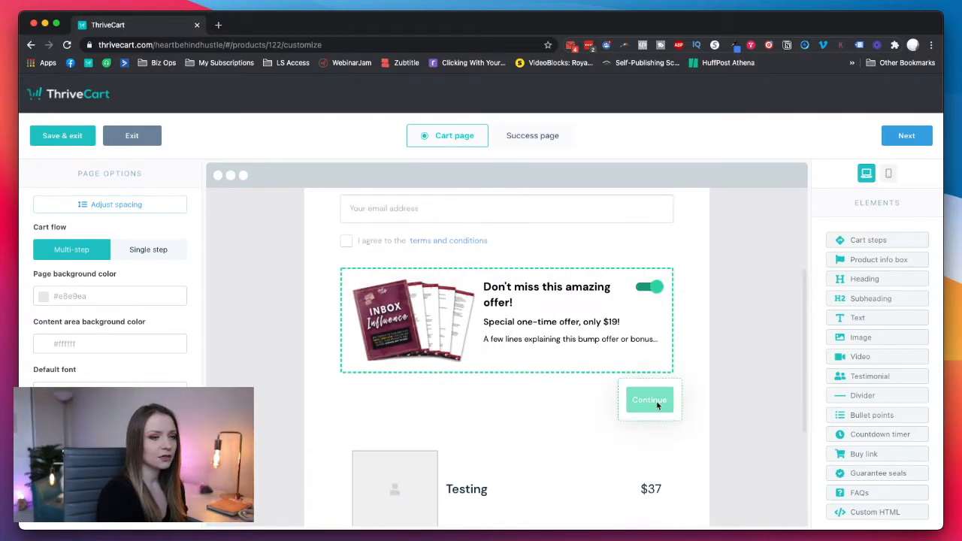
click(649, 400)
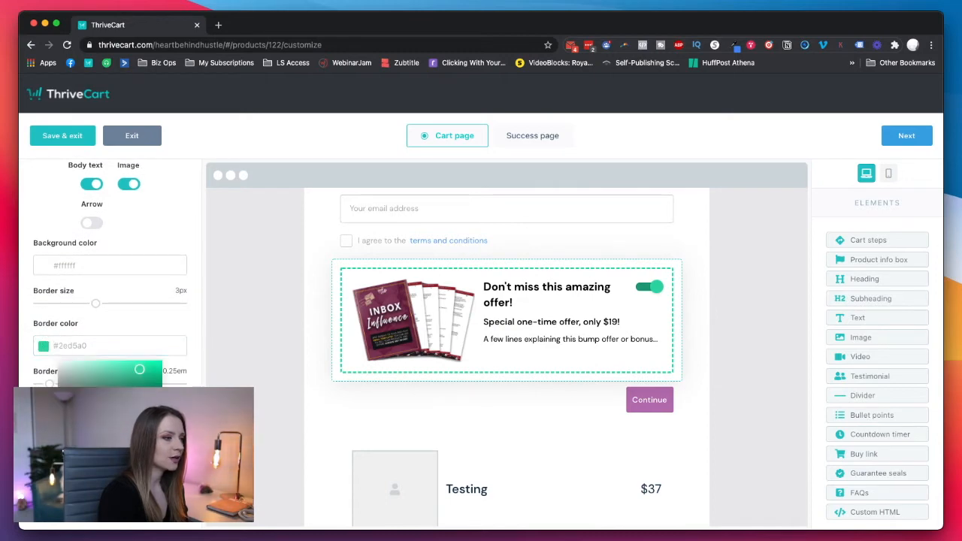
drag(139, 370, 84, 375)
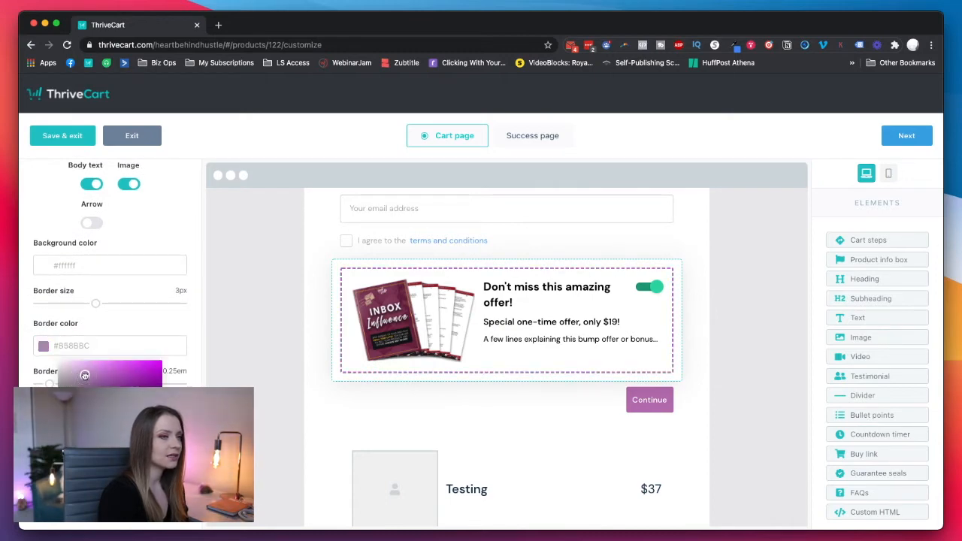
click(649, 289)
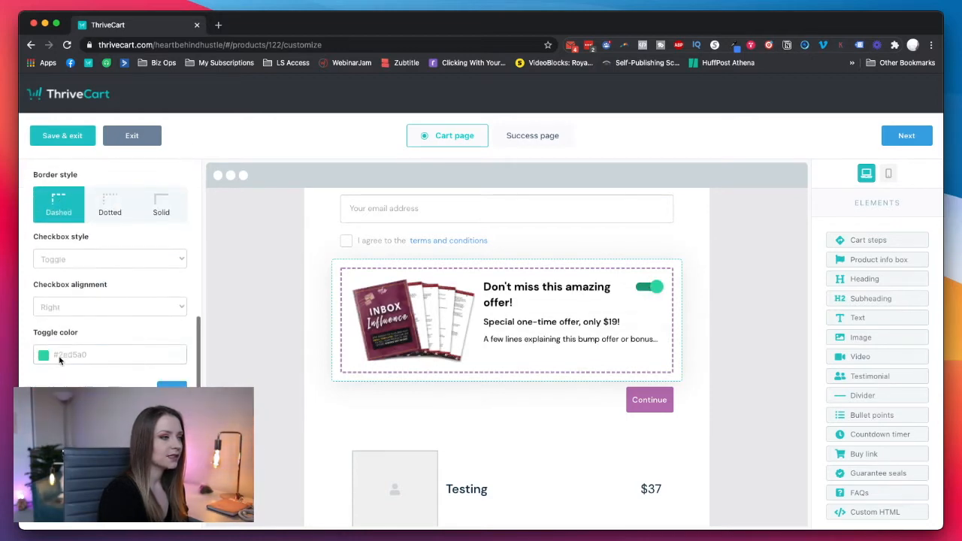
click(109, 355)
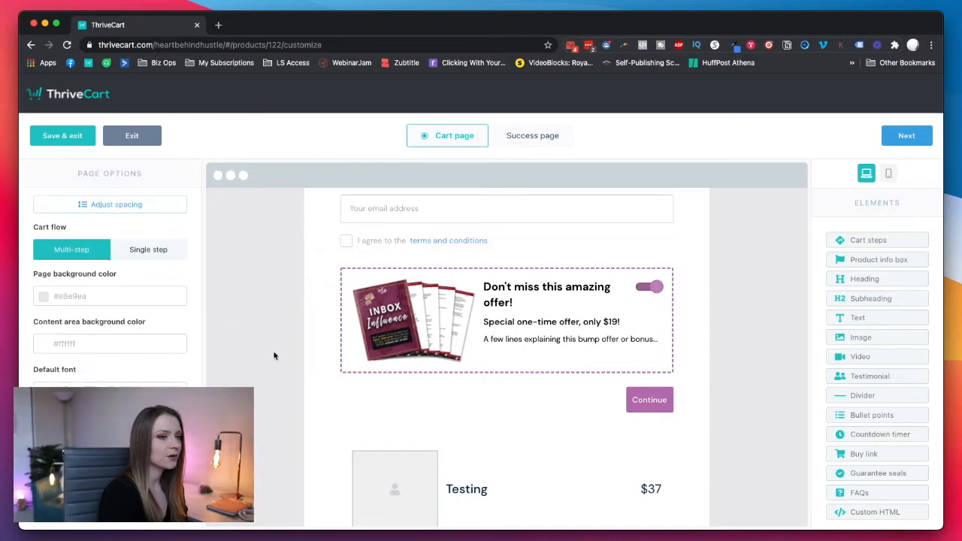
Delete the separate Testing product box from the checkout page.
scroll(down, 3)
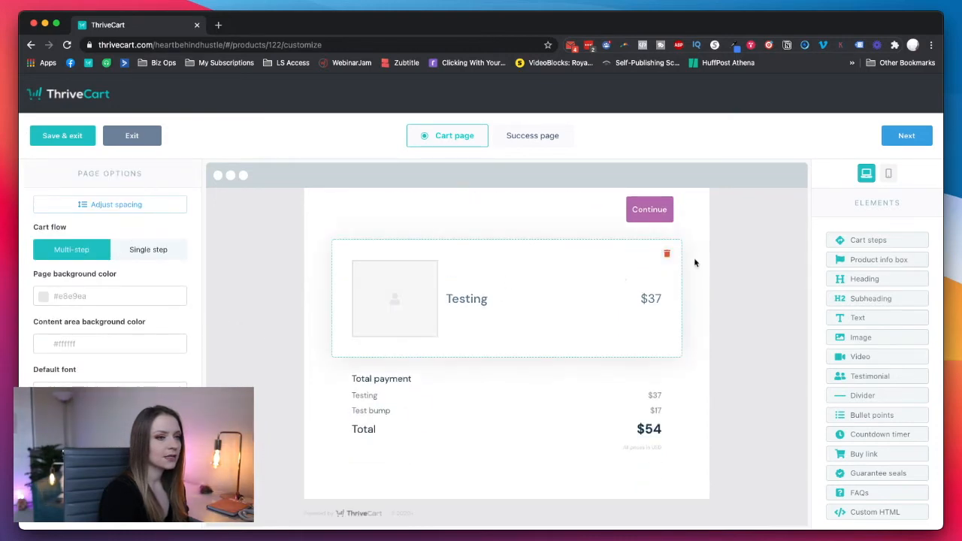
scroll(down, 3)
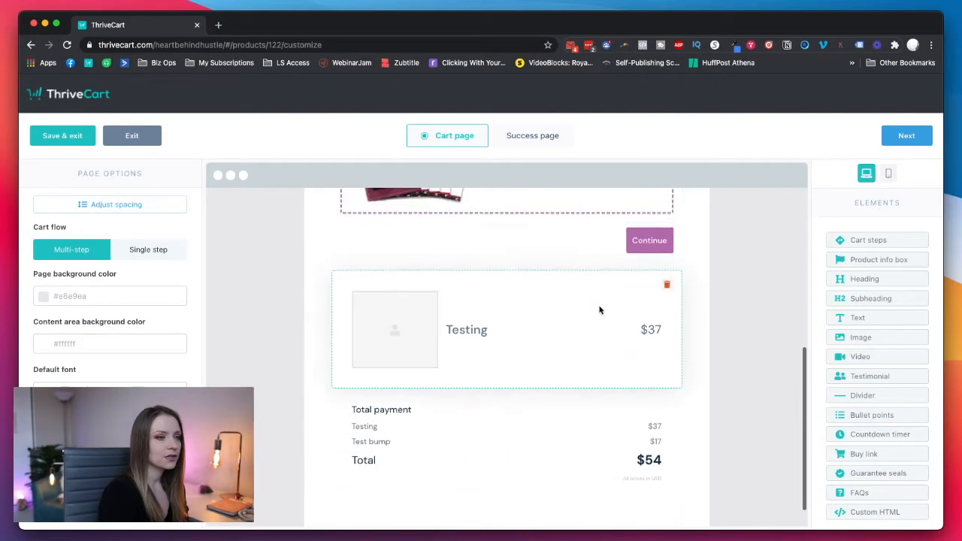
click(667, 284)
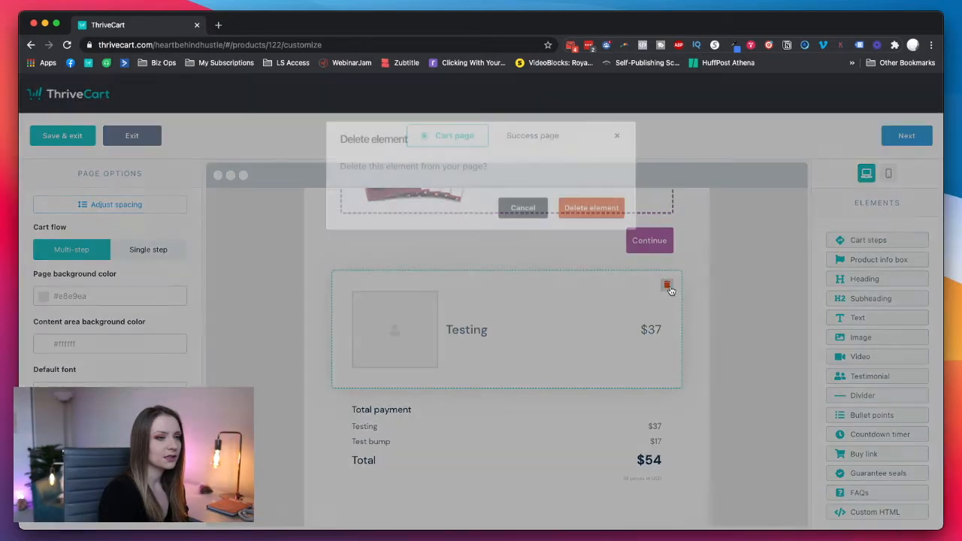
click(524, 208)
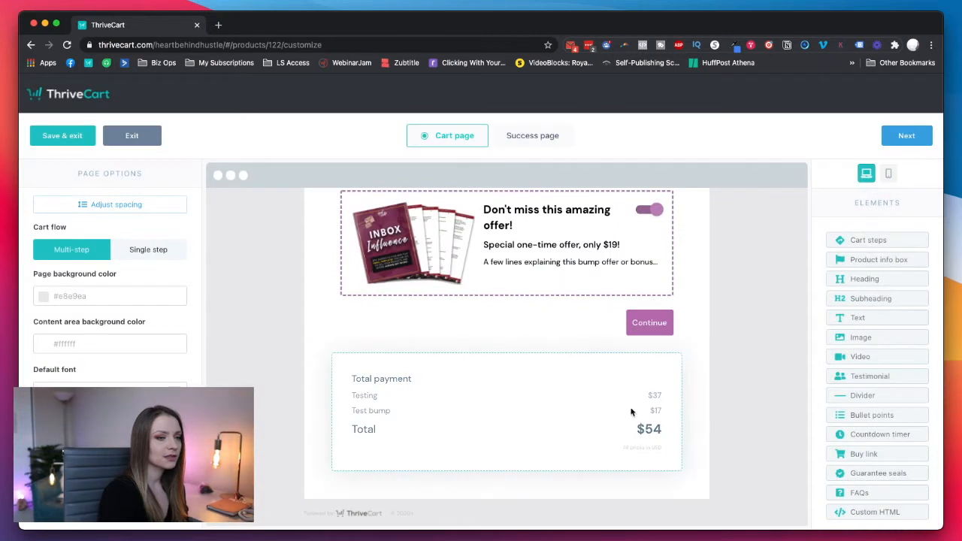
scroll(up, 3)
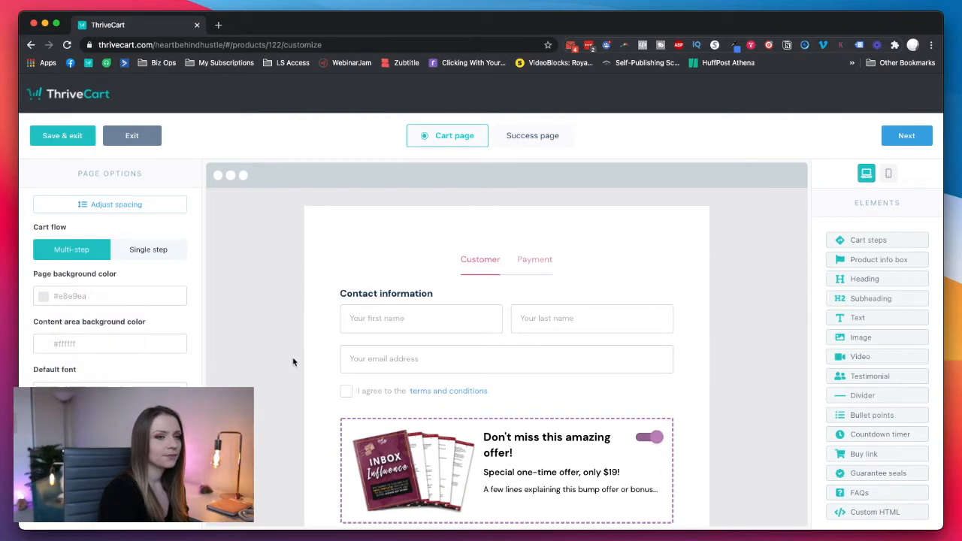
mouse_move(872, 279)
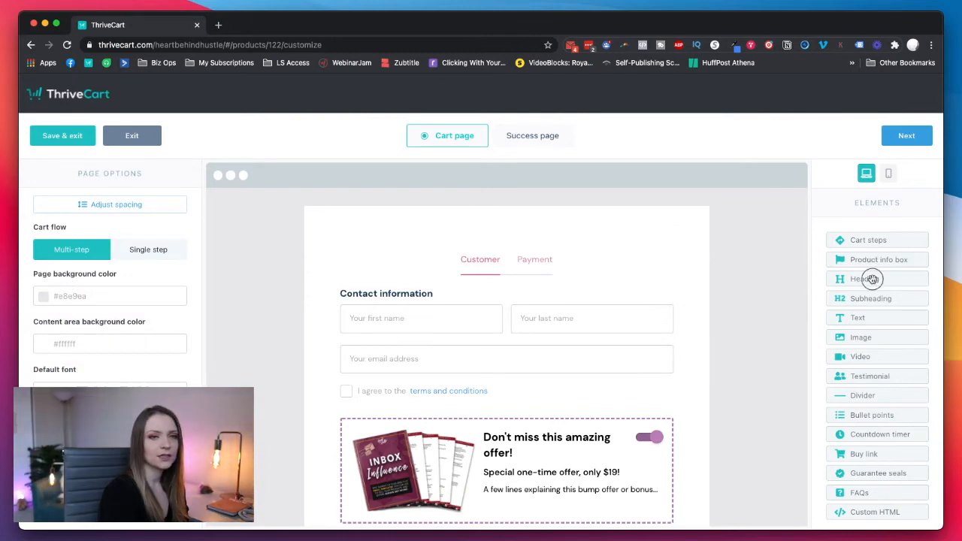
Add a headline 'This is the headline that goes on pop' and enlarge its font size and line height.
click(865, 278)
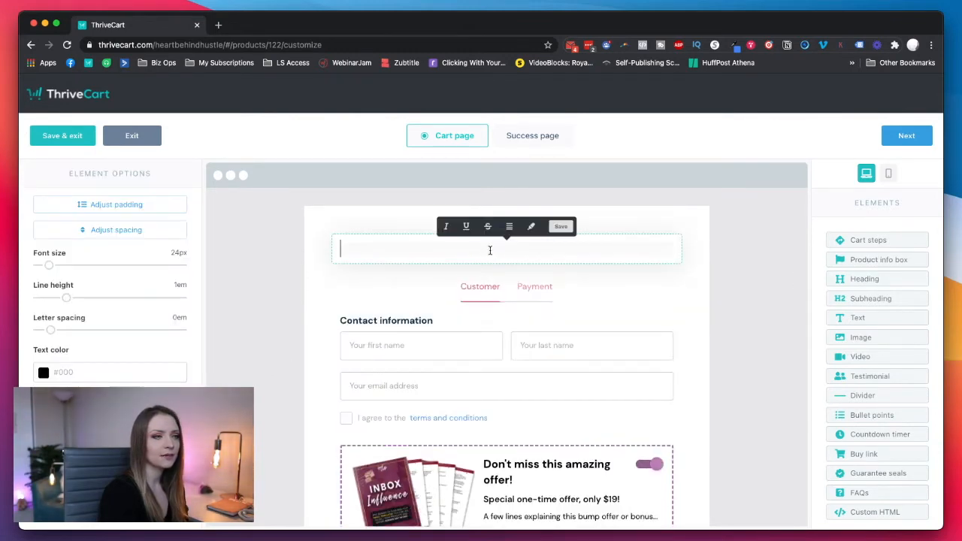
text(This is)
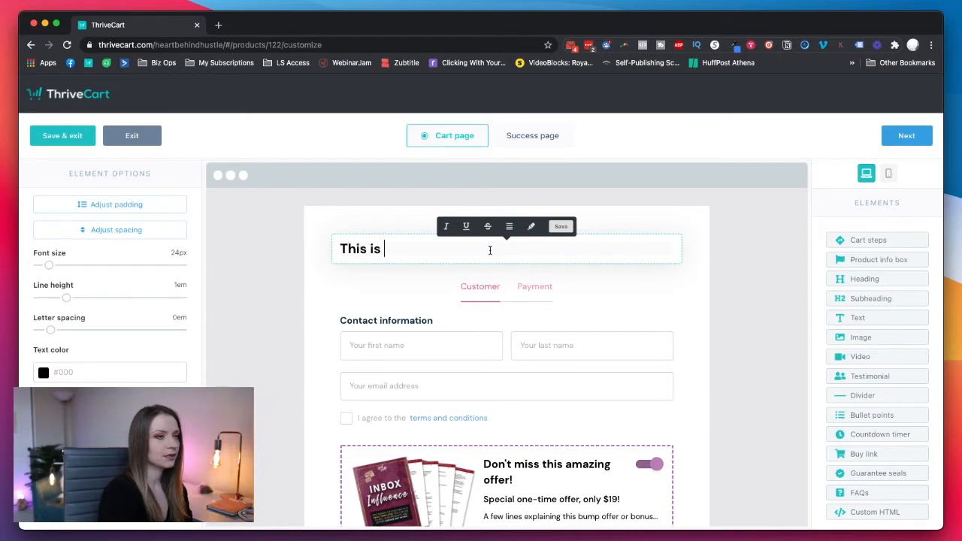
text(the headline)
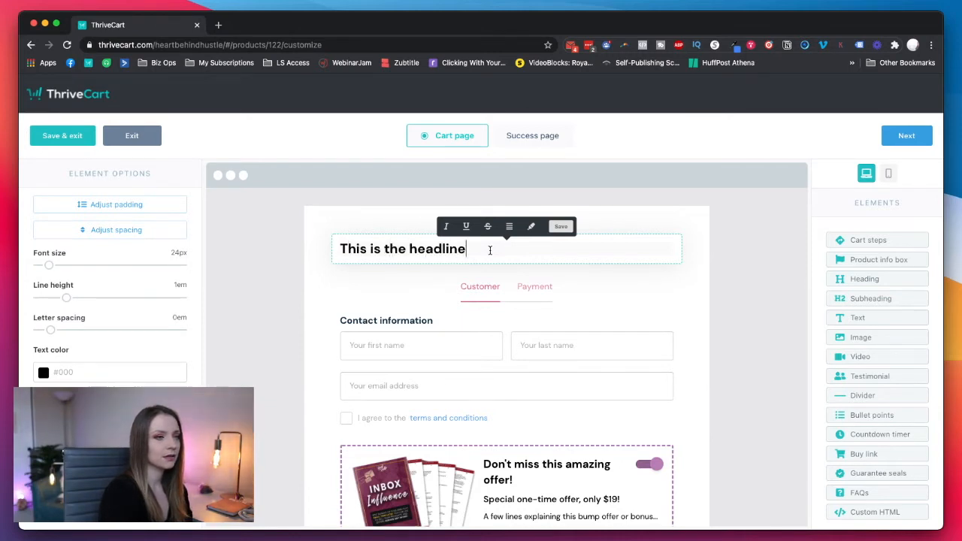
text(that goes on pop of the sales pa)
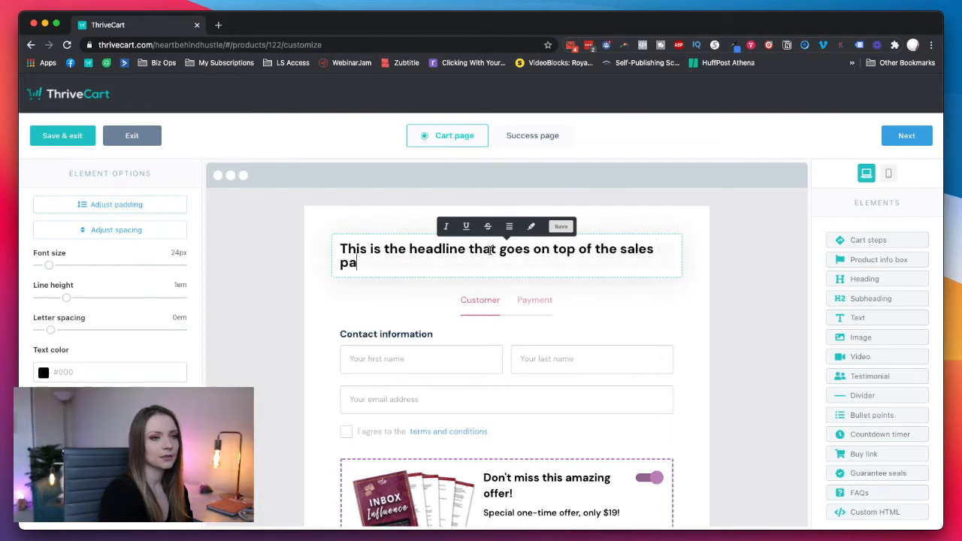
click(510, 225)
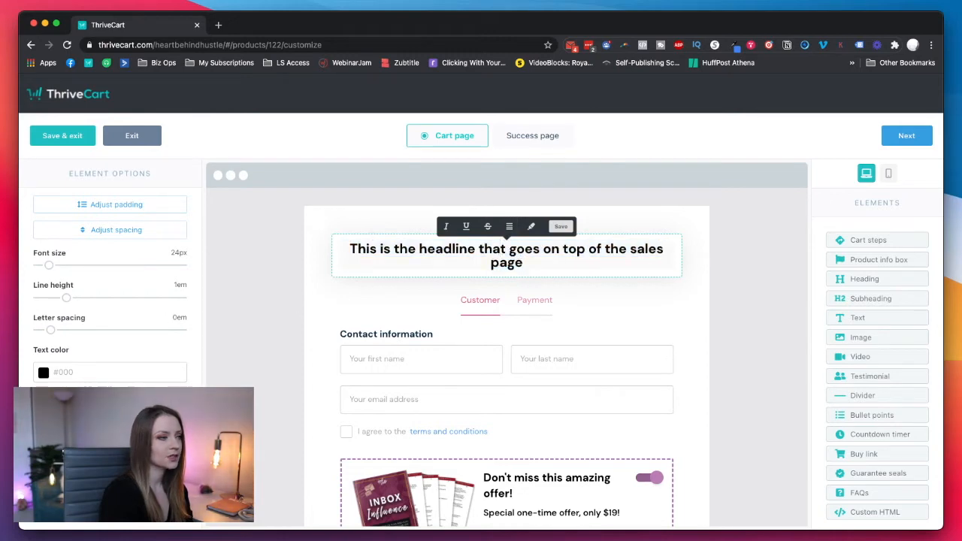
drag(48, 265, 60, 264)
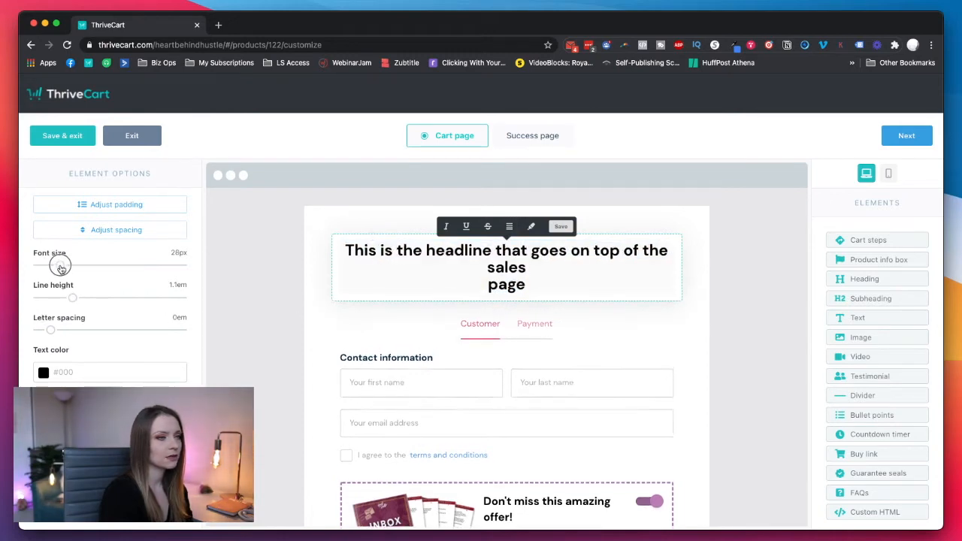
drag(60, 265, 65, 264)
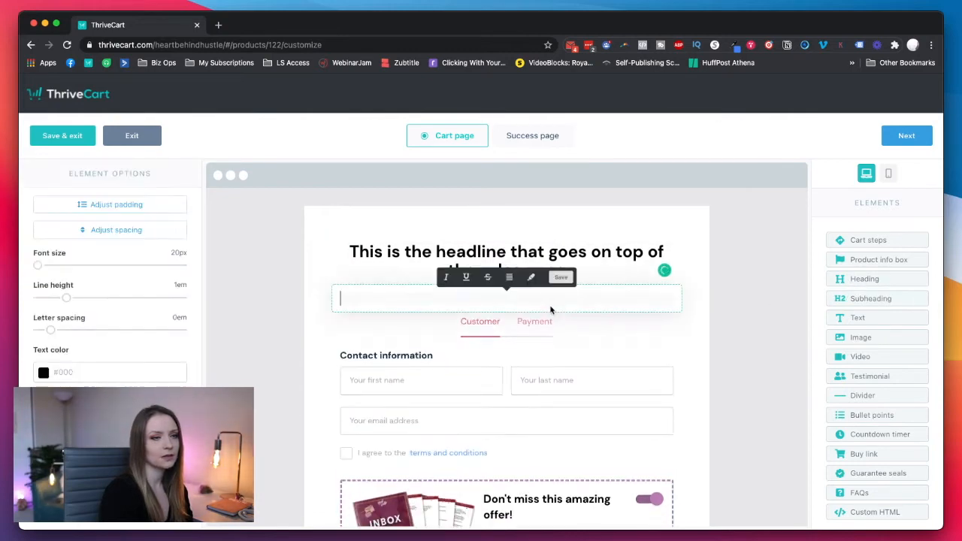
Add a subheadline reading 'This is the subheadline' beneath the headline.
text(This is the subhea)
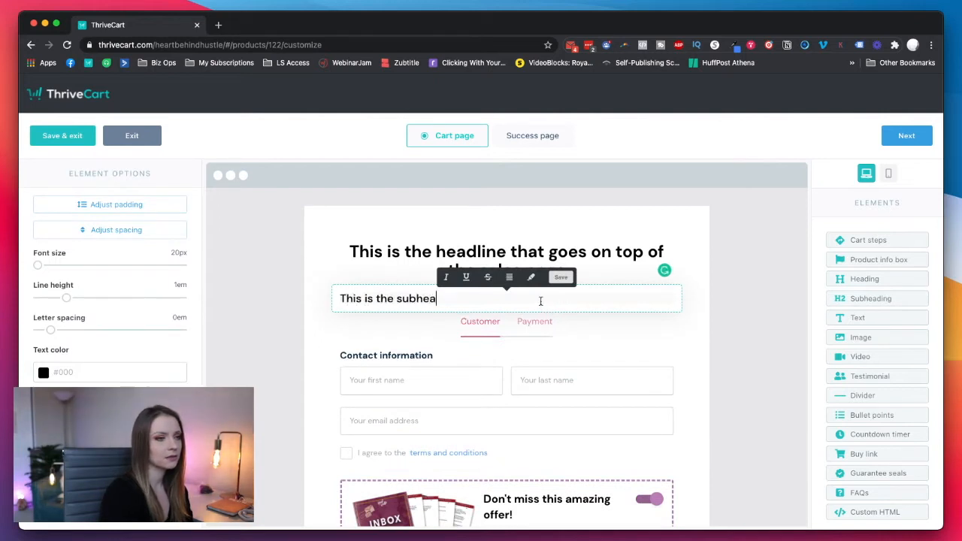
click(510, 277)
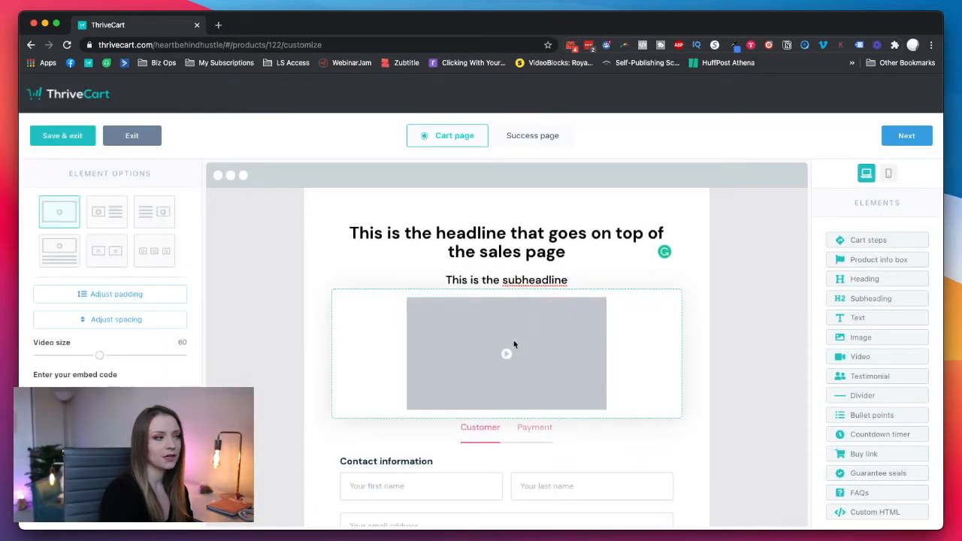
Add a Video element under the subheadline and enlarge it with the Video size slider.
click(58, 249)
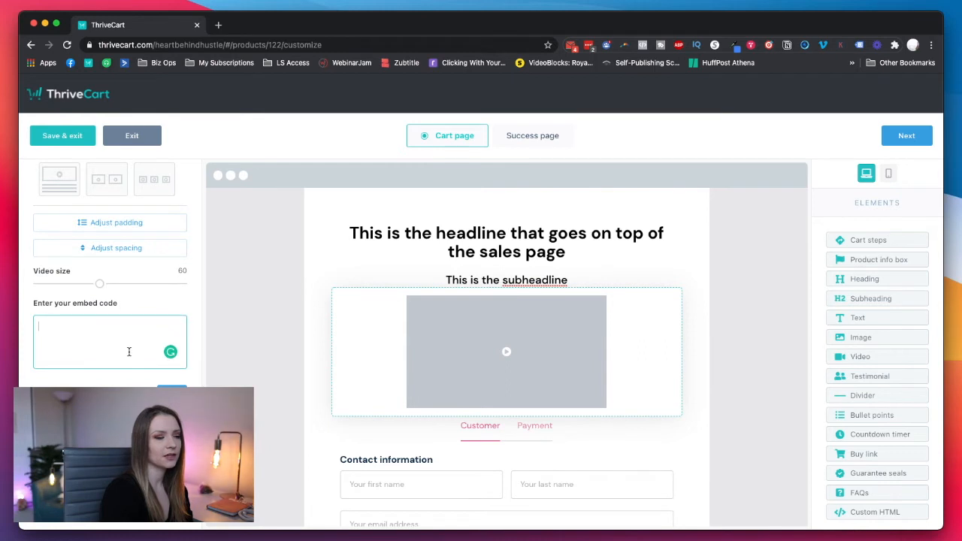
drag(100, 283, 124, 283)
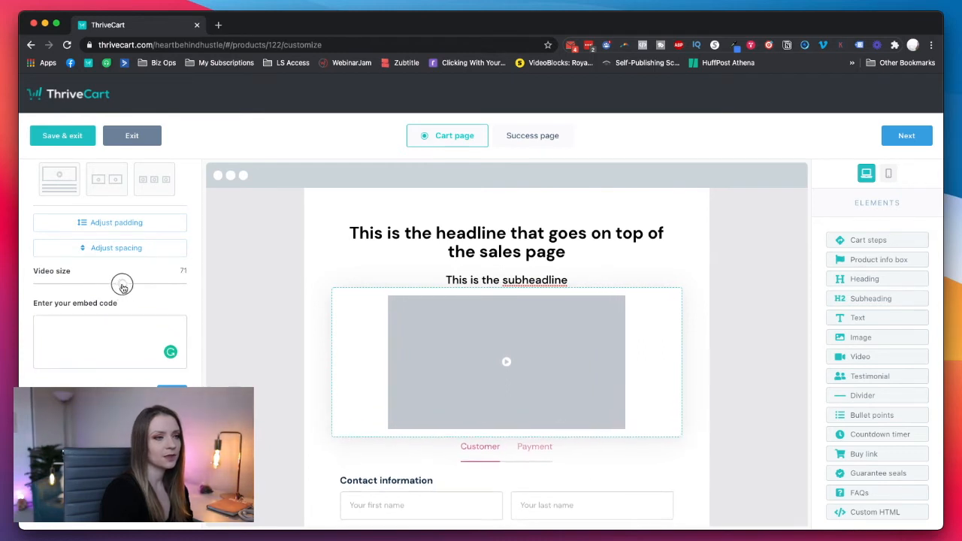
drag(124, 282, 138, 283)
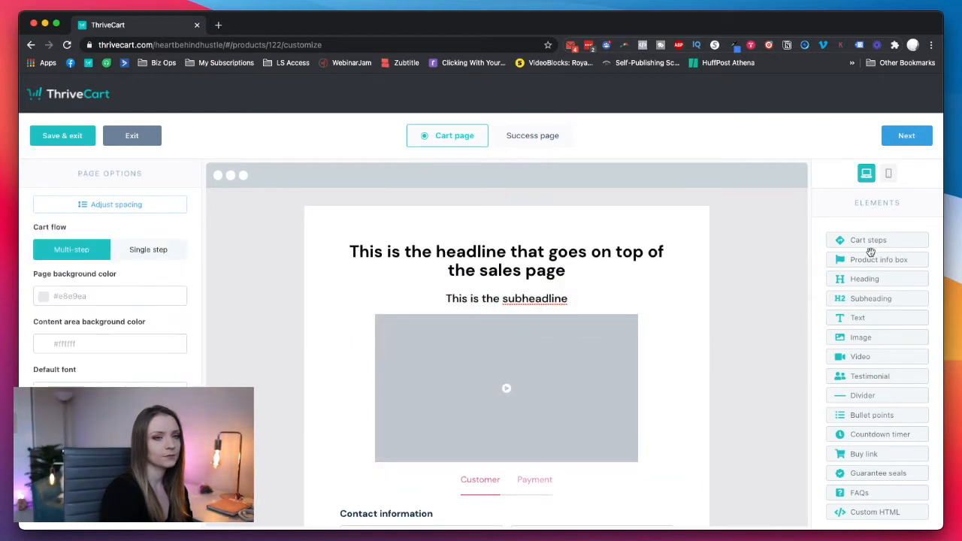
Add a small text line above the video reading "Watch this video to learn more...".
click(536, 298)
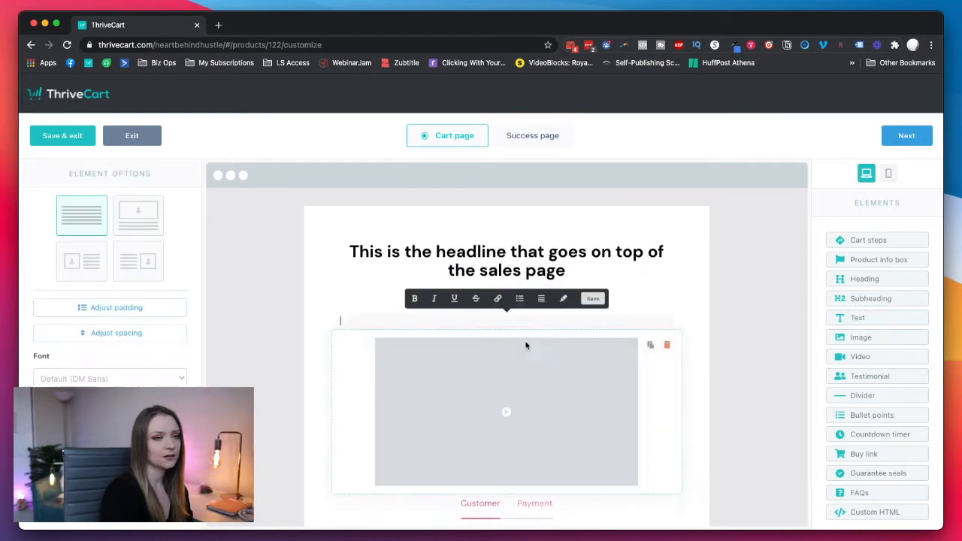
text(Watch th)
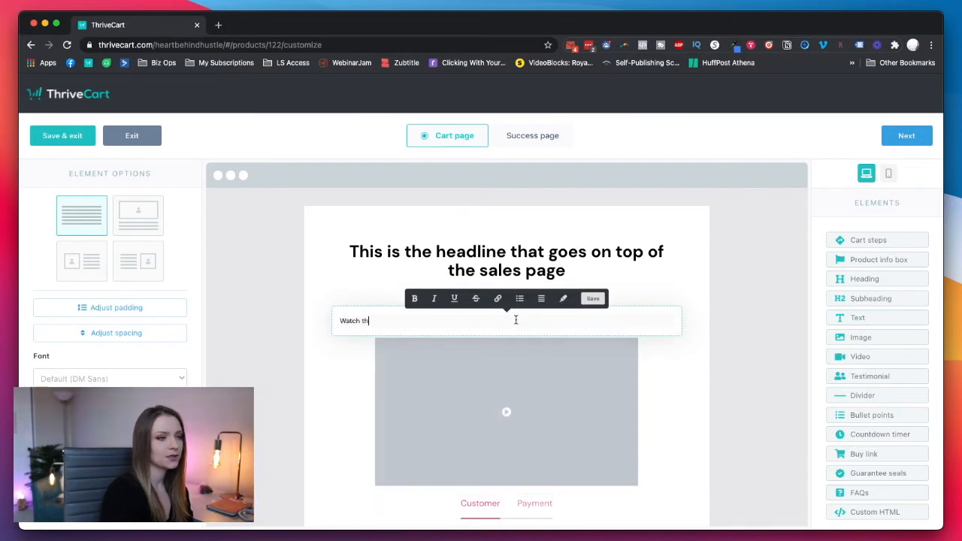
text(is video to learn more...)
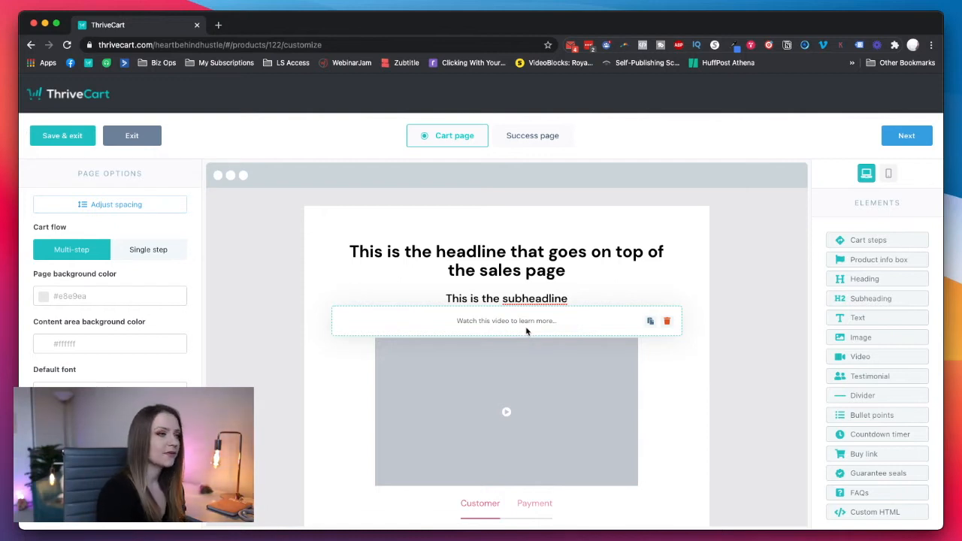
scroll(down, 3)
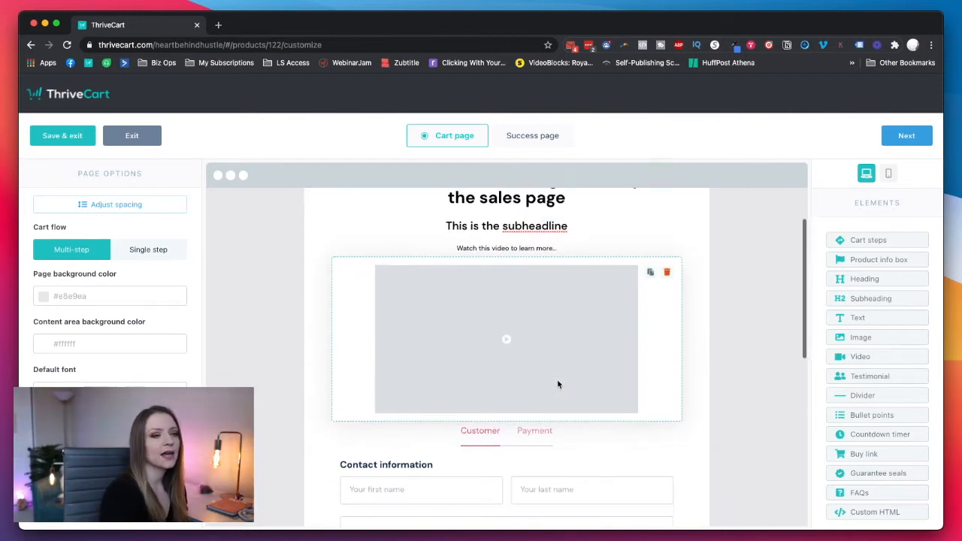
scroll(up, 3)
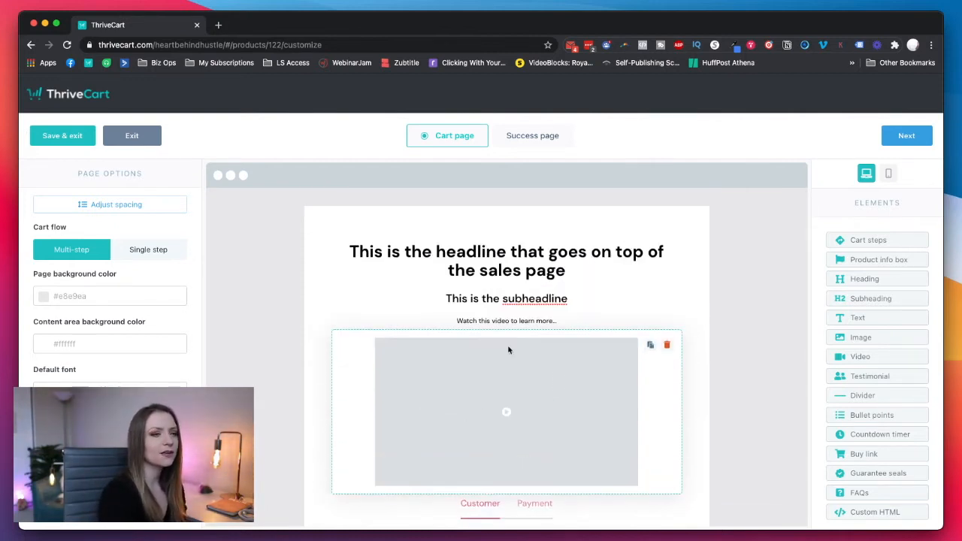
click(505, 260)
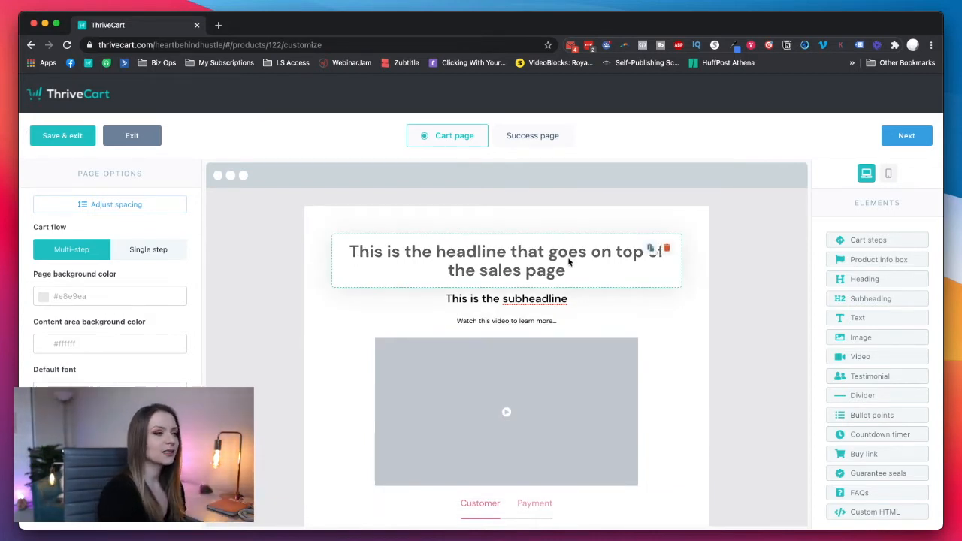
click(253, 338)
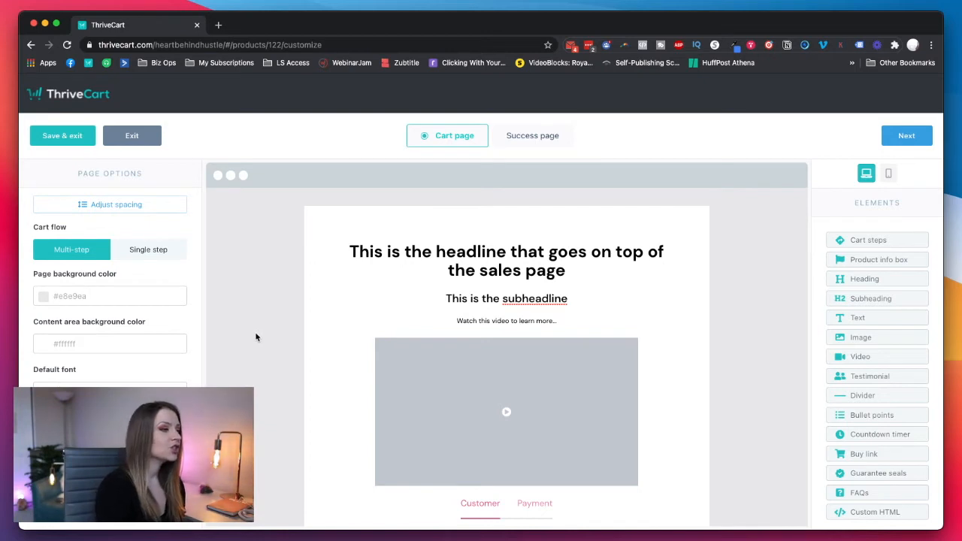
mouse_move(246, 300)
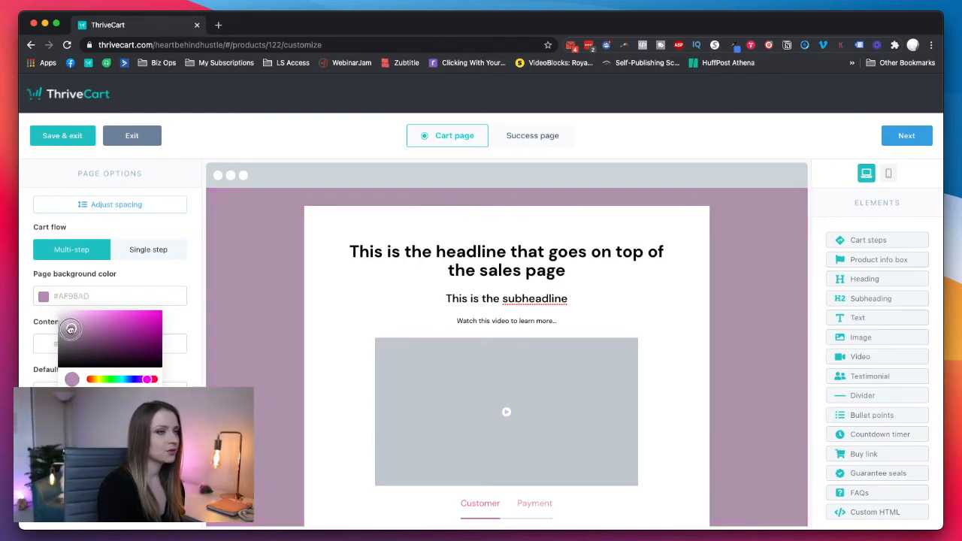
Pick a light mauve in the Page background colour picker.
drag(71, 329, 63, 317)
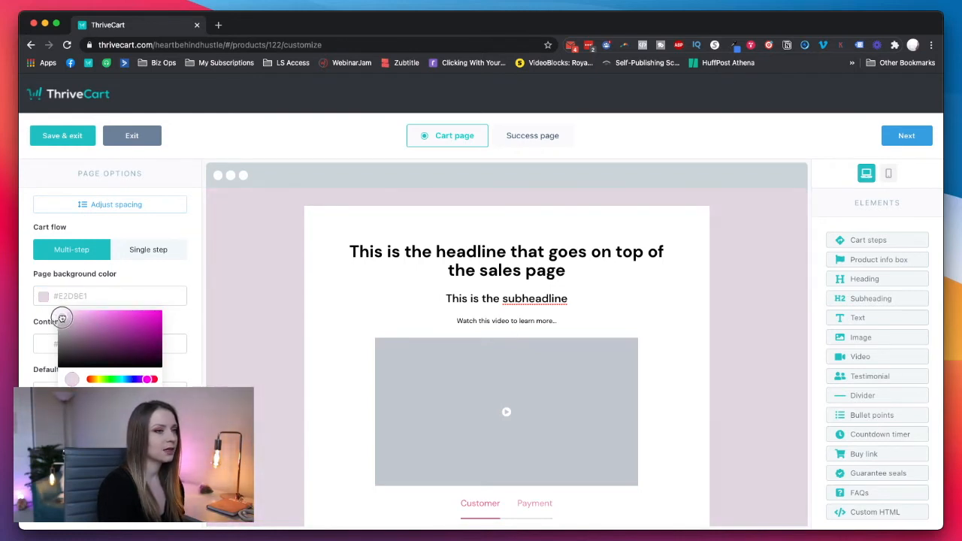
drag(63, 317, 60, 318)
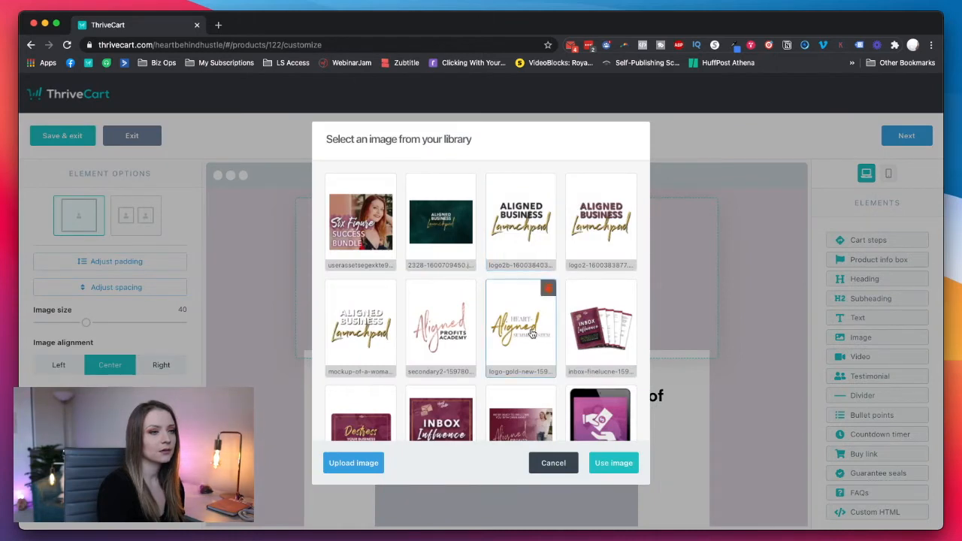
Insert the Heart-Aligned Summit System logo from the library and settle it at a small size.
click(554, 463)
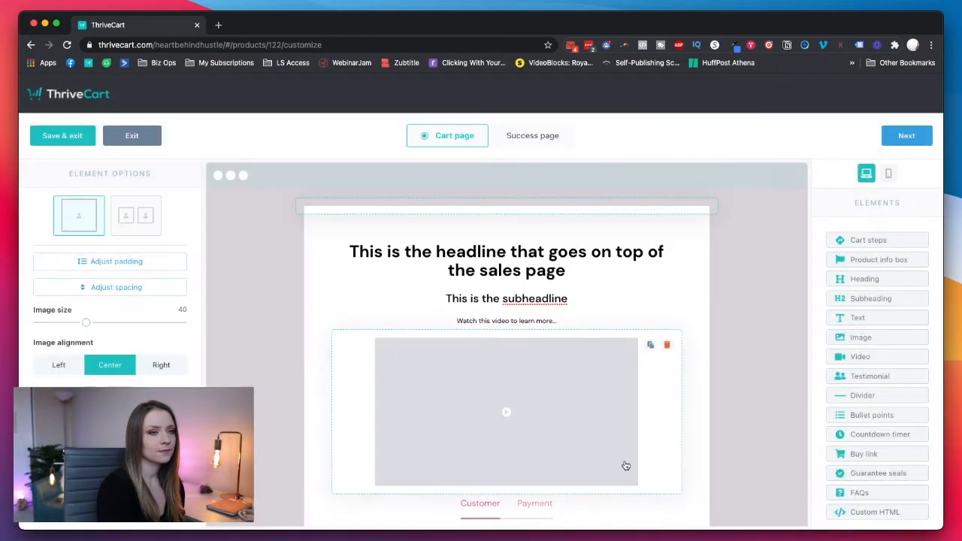
drag(86, 322, 164, 322)
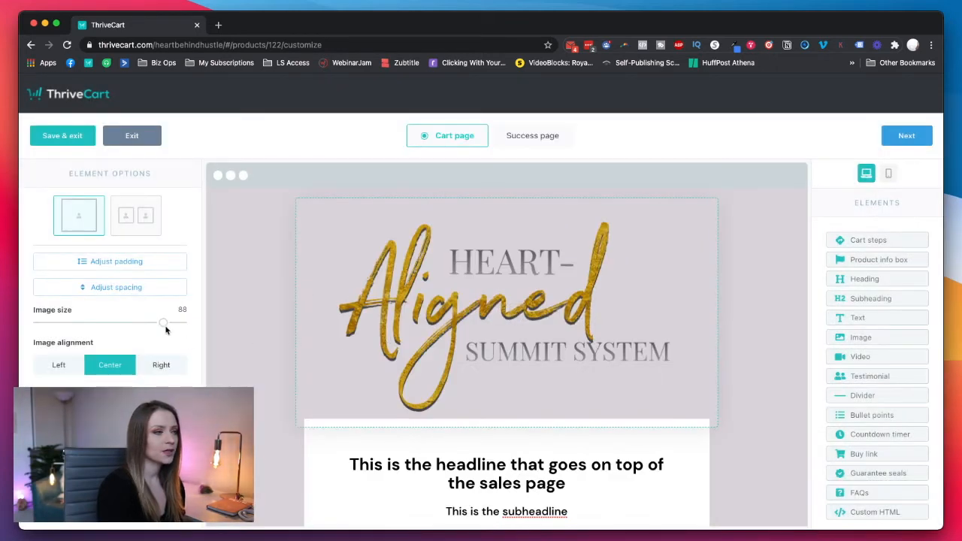
drag(162, 321, 42, 328)
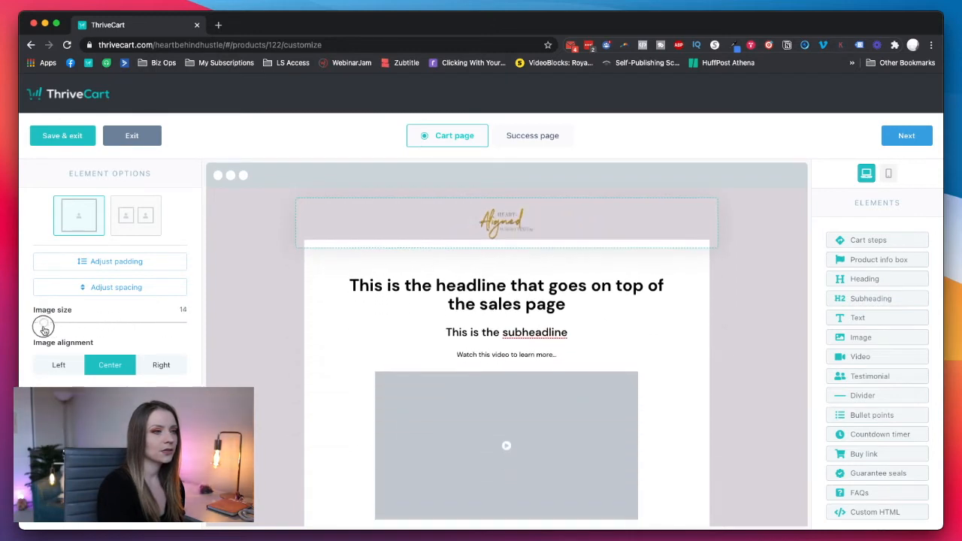
drag(44, 322, 56, 322)
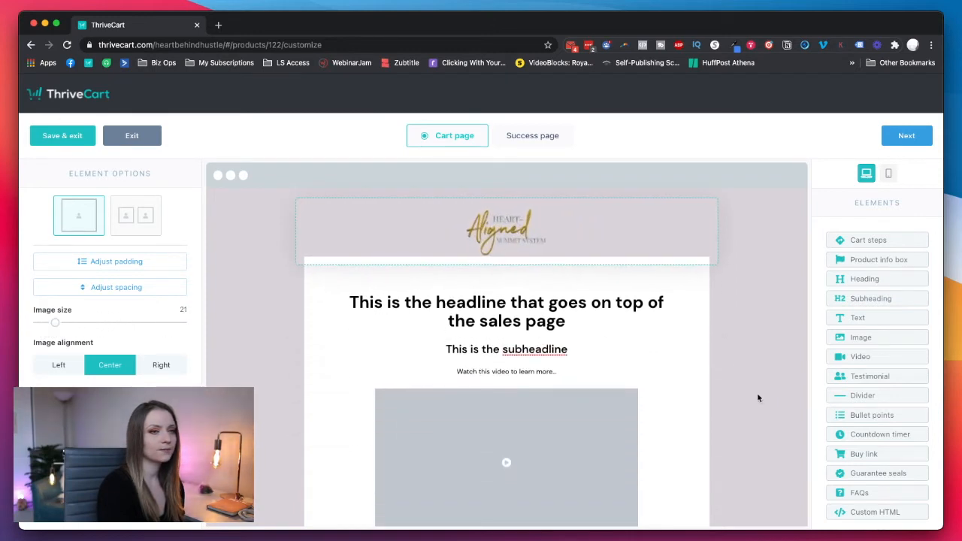
Adjust the headline's top margin in its spacing settings.
click(505, 310)
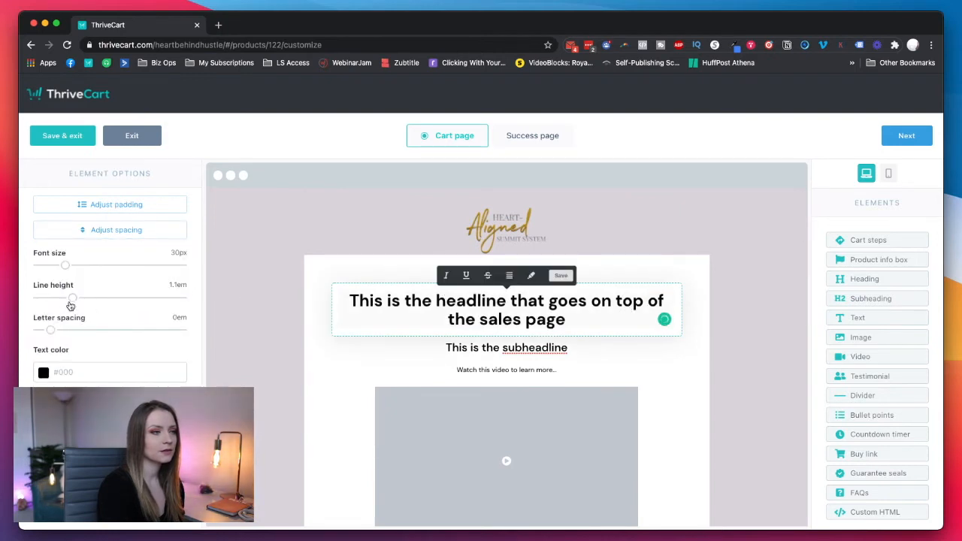
scroll(down, 3)
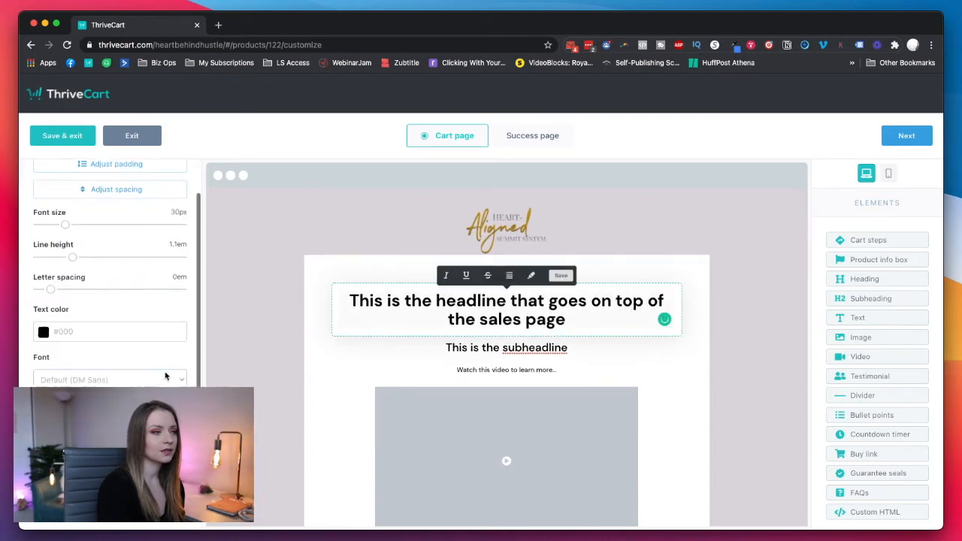
click(116, 190)
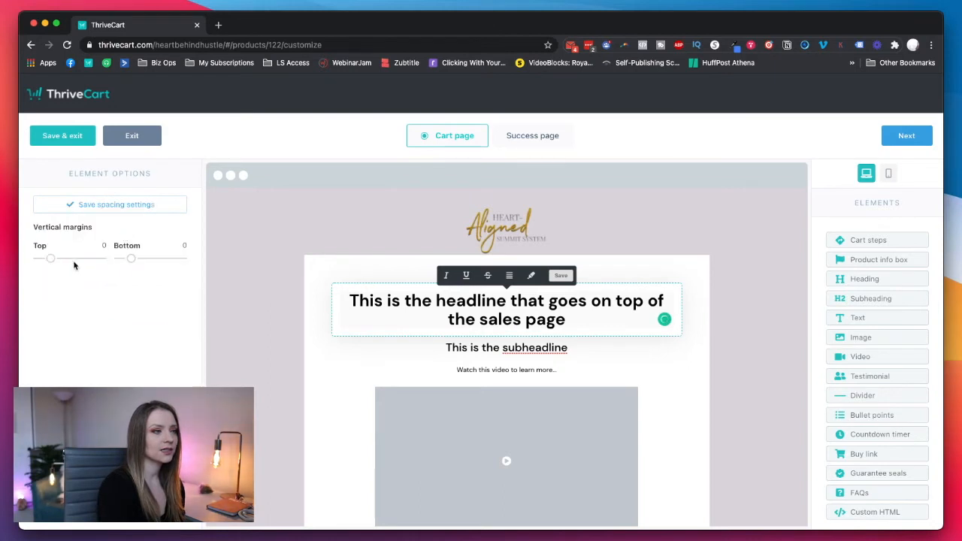
drag(51, 259, 45, 258)
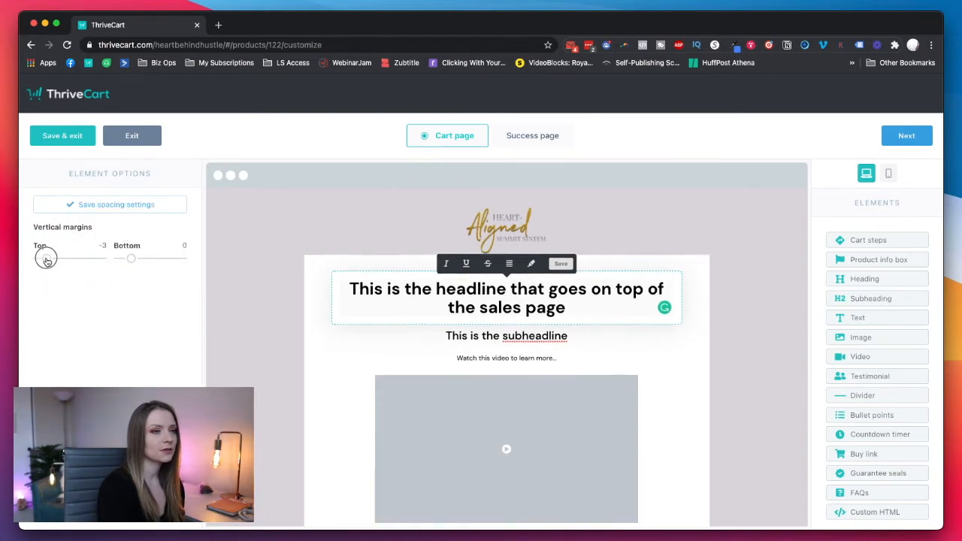
mouse_move(761, 356)
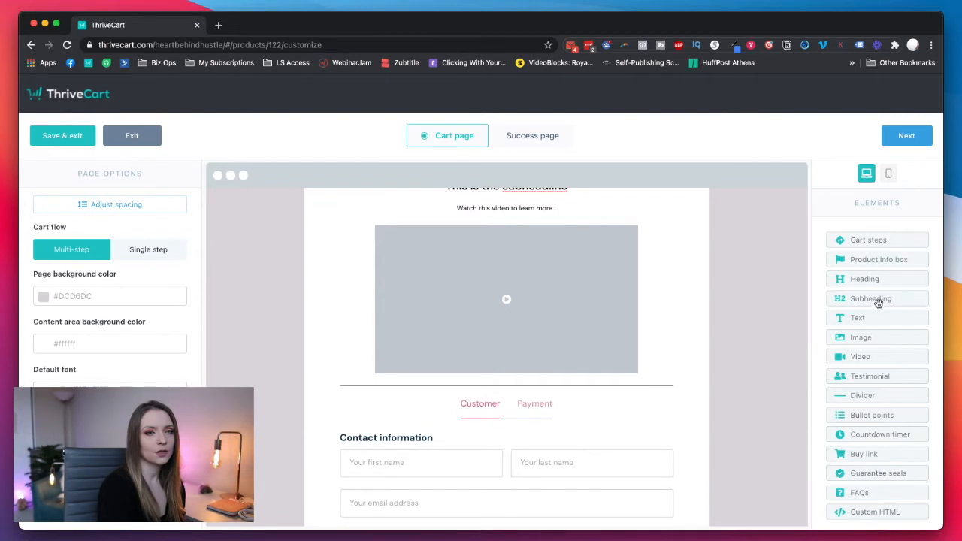
Add "If you are currently:" and "And you're ready to:" subheadings below the video.
click(857, 317)
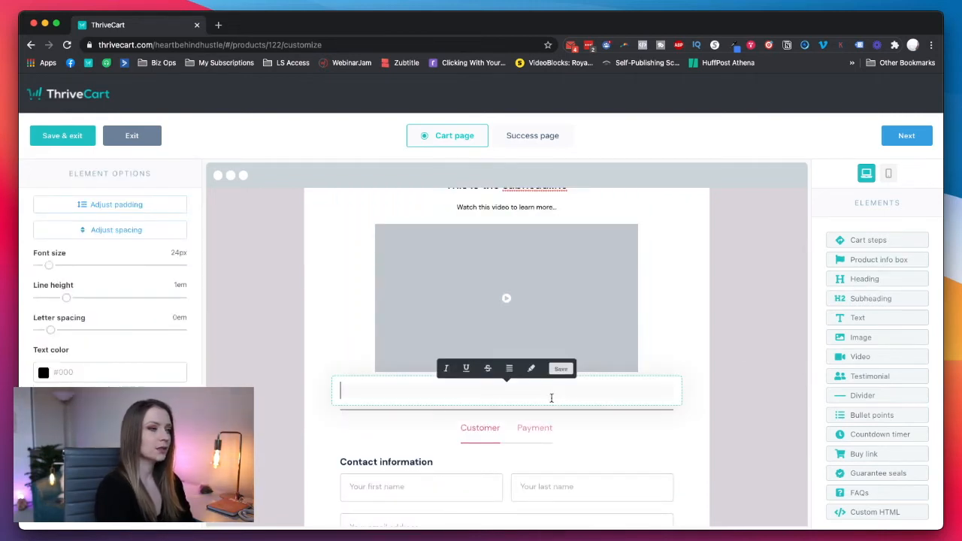
text(If you wa)
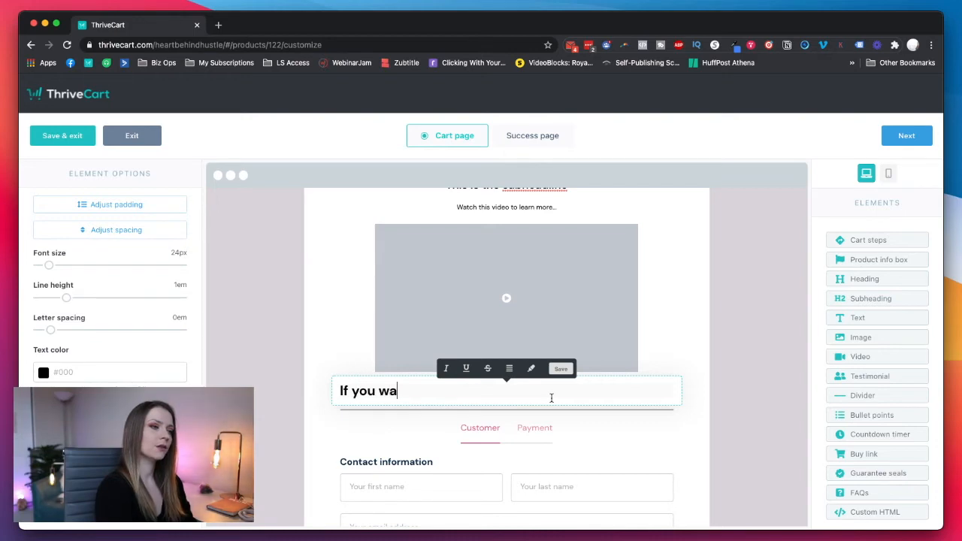
text(re currently:)
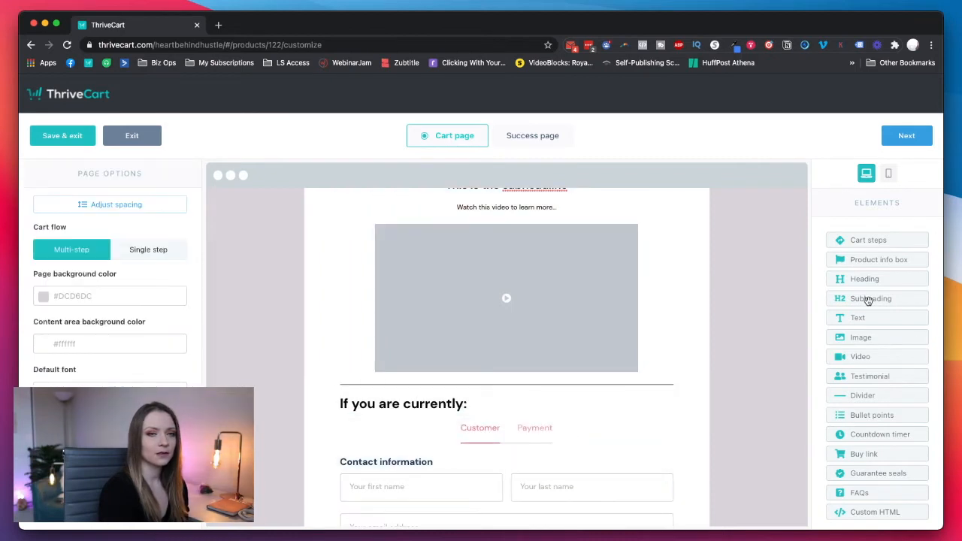
click(872, 415)
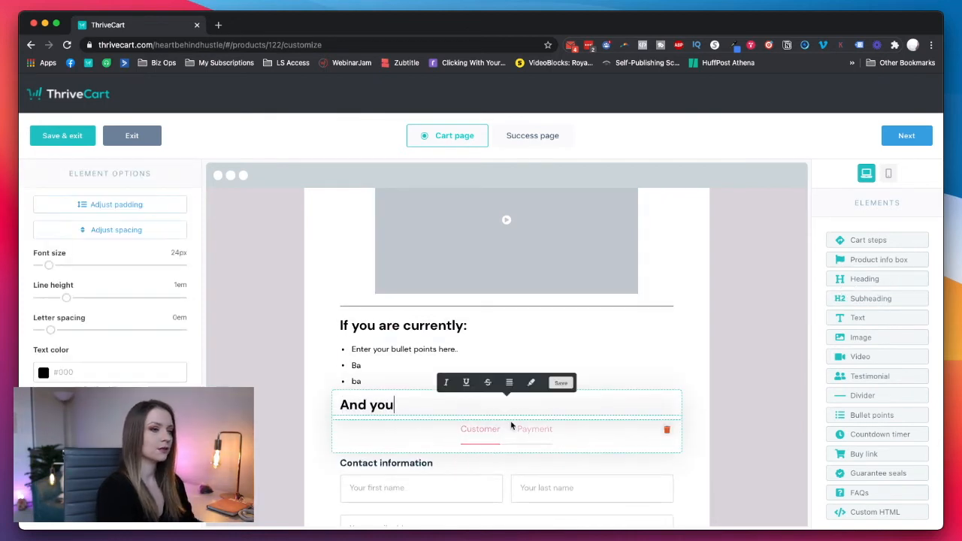
text(re)
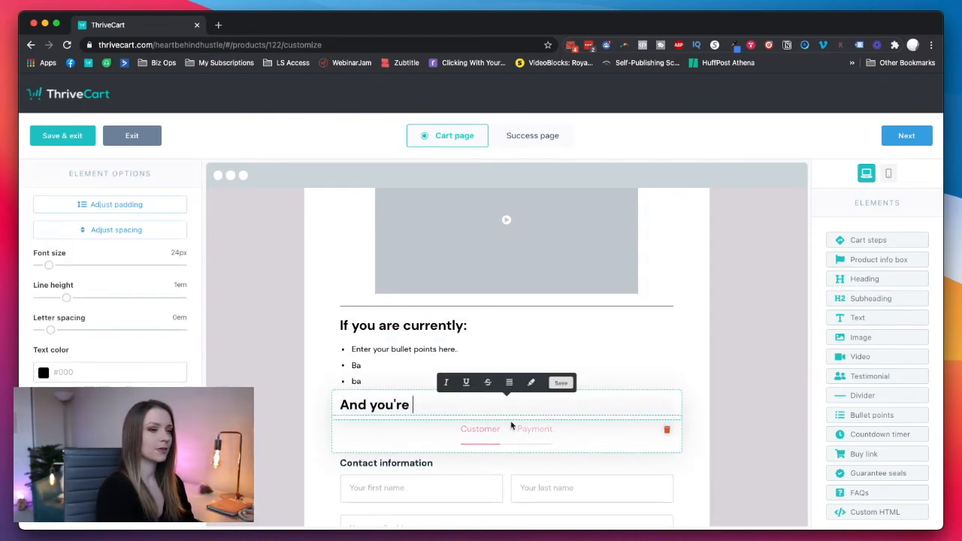
text(readuy)
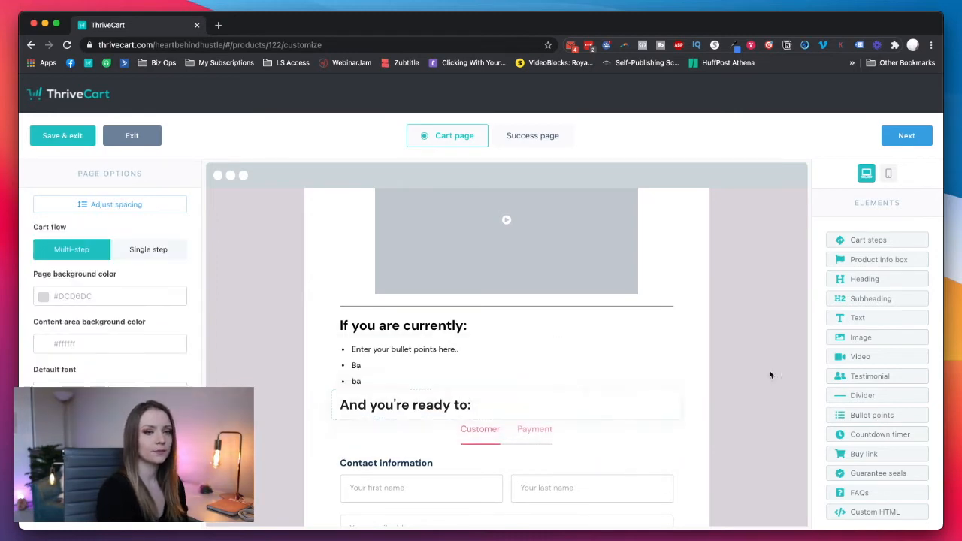
Add a placeholder bullet list under 'And you're ready to:' and start an "Introducing Program!" heading.
click(404, 405)
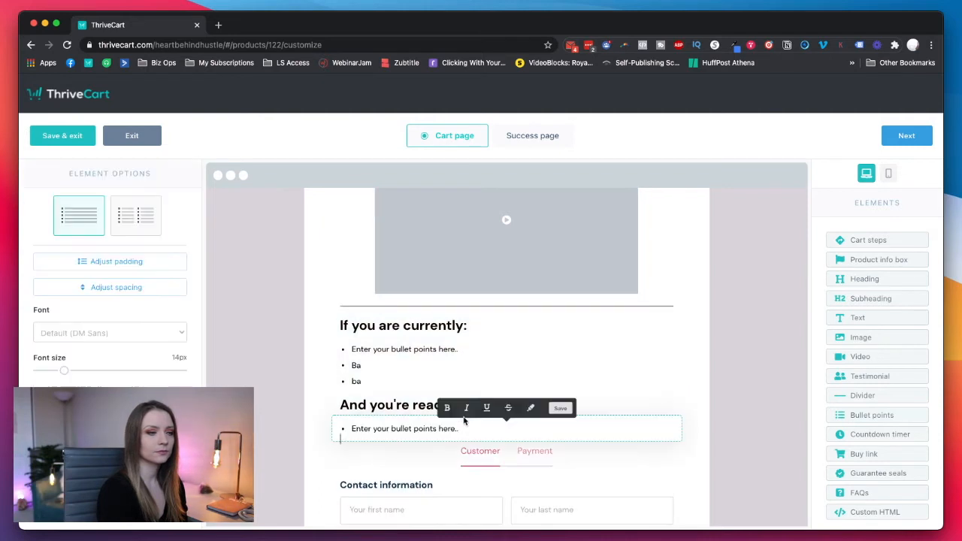
text(hsf)
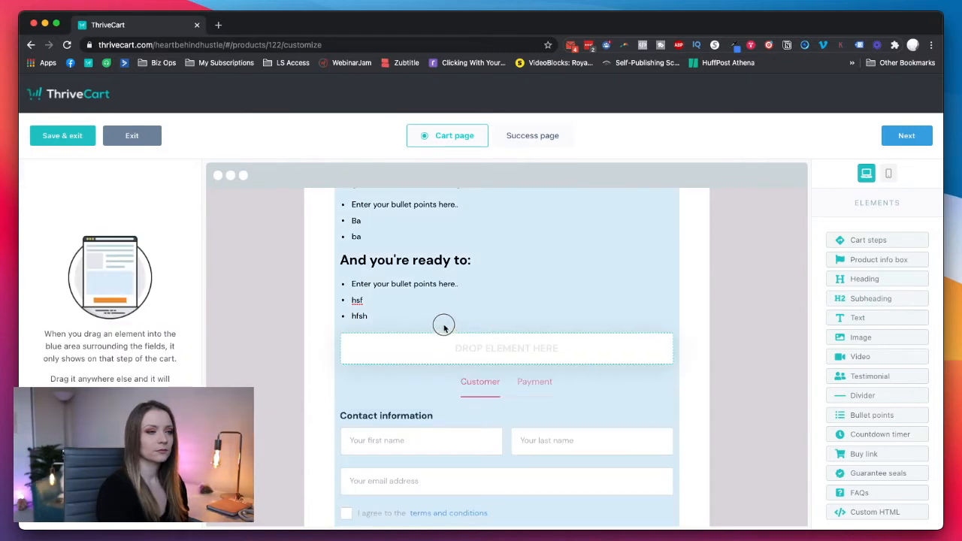
text(Introuc)
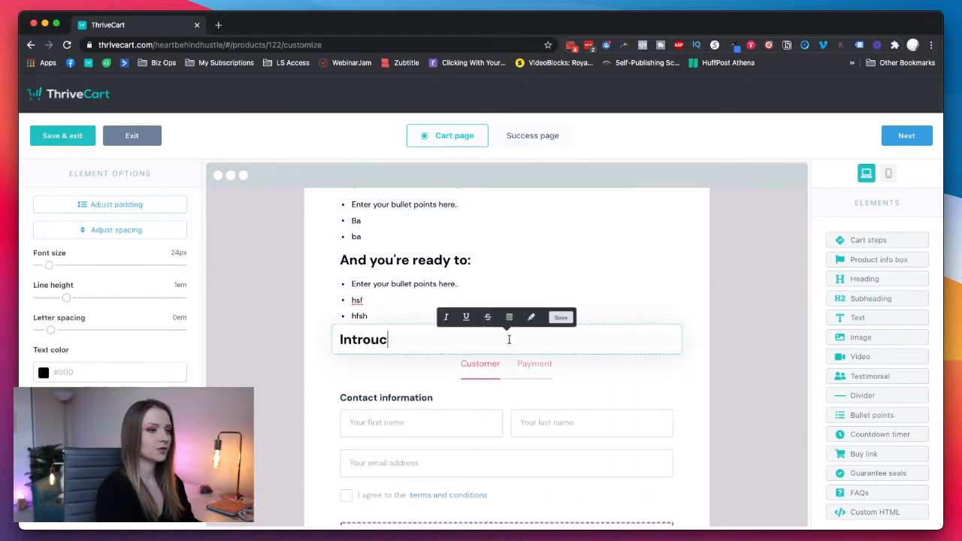
text(ducing Prpgram!)
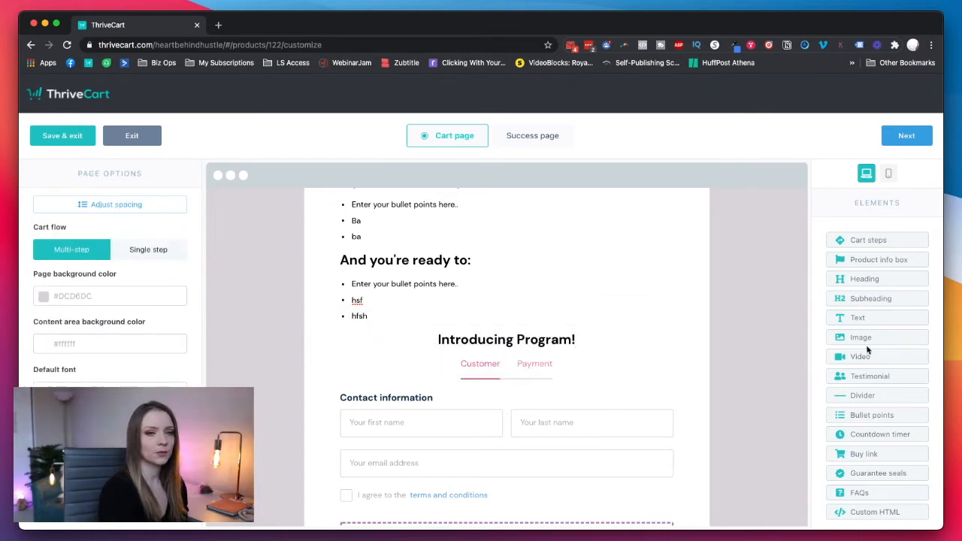
Place a product mockup image from the library beneath the heading and start a text block under it.
click(860, 337)
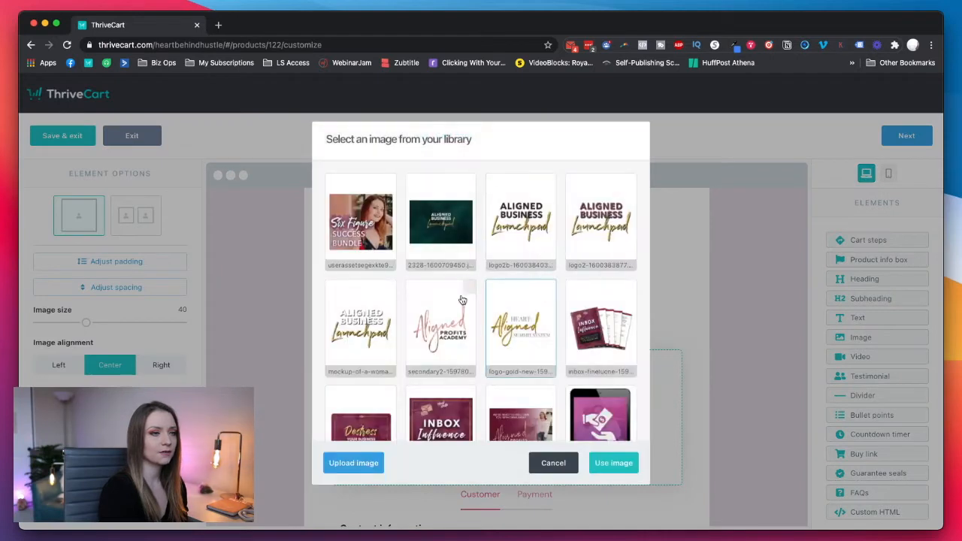
scroll(down, 3)
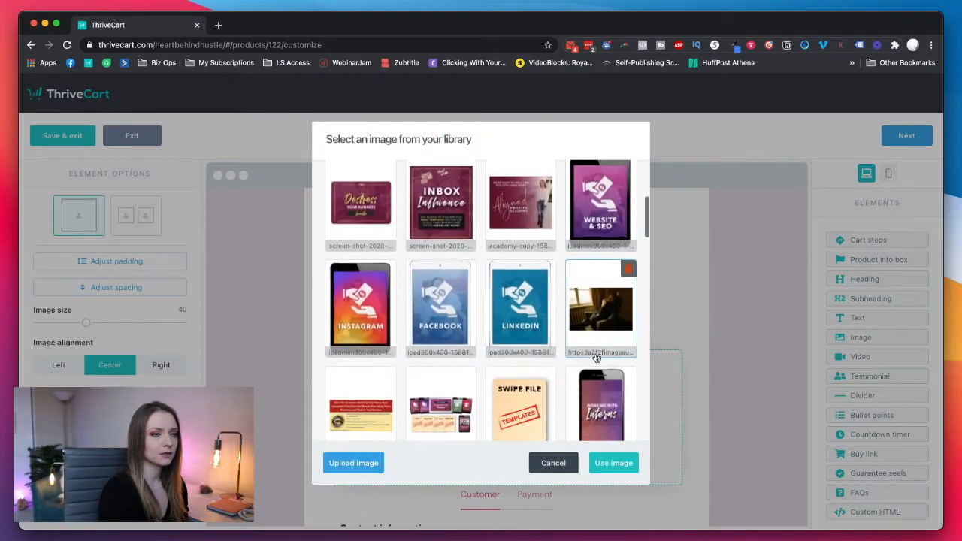
scroll(down, 3)
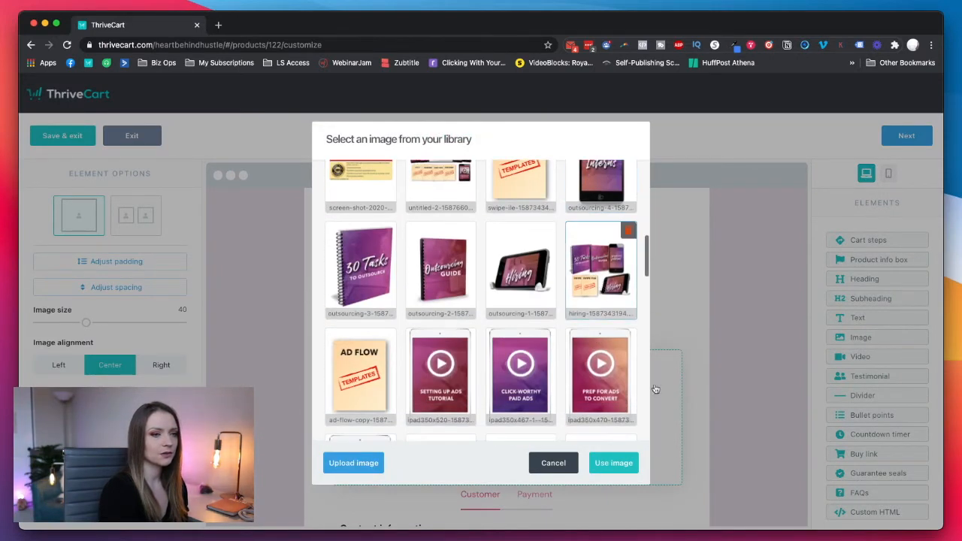
click(553, 463)
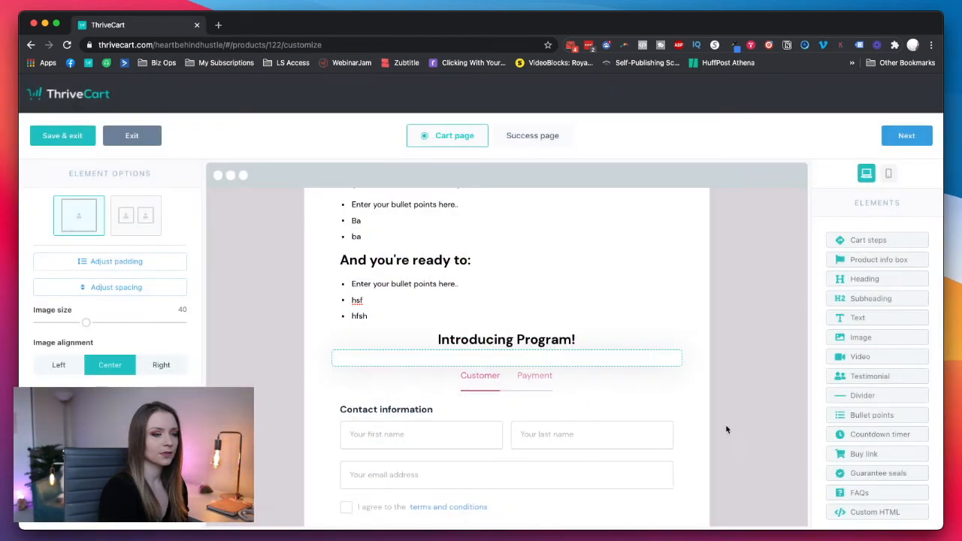
drag(86, 322, 182, 322)
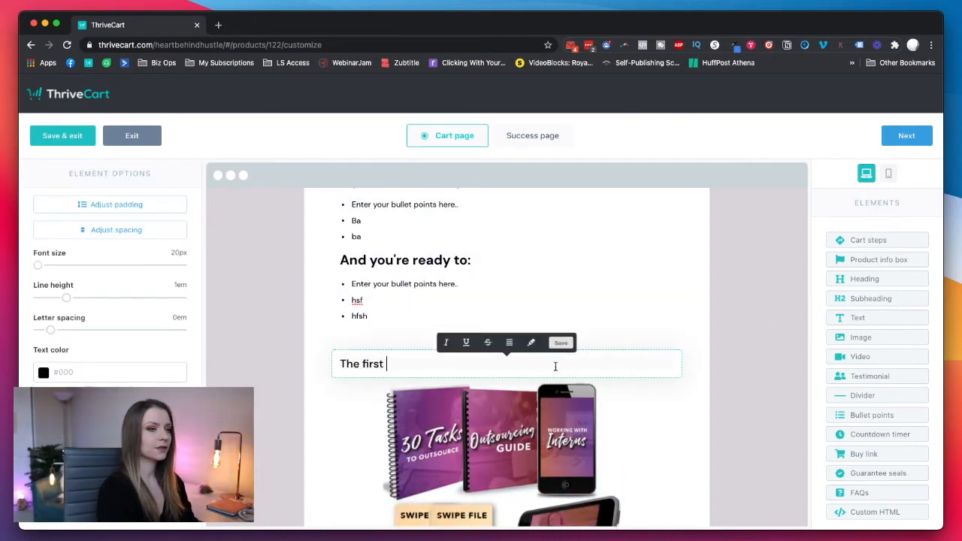
Write the centred tagline "The first course to help X people achieve Y in only 4 weeks.".
text(XYZ to help)
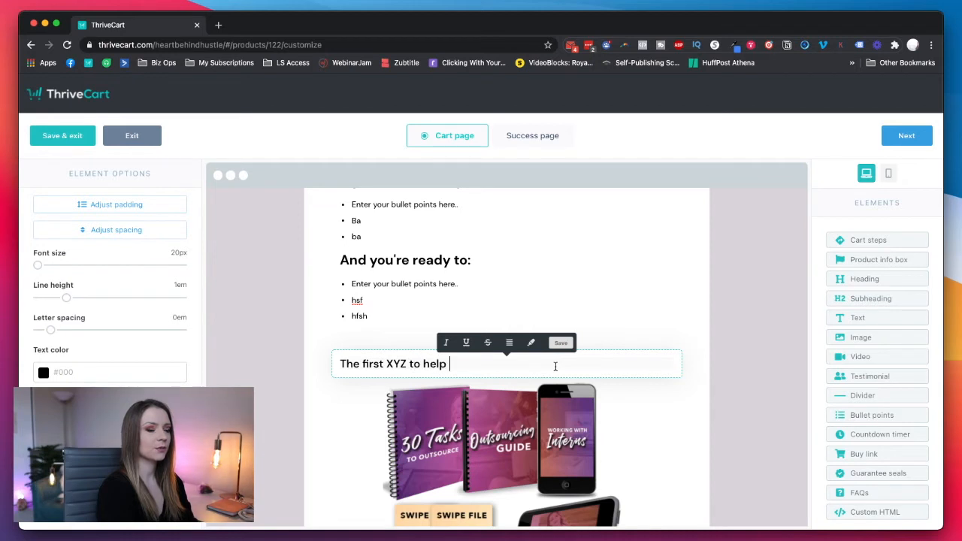
text(people)
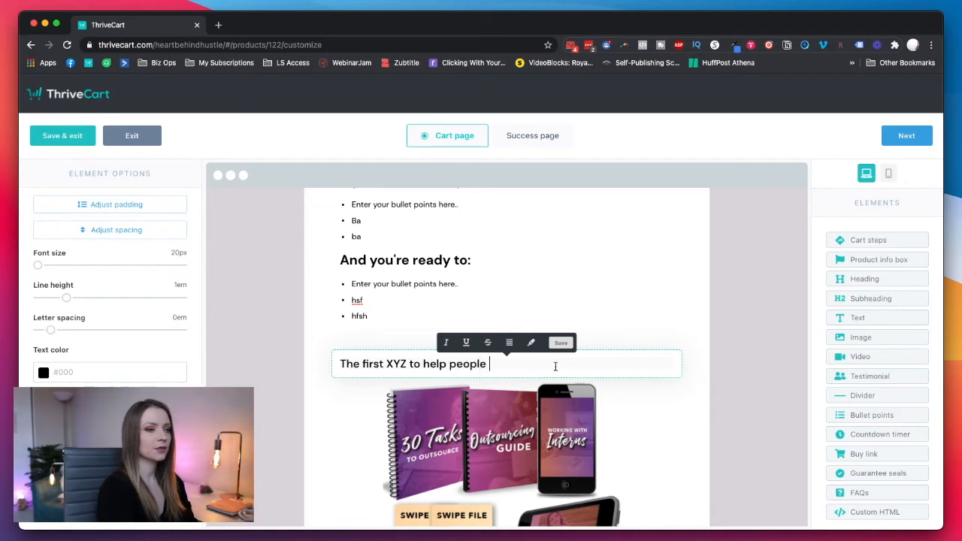
text(achieve Y.)
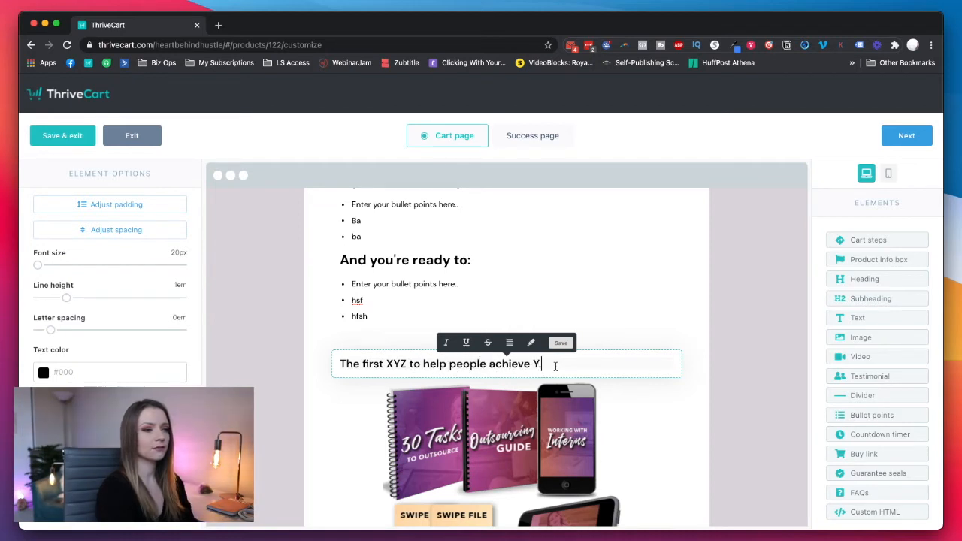
text(course)
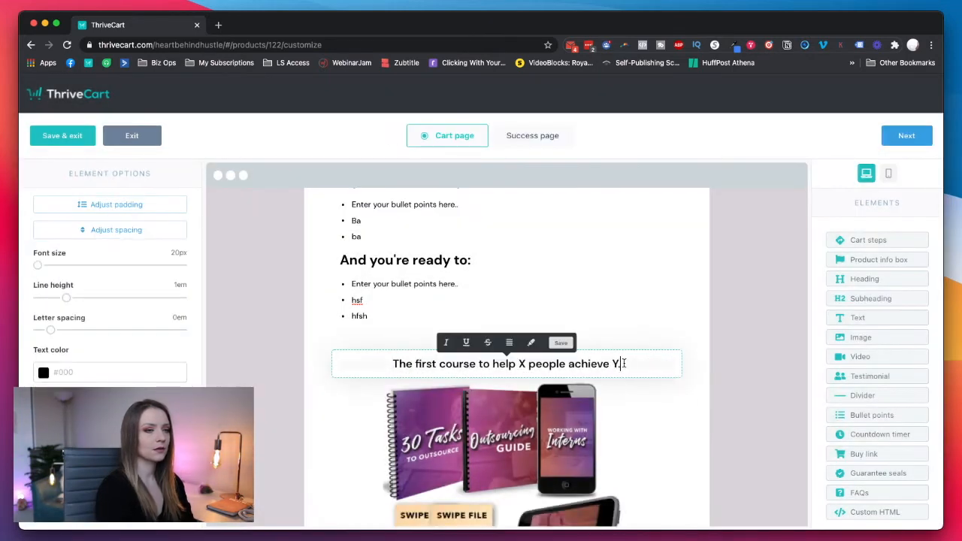
text(in only 4 weeks.)
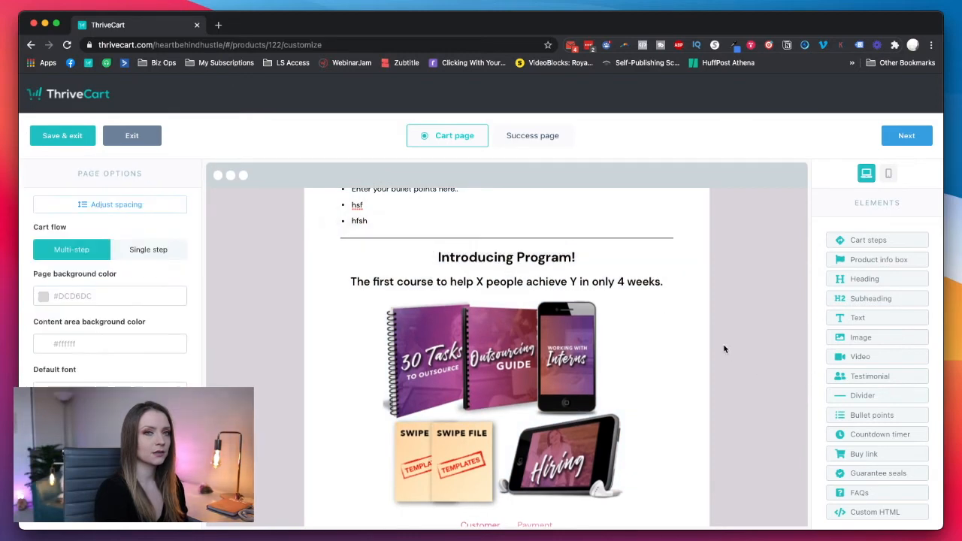
Drop a Divider element just below the product image, above the checkout steps.
scroll(down, 3)
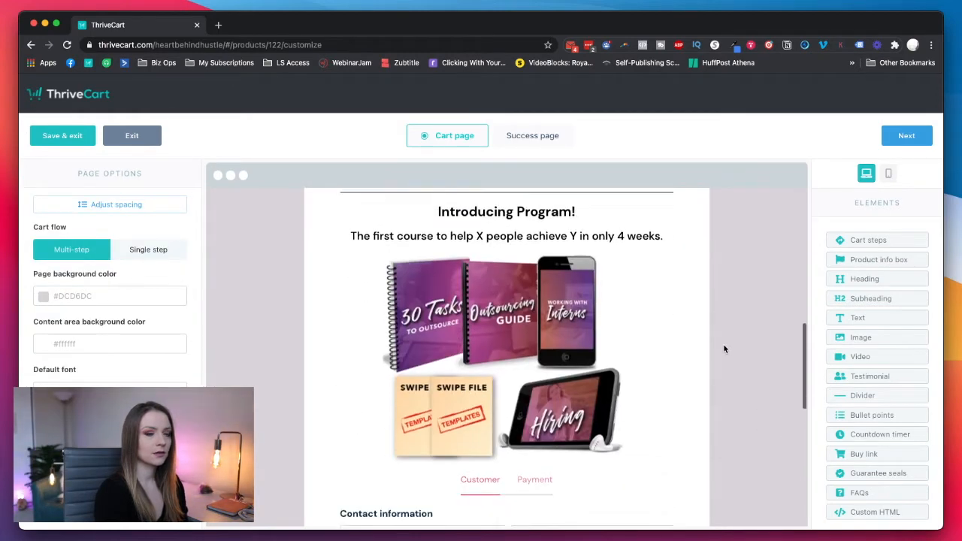
scroll(down, 3)
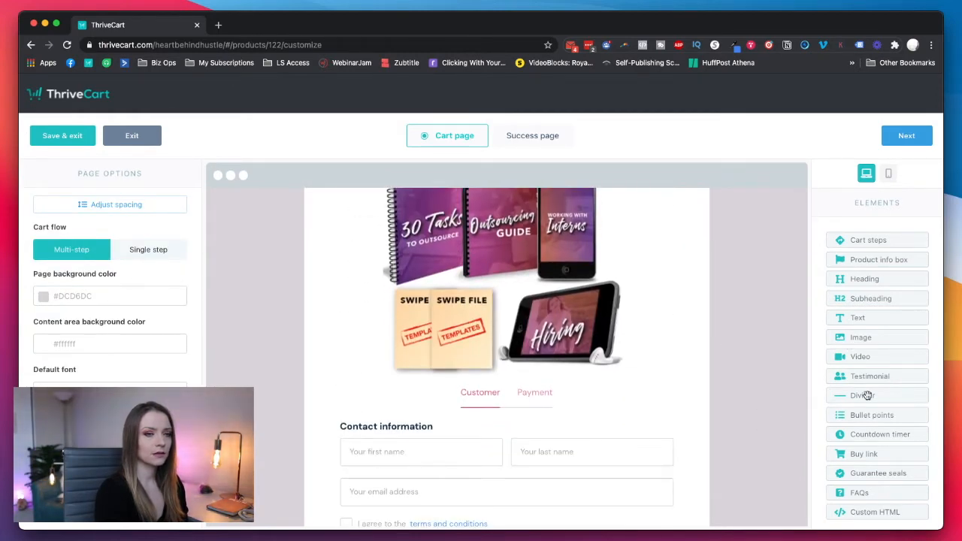
click(863, 394)
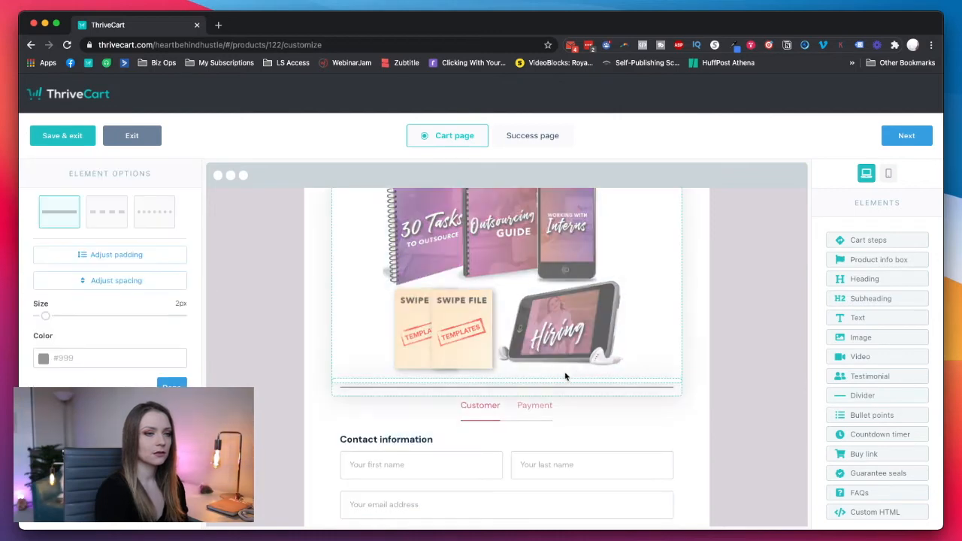
scroll(down, 3)
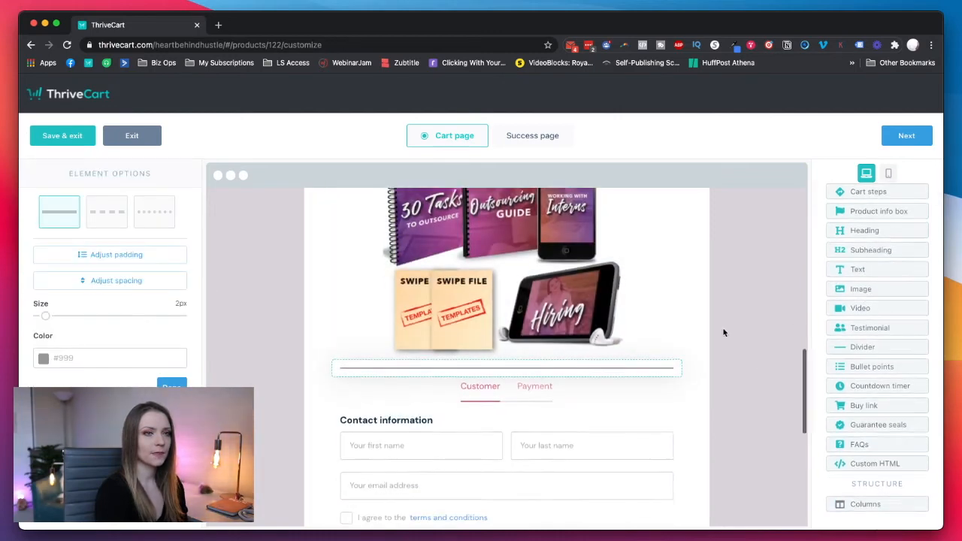
scroll(down, 3)
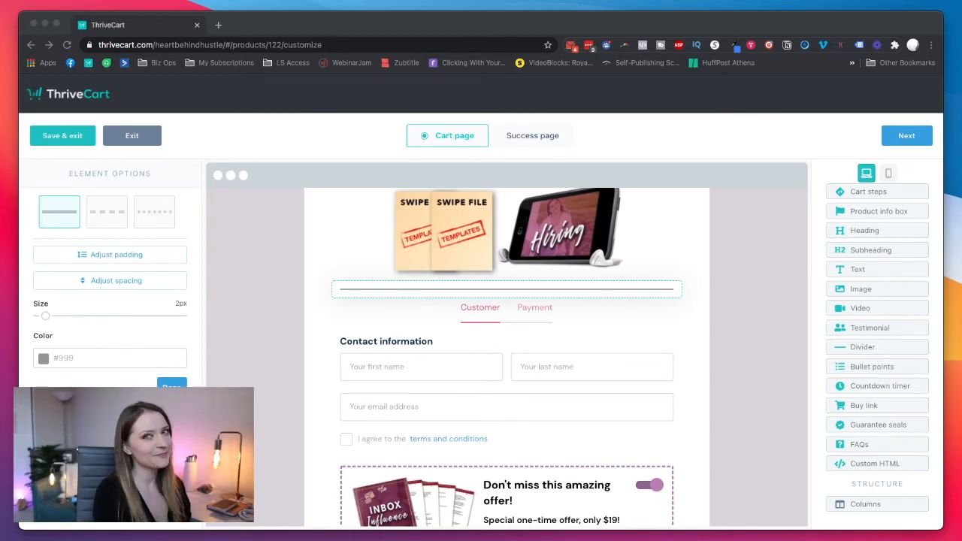
mouse_move(749, 361)
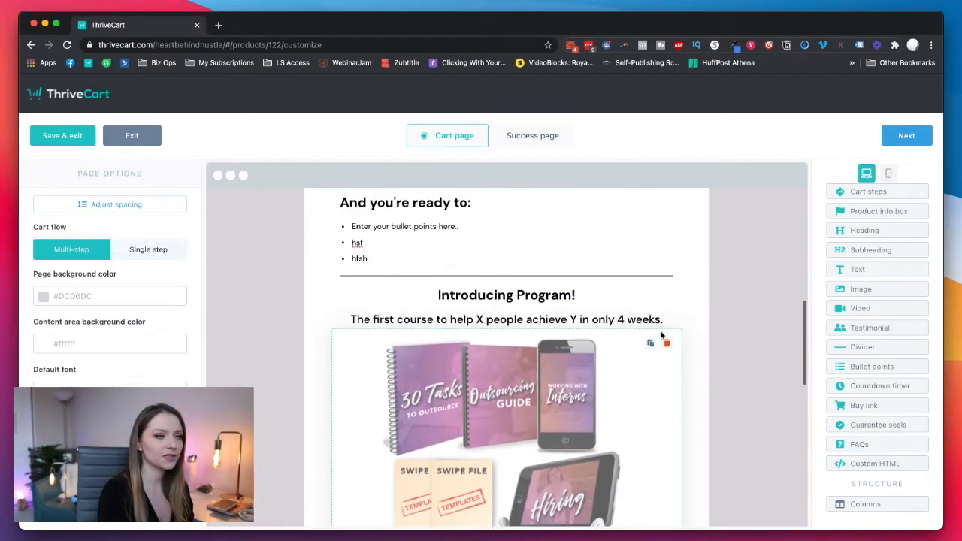
scroll(down, 3)
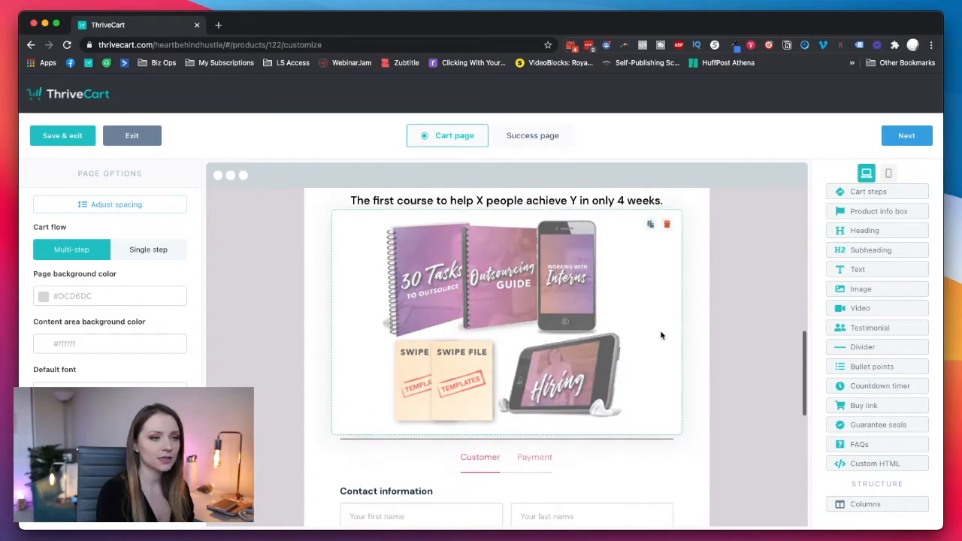
scroll(down, 3)
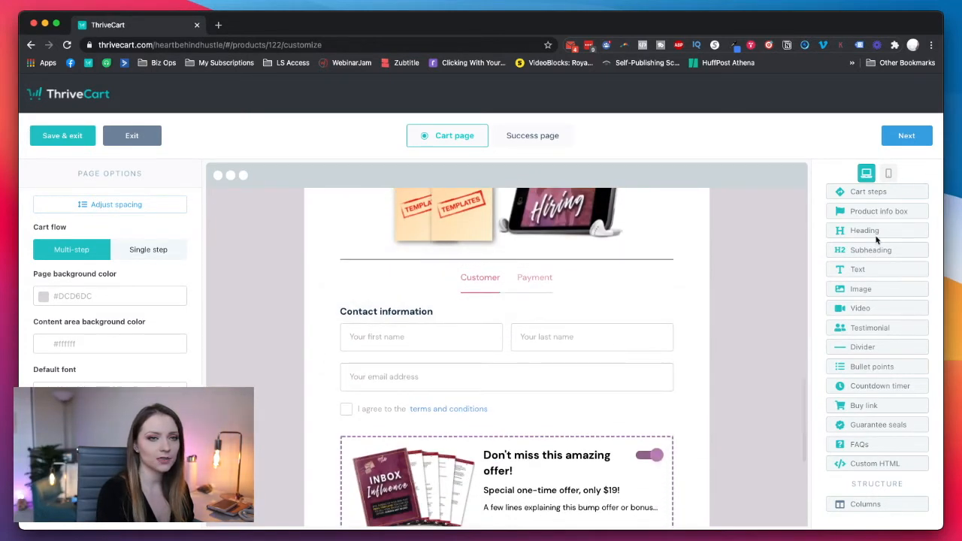
Write the heading "Here's what you will discover...." and remove the extra empty text block.
click(858, 269)
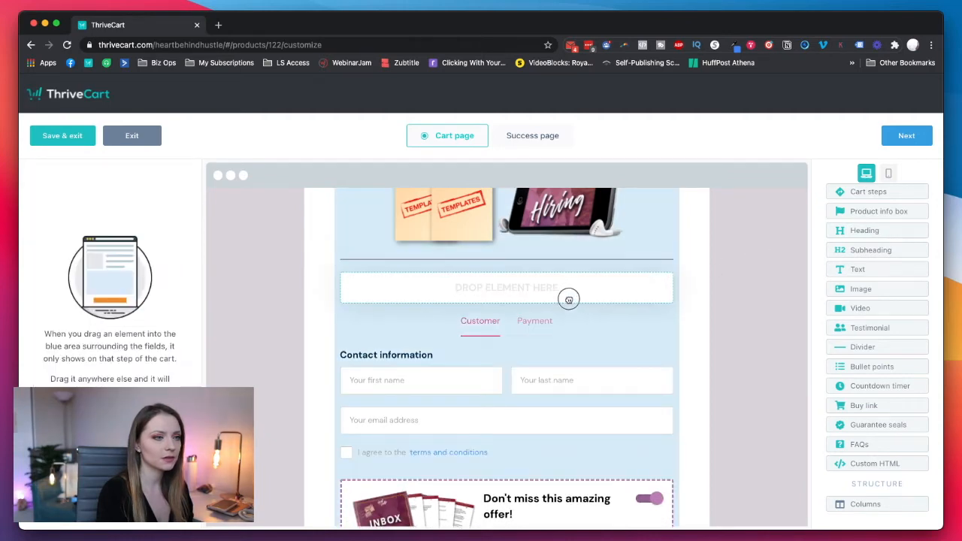
click(505, 287)
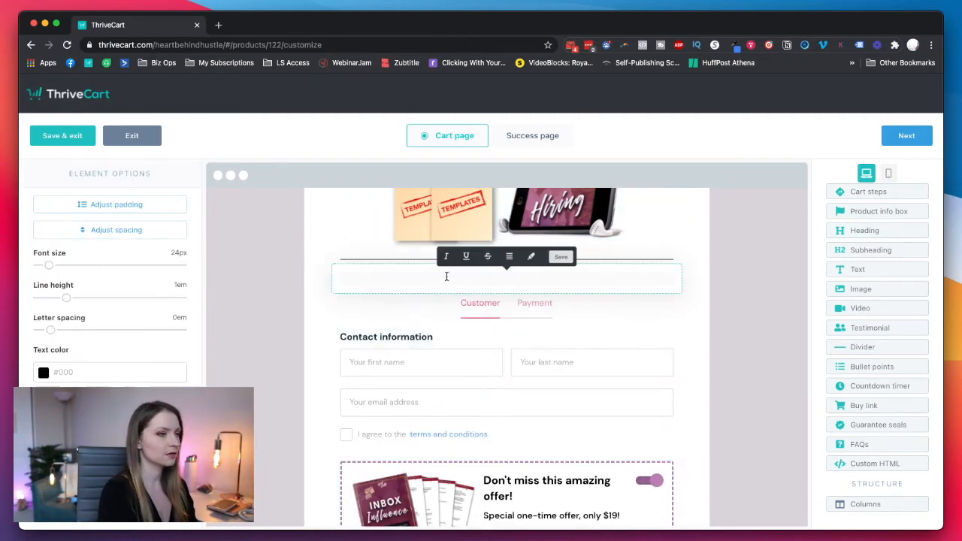
text(What w)
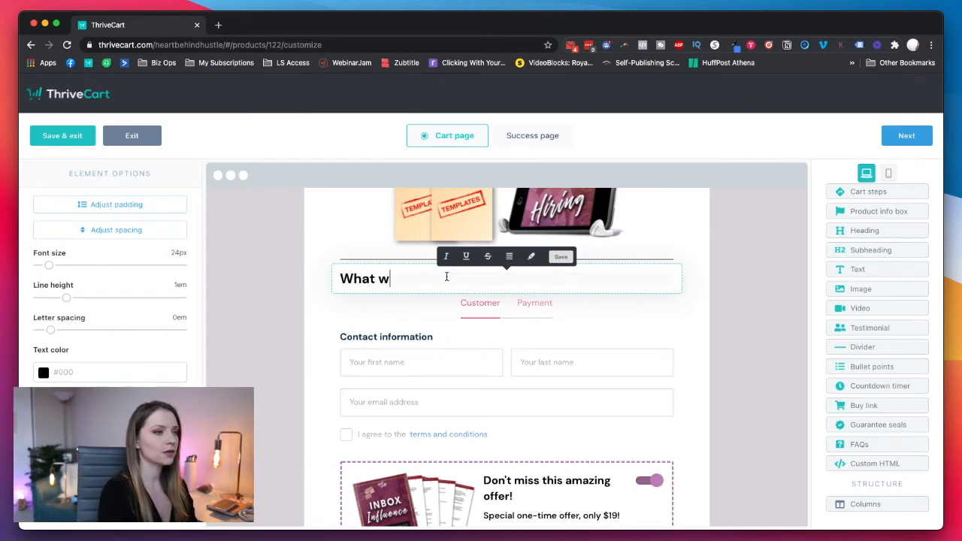
text(You)
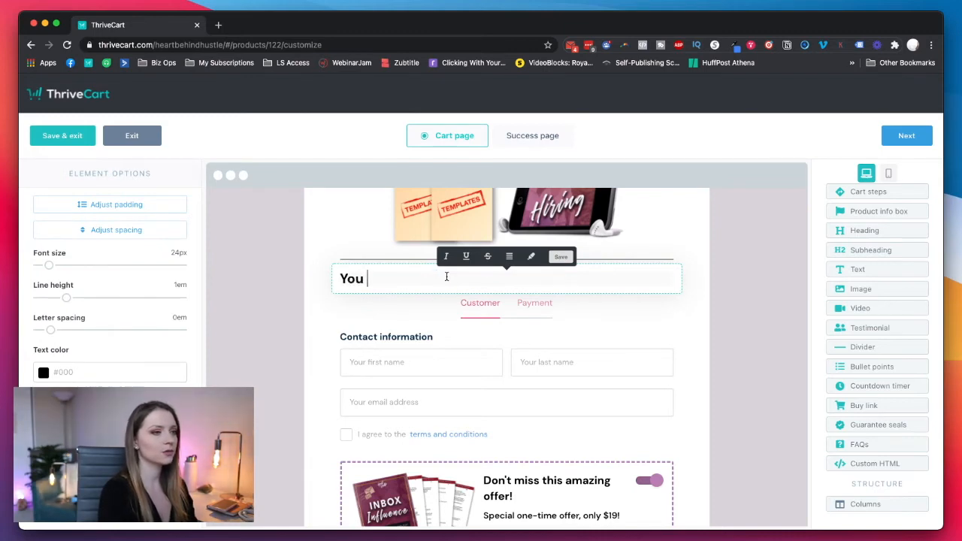
key(backspace)
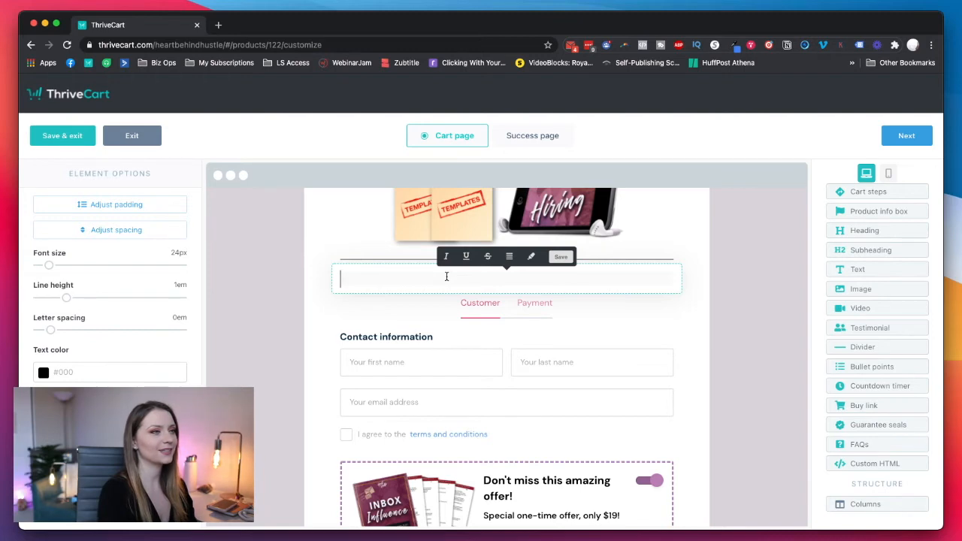
text(What's)
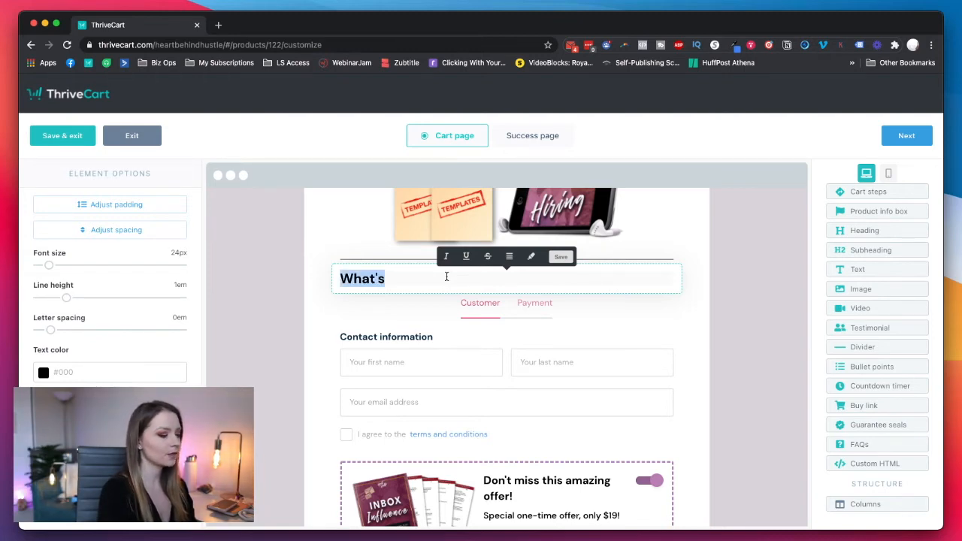
text(We)
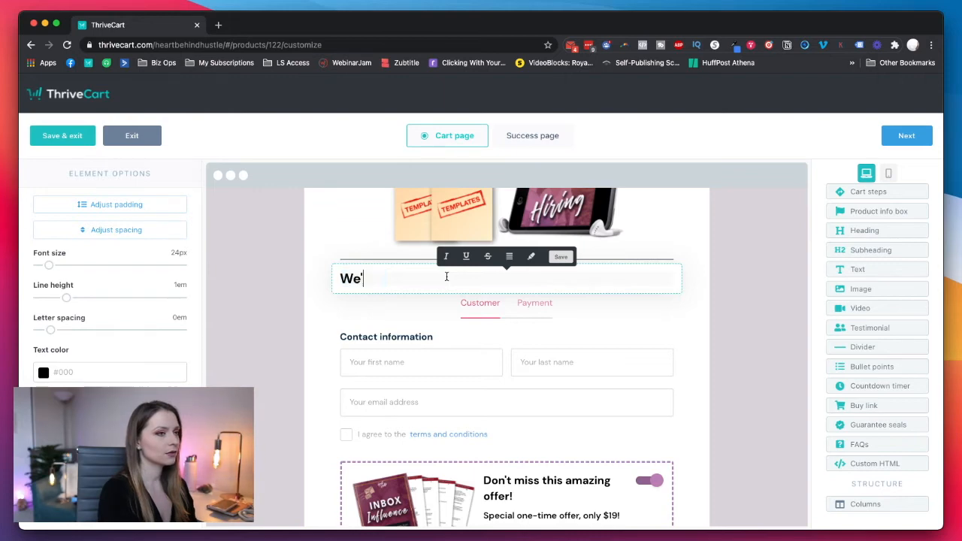
text('ll)
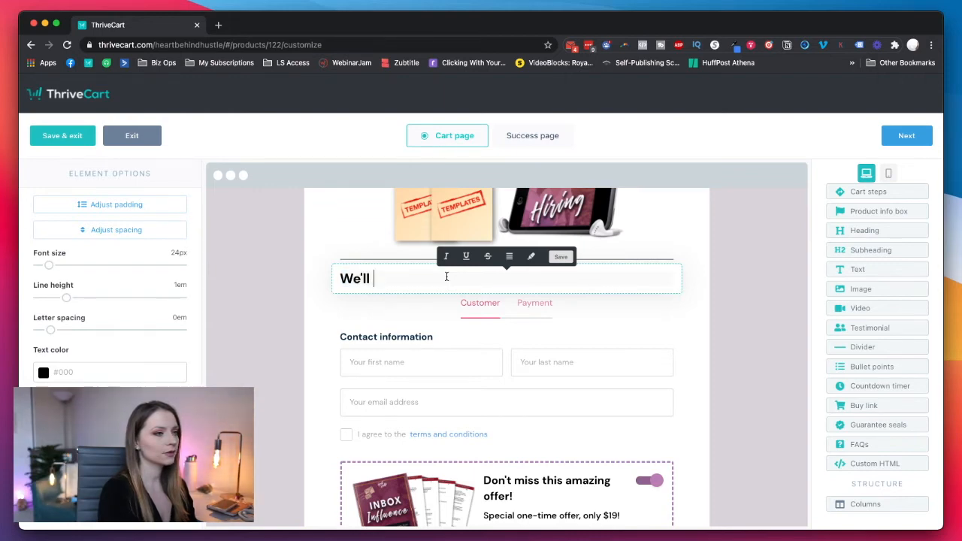
text(He're's w)
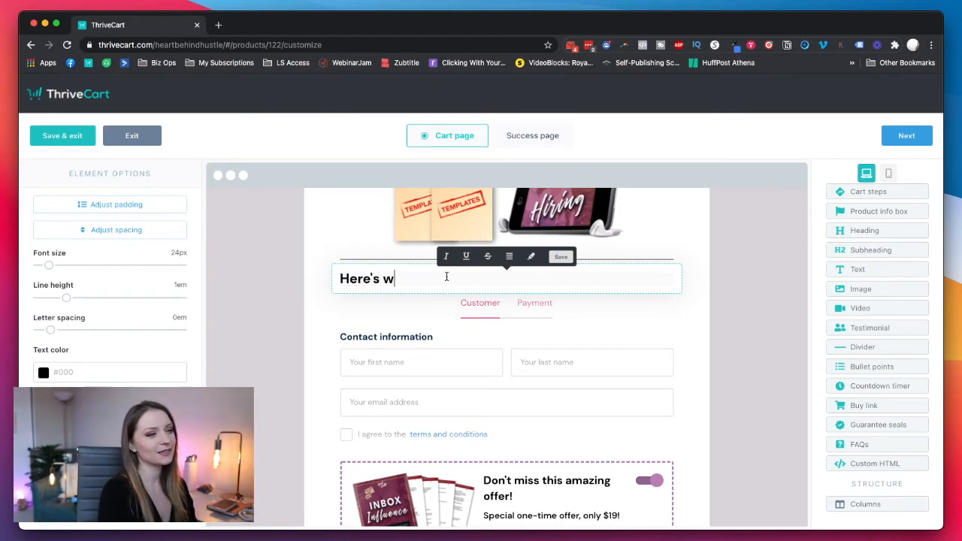
text(hat we)
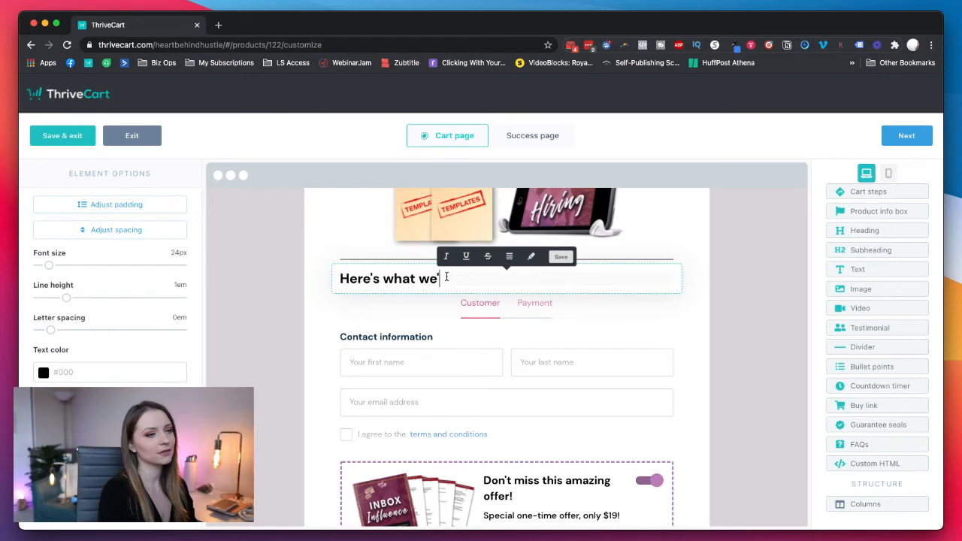
text(you will discover....)
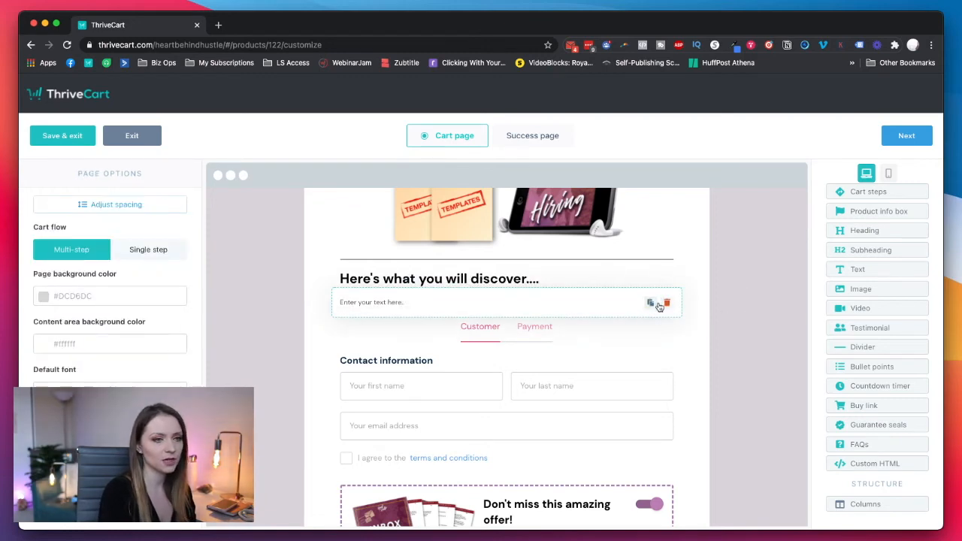
click(666, 302)
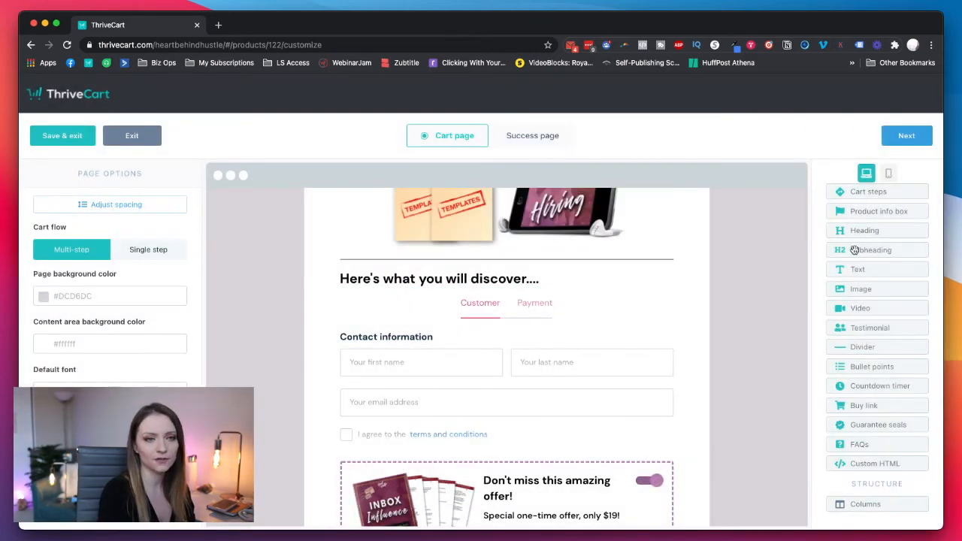
Add a subheading reading "Week 1 - Title of your module.".
click(439, 302)
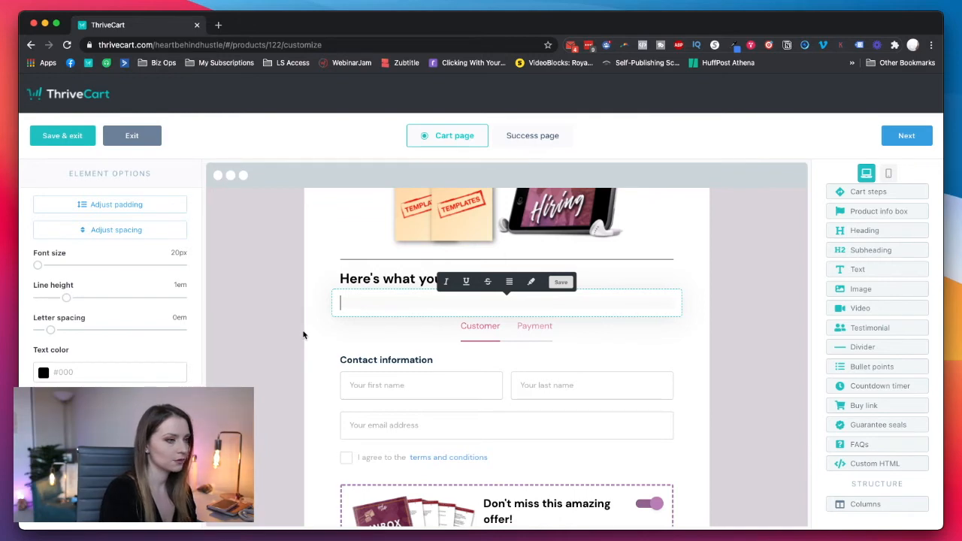
mouse_move(266, 355)
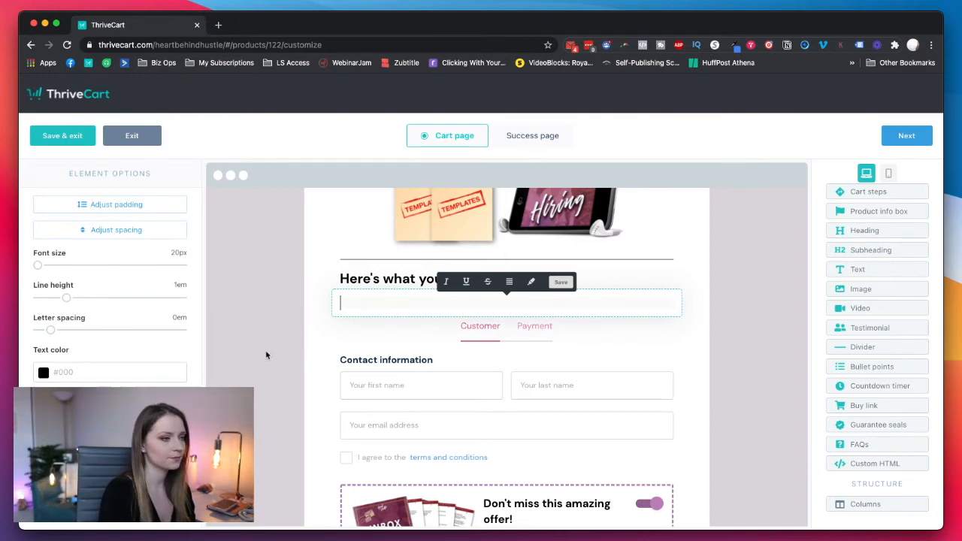
mouse_move(366, 319)
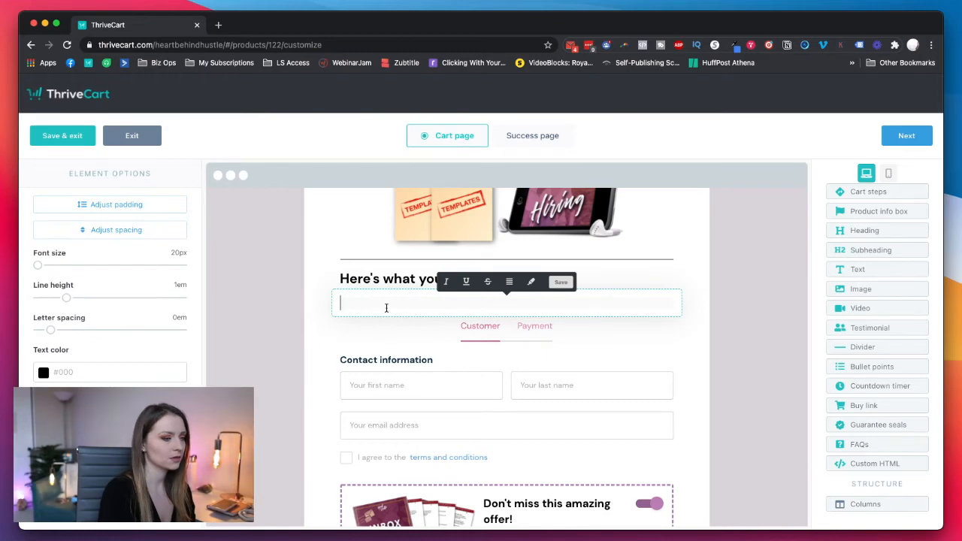
text(Week 1 -)
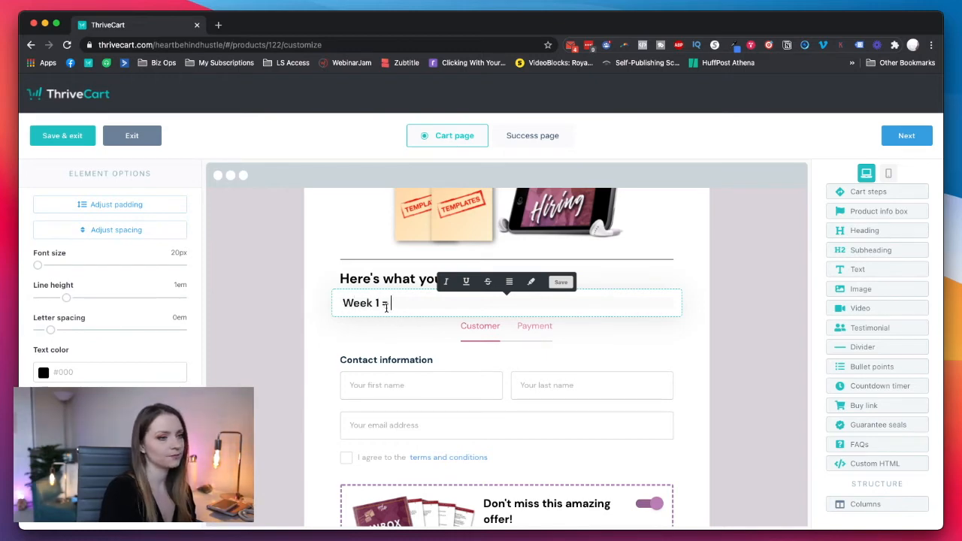
text(Title of yo)
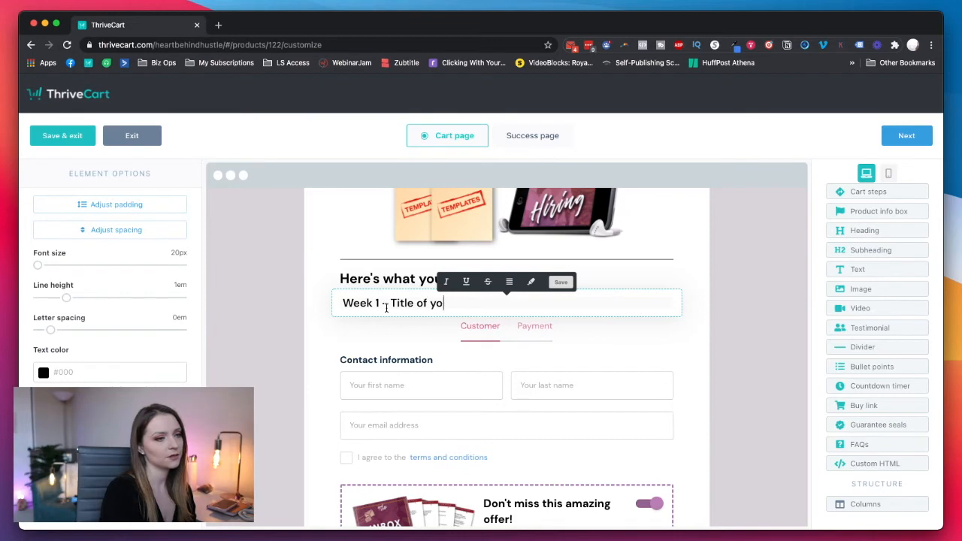
text(ur m)
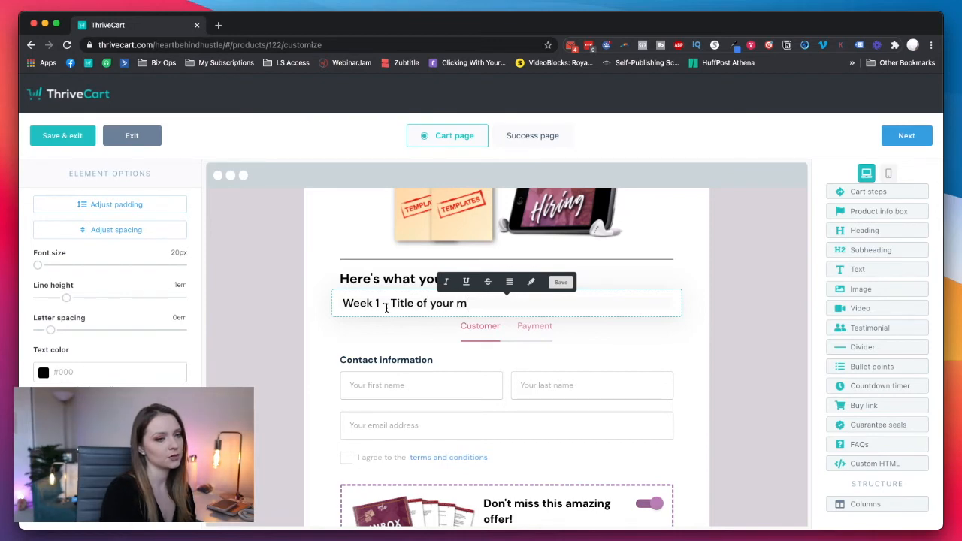
text(odule. Y)
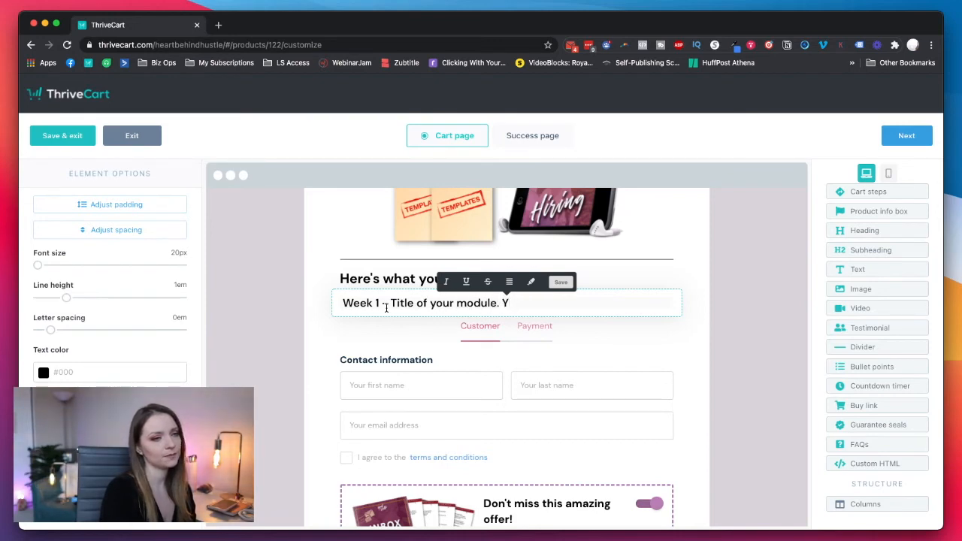
Add a "You will discover XYZ." description under it with tightened vertical margins.
click(758, 307)
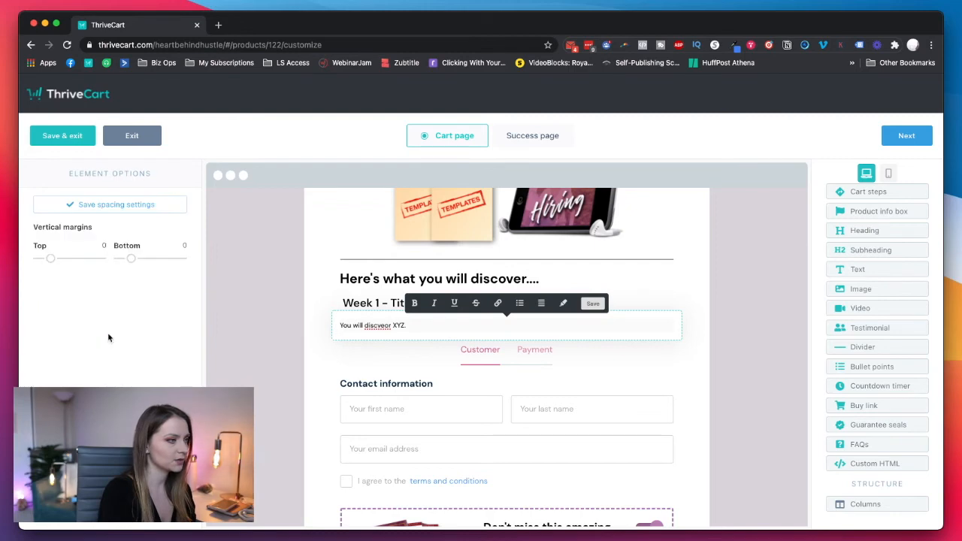
drag(51, 258, 48, 263)
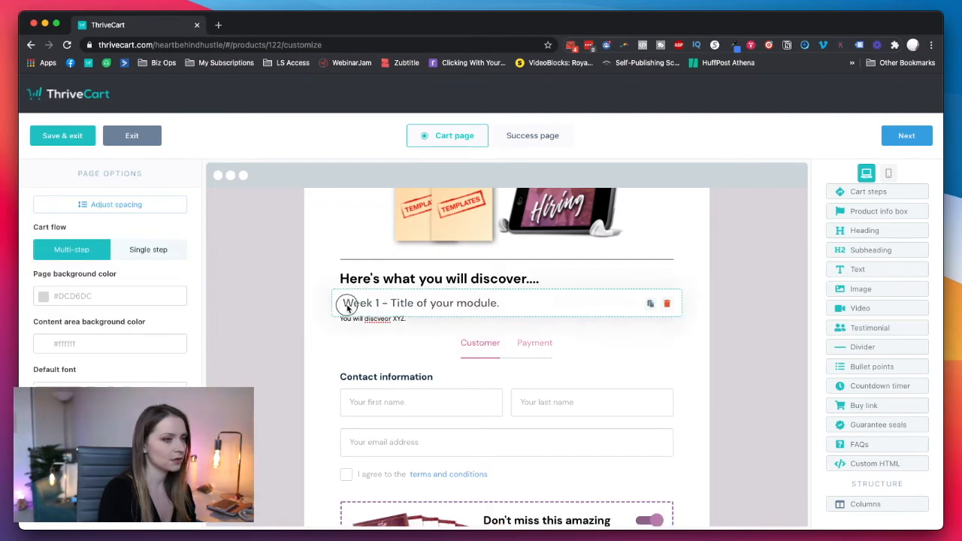
click(421, 304)
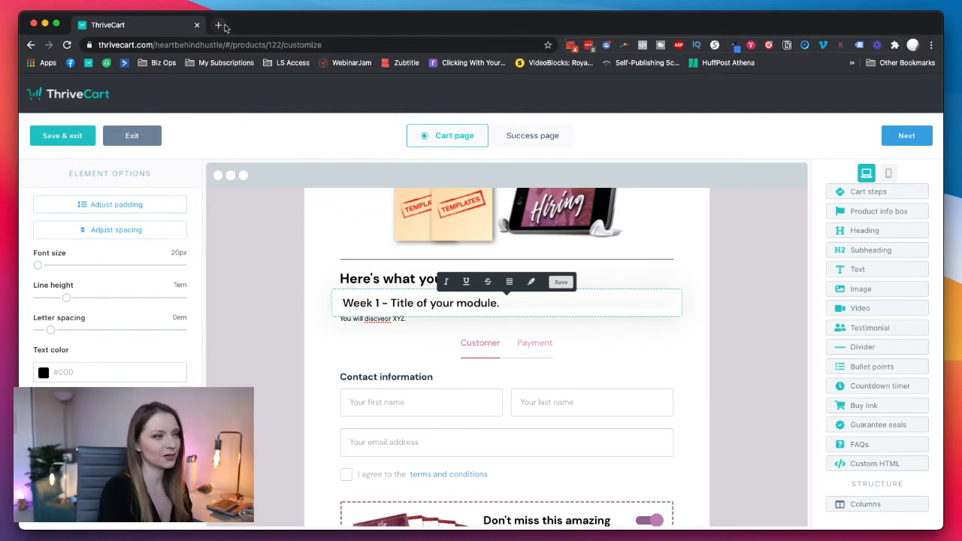
Find and copy the ✅ check mark emoji on Emojipedia in a new tab.
click(220, 24)
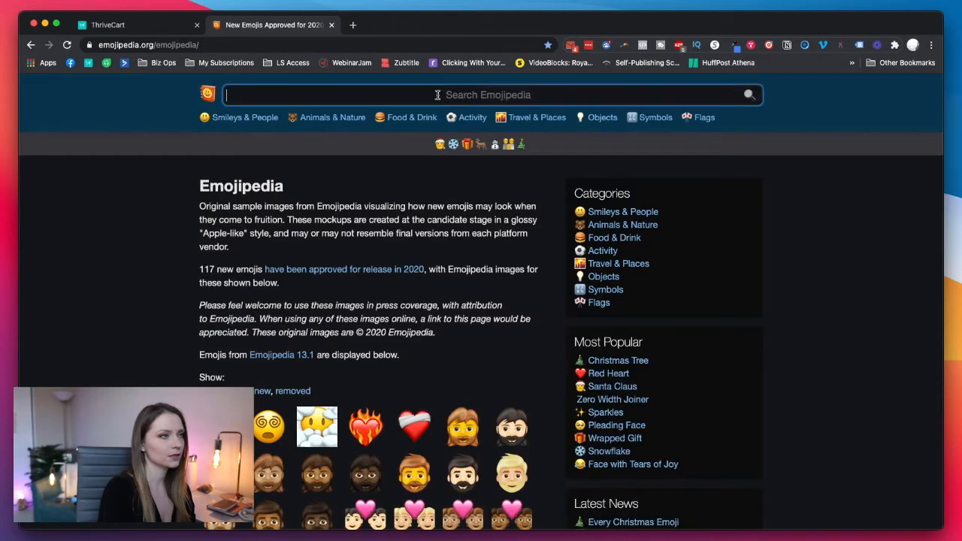
text(1)
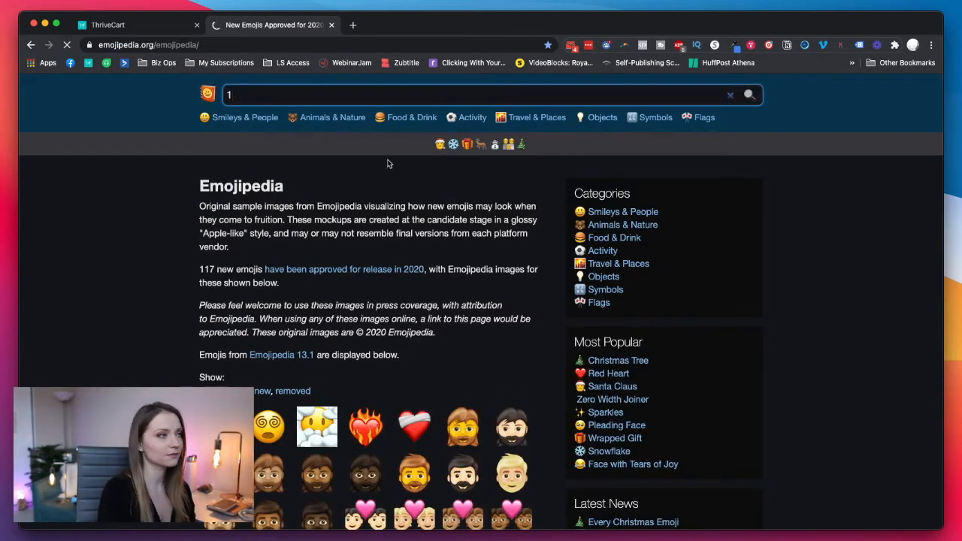
key(Return)
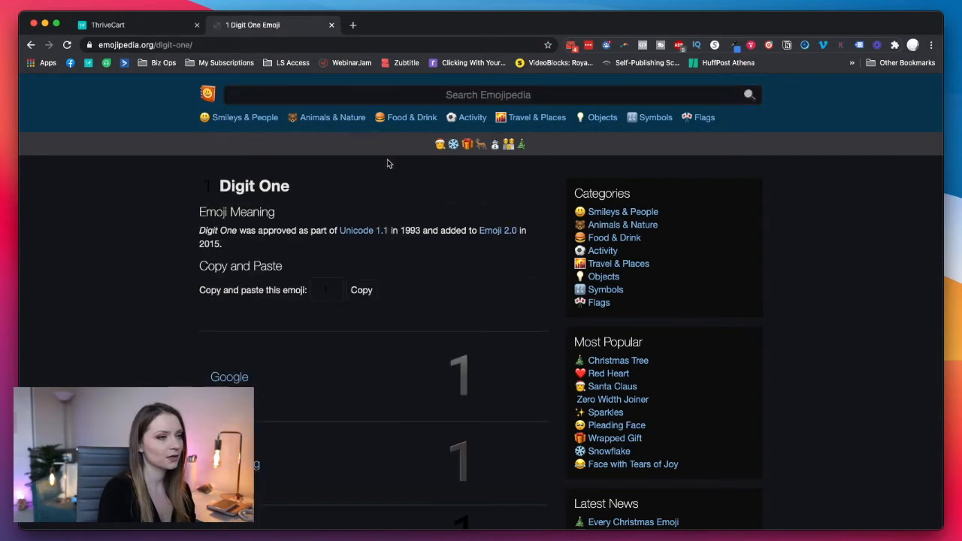
scroll(down, 3)
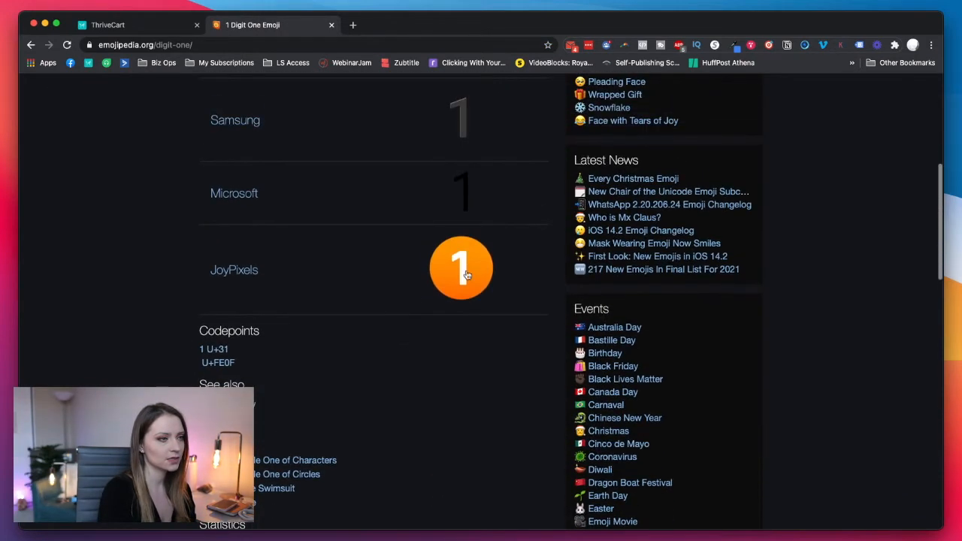
scroll(up, 3)
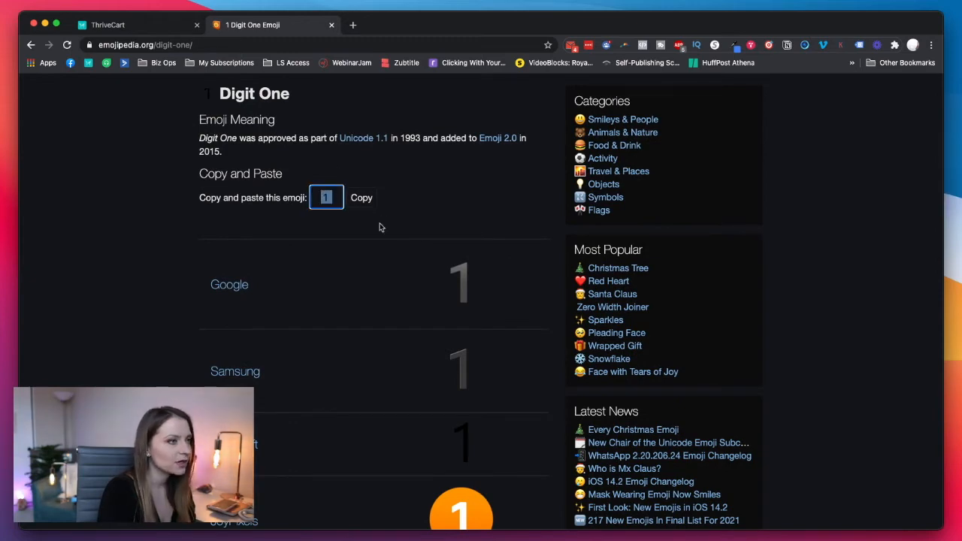
scroll(up, 3)
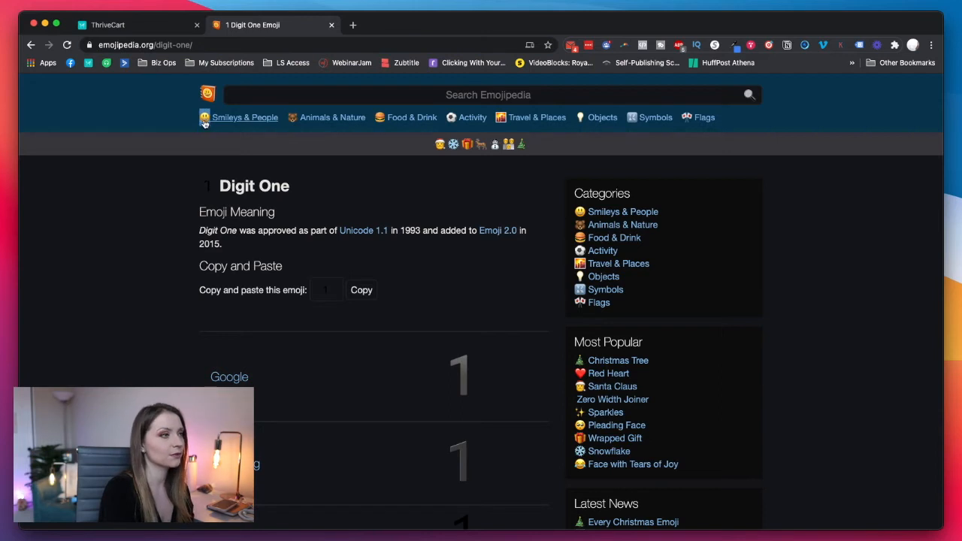
click(112, 24)
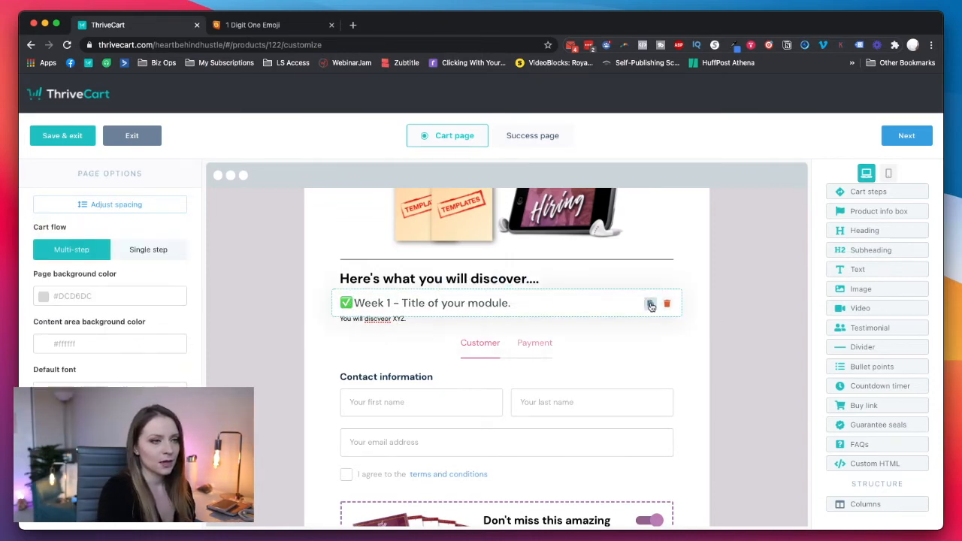
Duplicate the checkmarked module line into Week 1 through Week 4 entries with descriptions.
click(649, 304)
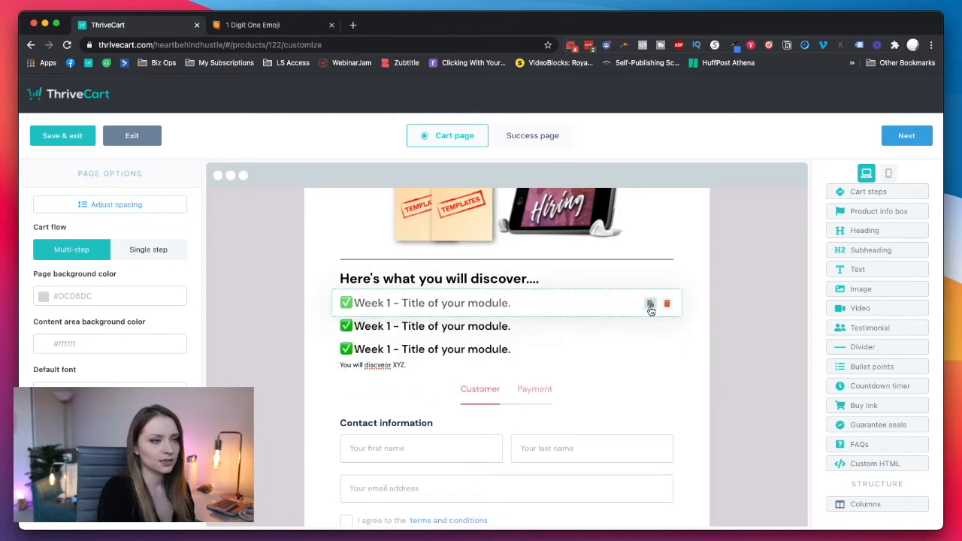
click(650, 304)
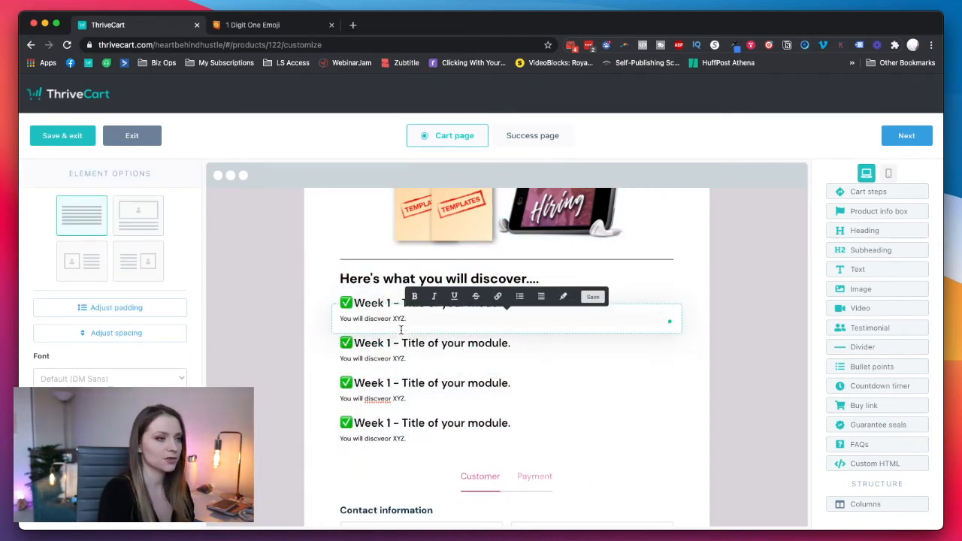
click(596, 289)
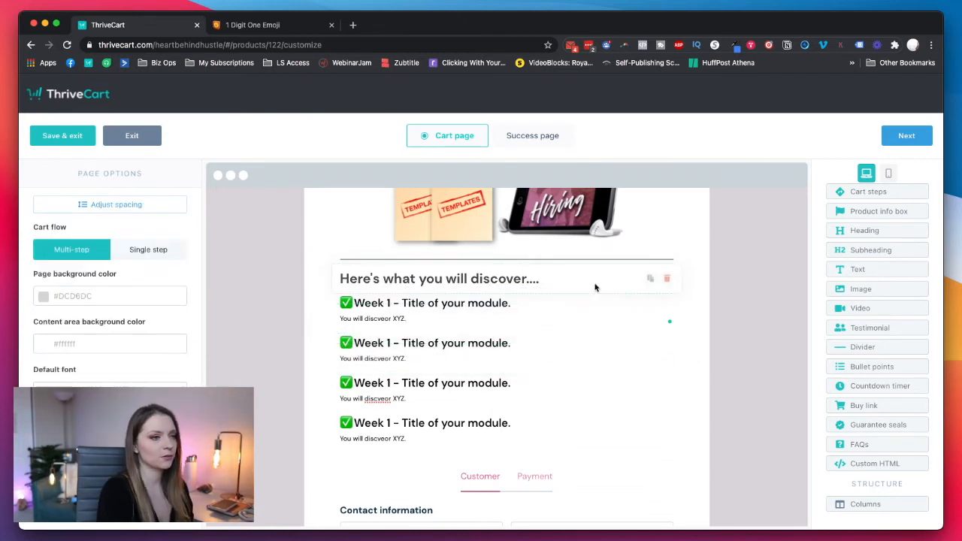
click(373, 319)
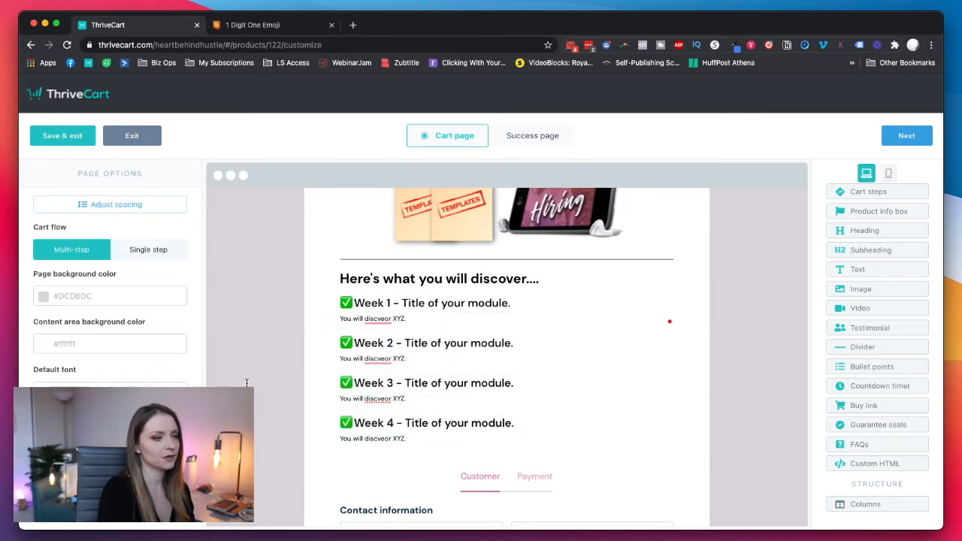
scroll(down, 3)
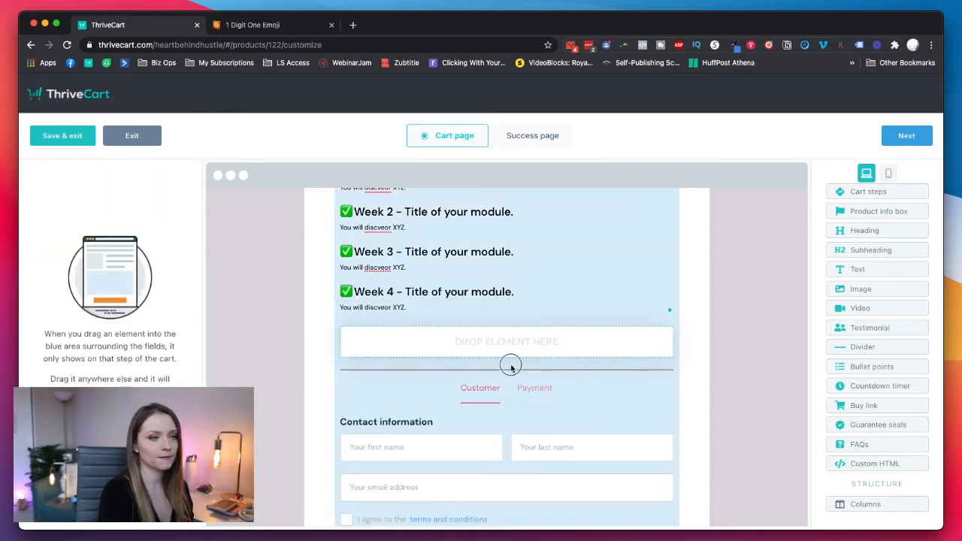
Add a 'What exactly is included:' heading below the four modules.
click(506, 341)
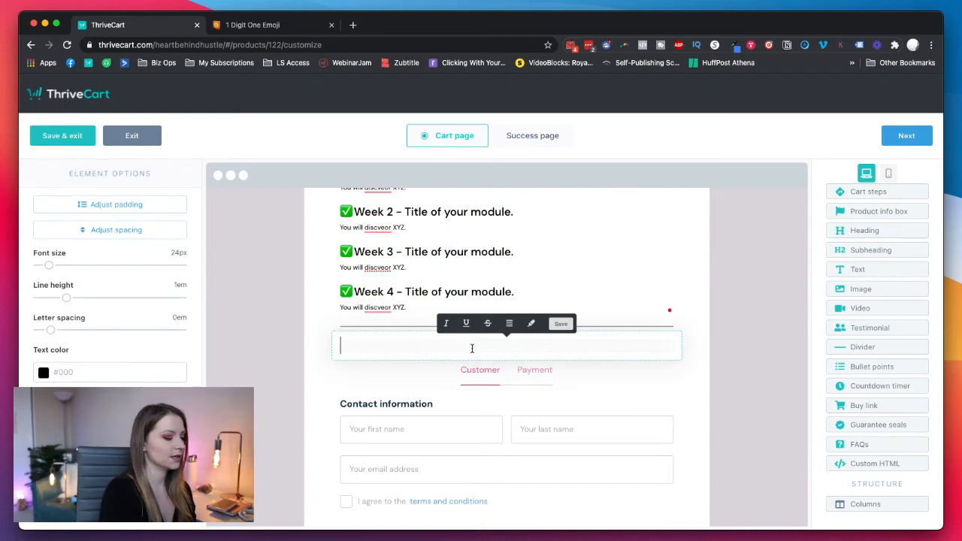
text(What e)
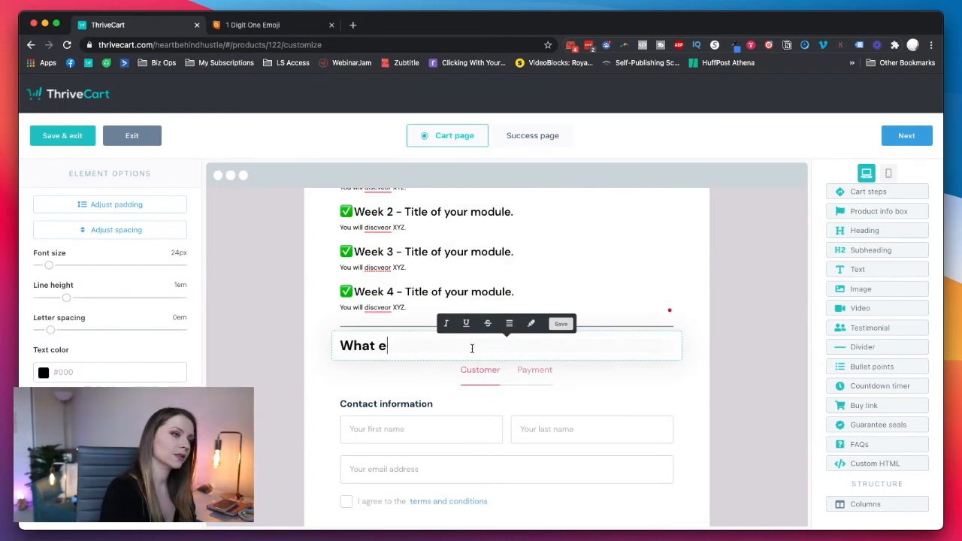
text(xactly is included:)
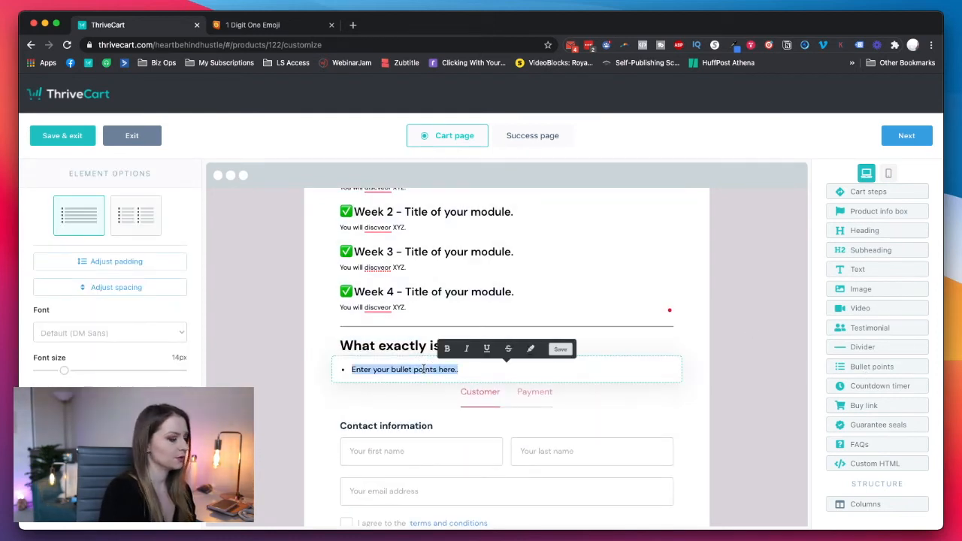
List the included items: 4 weekly modules of training, lifetime access, PDF downloads, Facebook group.
text(4 weekly modules)
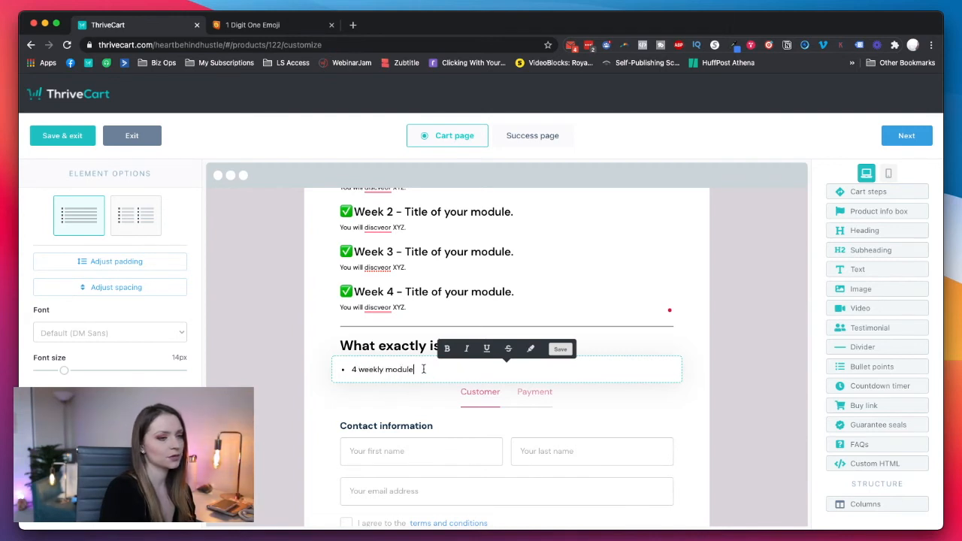
text(s of training)
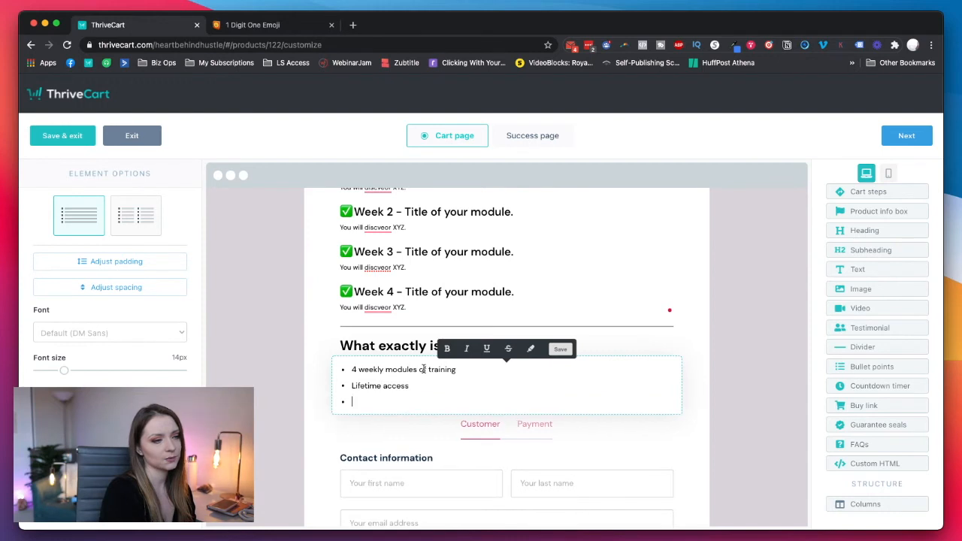
text(PDF o)
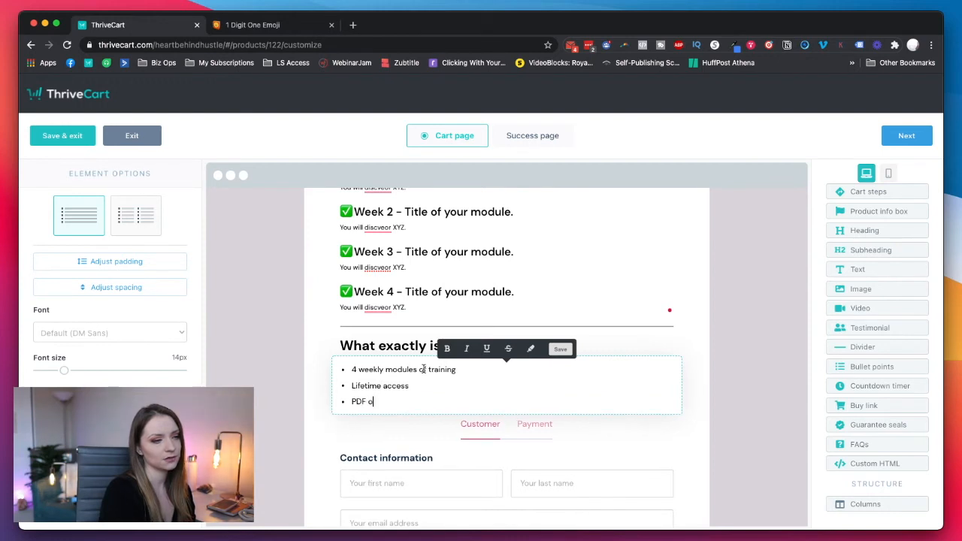
text(downloads)
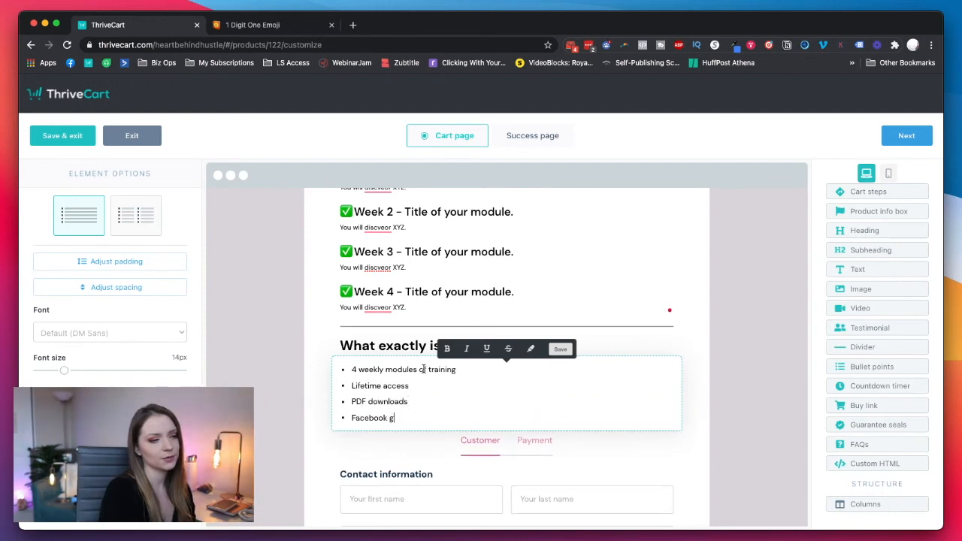
text(roup)
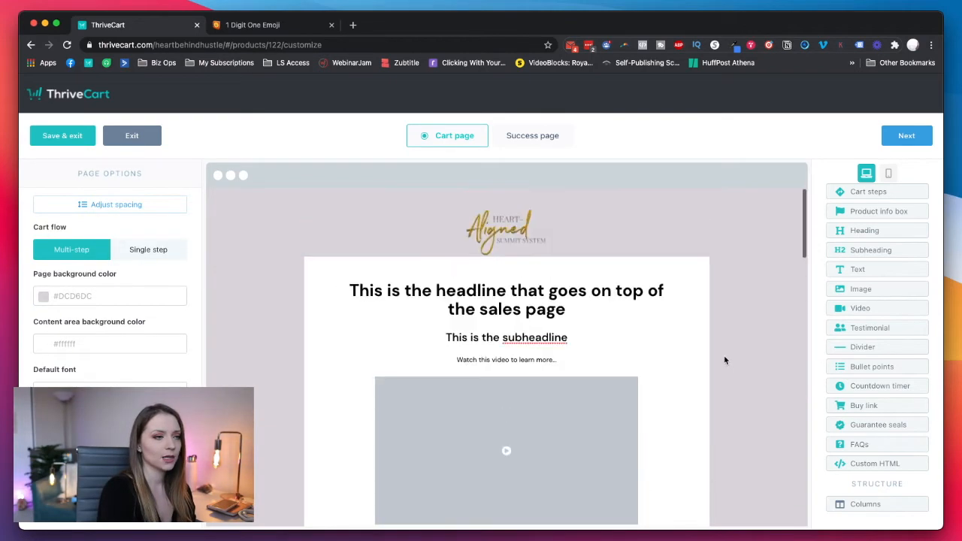
Add a 'Who this is for:' subheading beneath the included list.
scroll(down, 3)
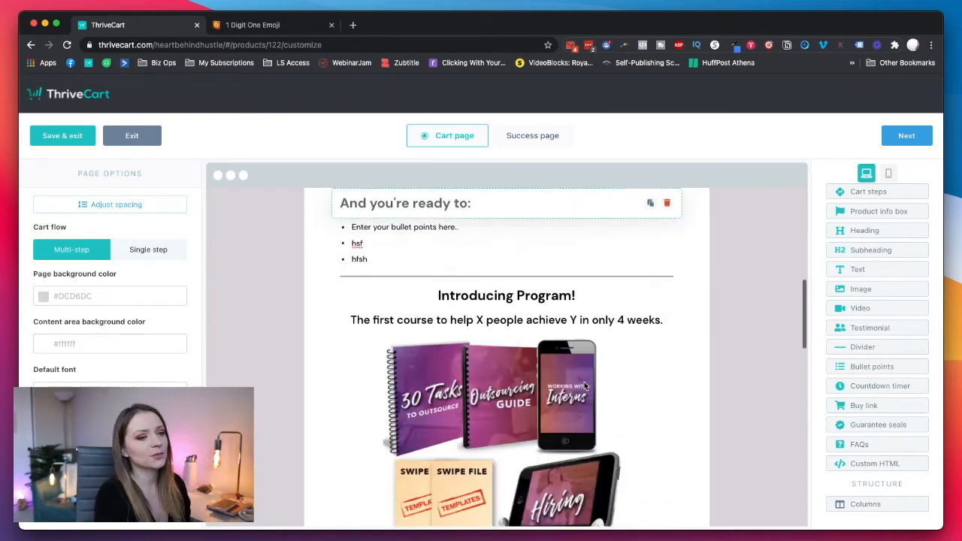
scroll(down, 3)
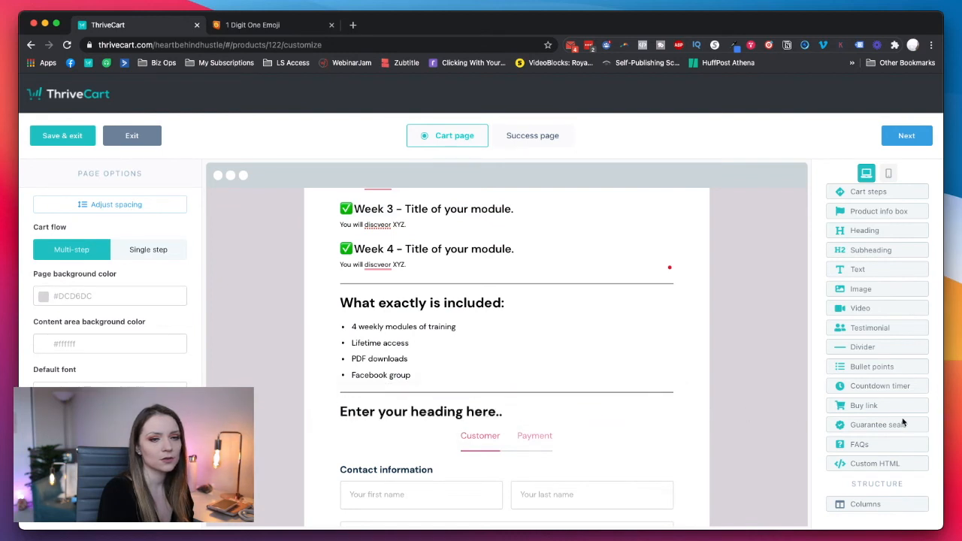
scroll(down, 3)
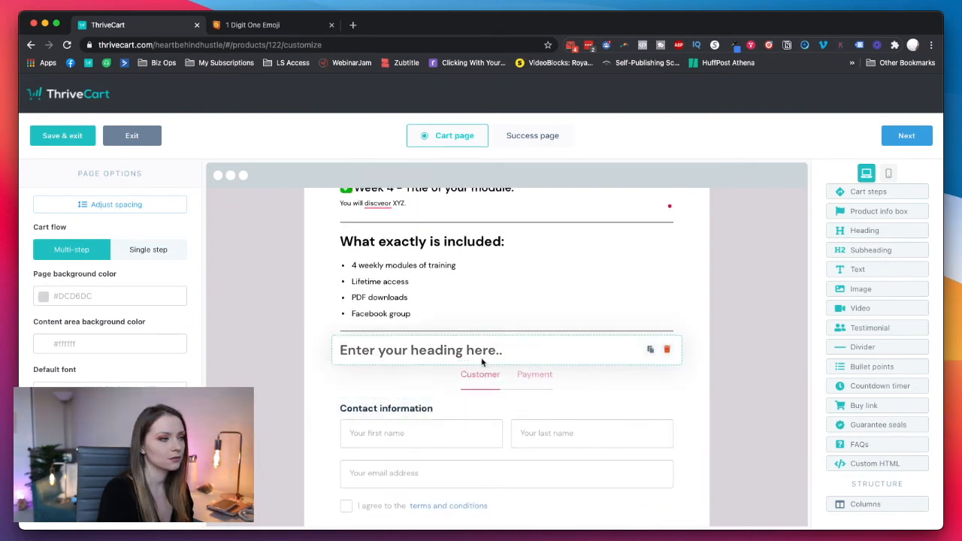
text(Who this is for:)
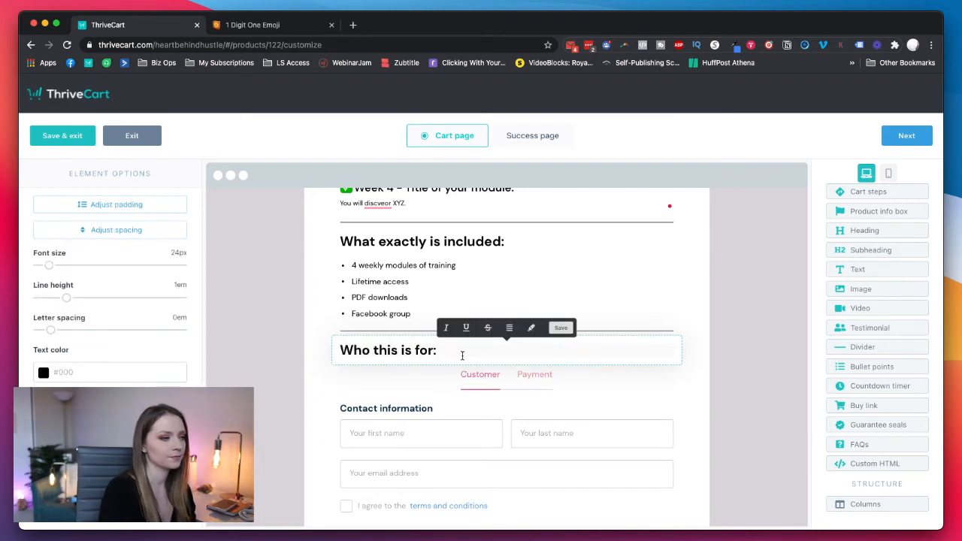
click(243, 318)
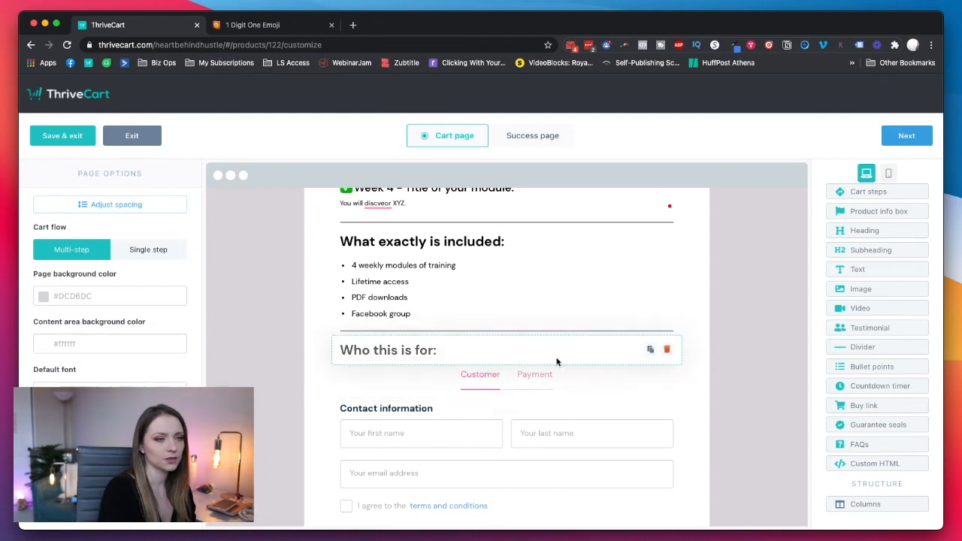
Add a 'Great fit for' placeholder text line under the new subheading.
click(388, 349)
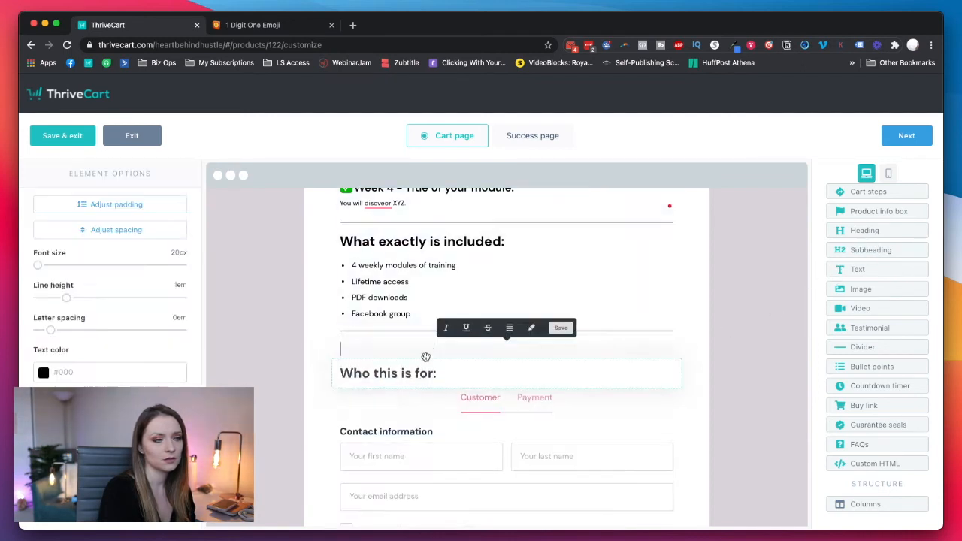
text(G)
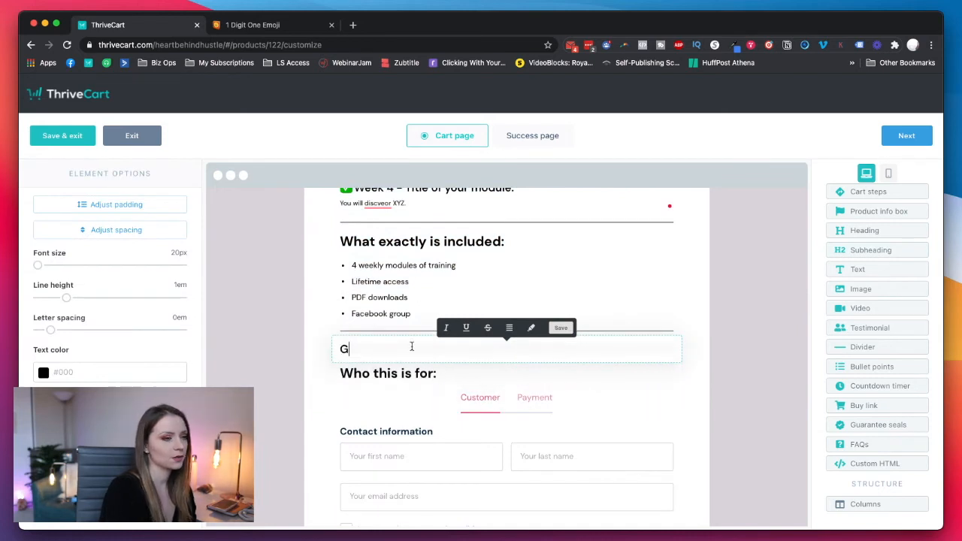
text(reat fit for gusihgiushguis)
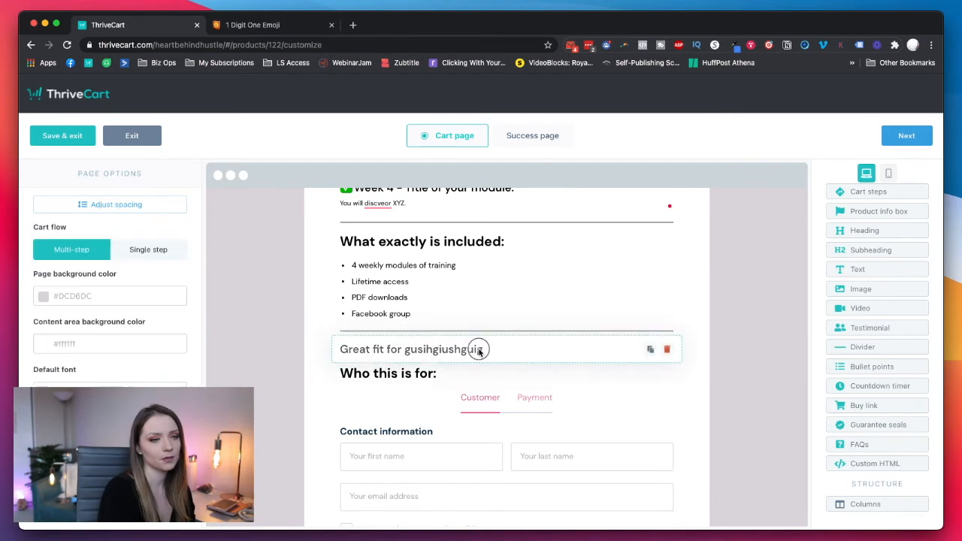
click(752, 361)
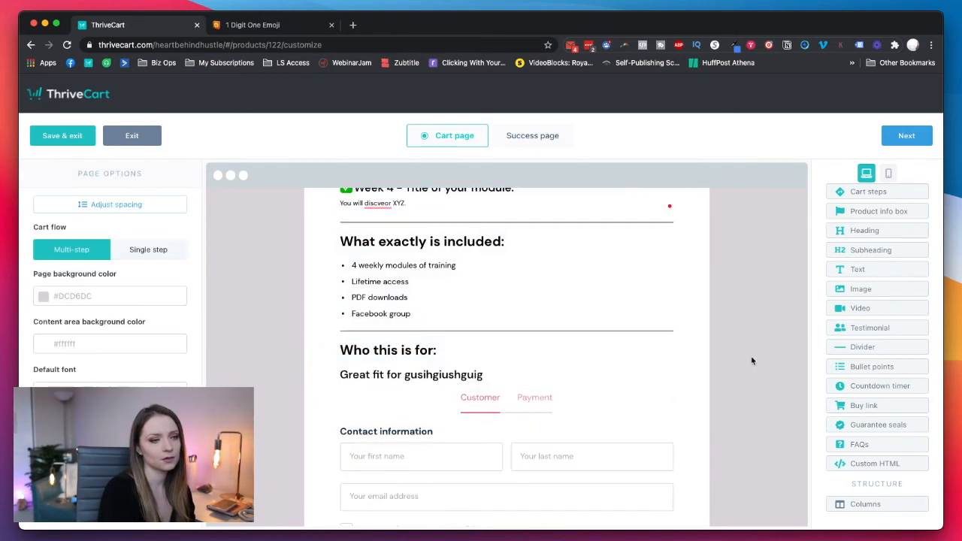
mouse_move(869, 293)
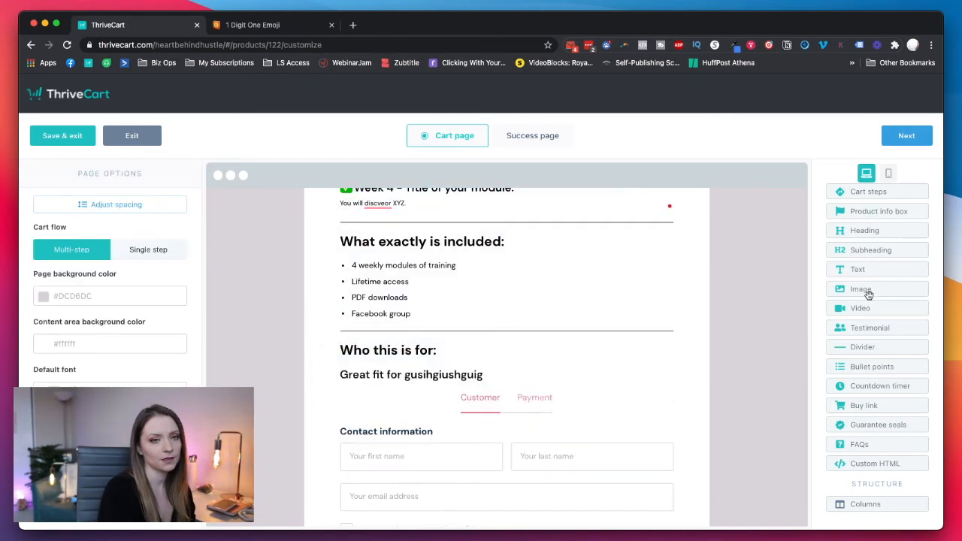
mouse_move(879, 307)
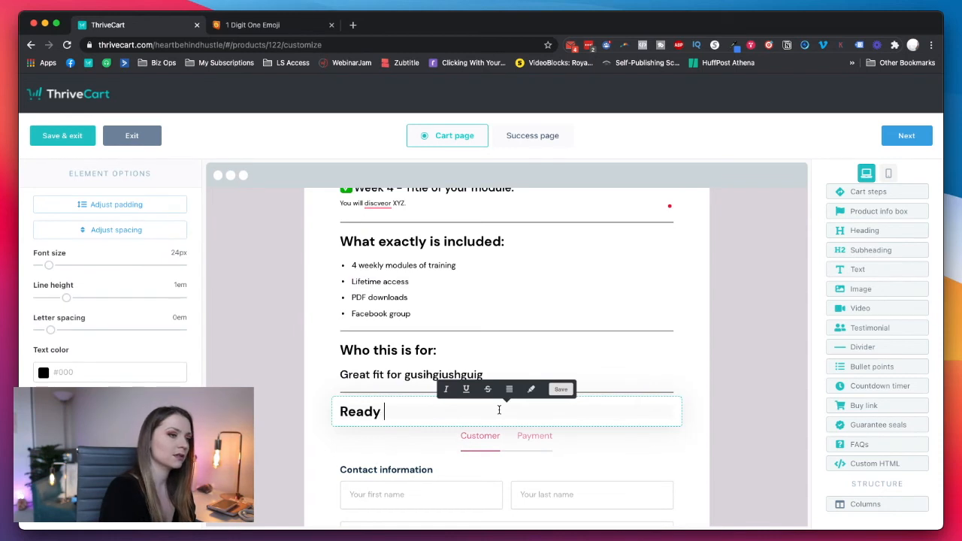
Write 'Ready to go? Enter your info below!' as a centred heading above the contact form.
text(to go? Enter)
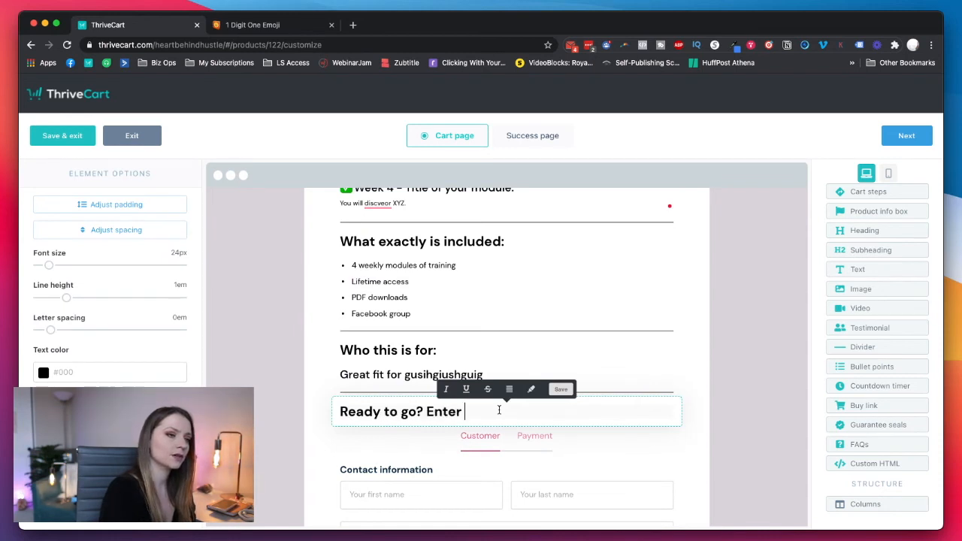
text(your info below!)
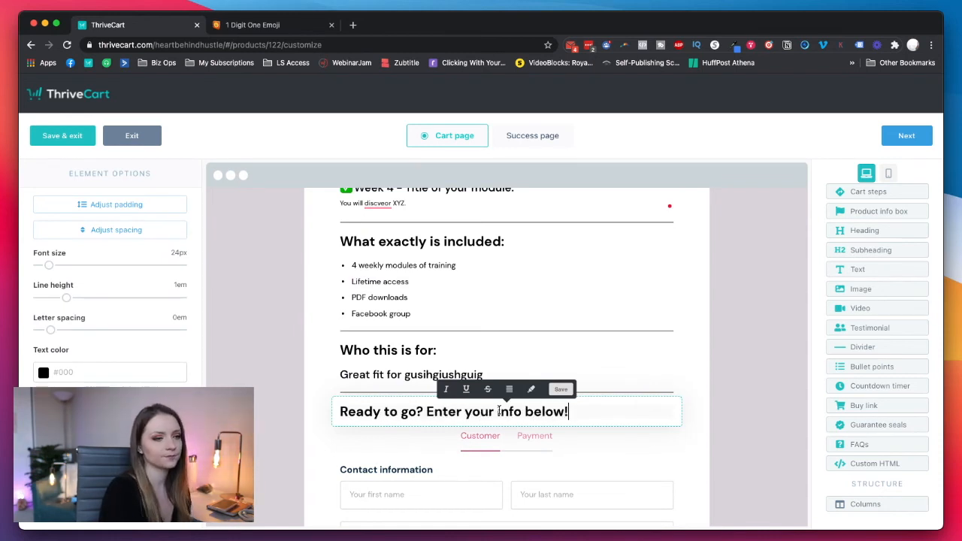
click(509, 389)
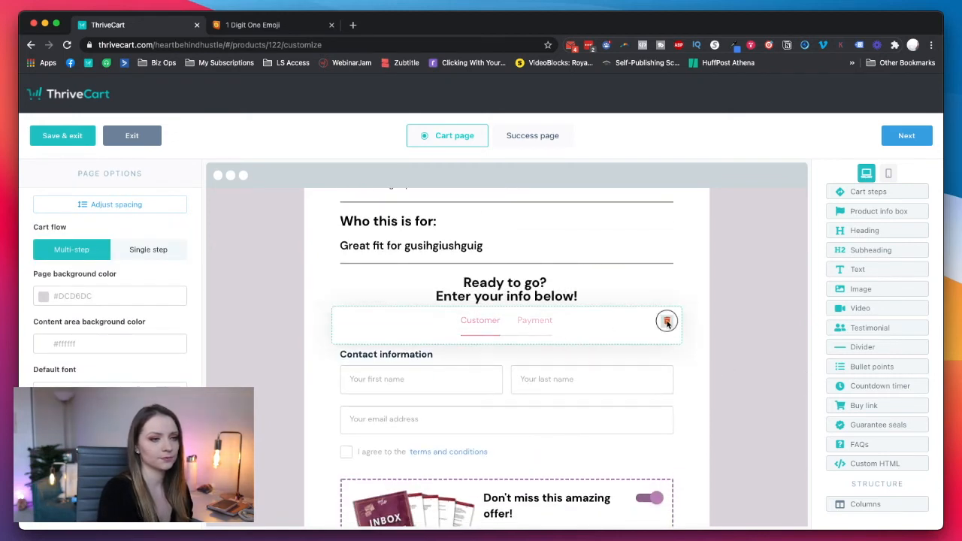
click(666, 322)
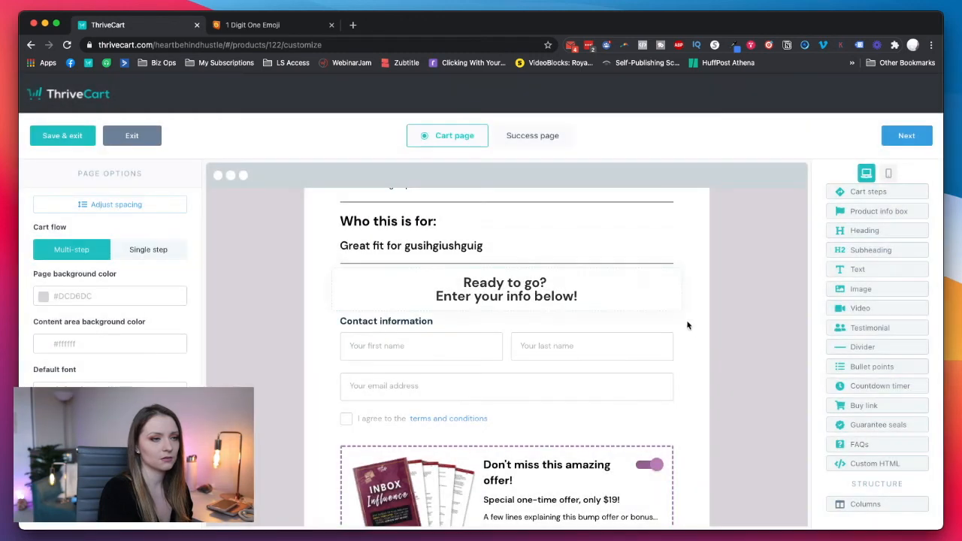
scroll(down, 3)
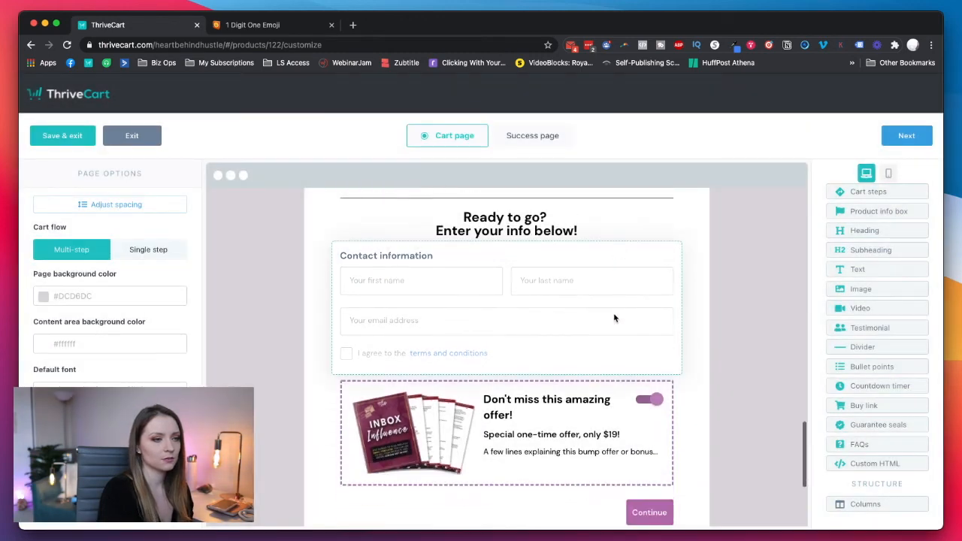
scroll(up, 3)
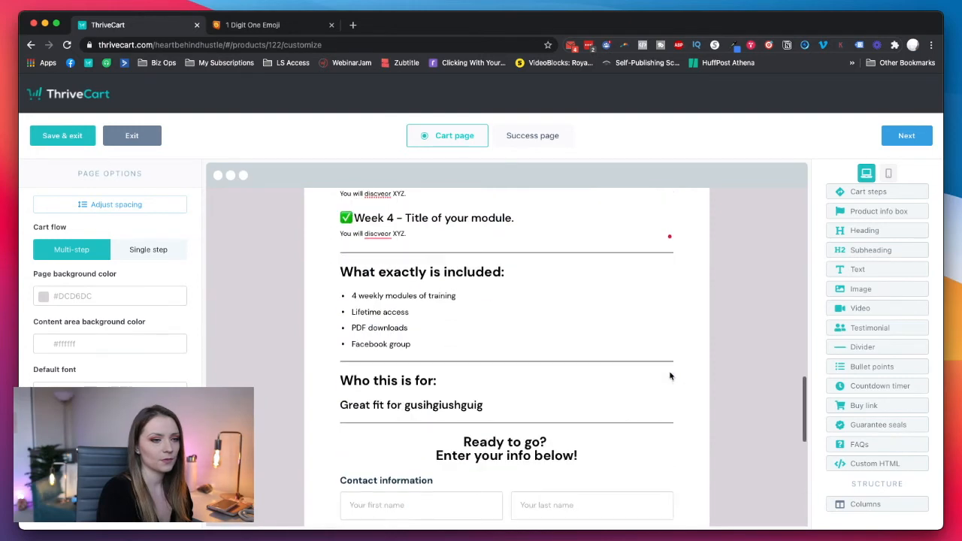
scroll(up, 3)
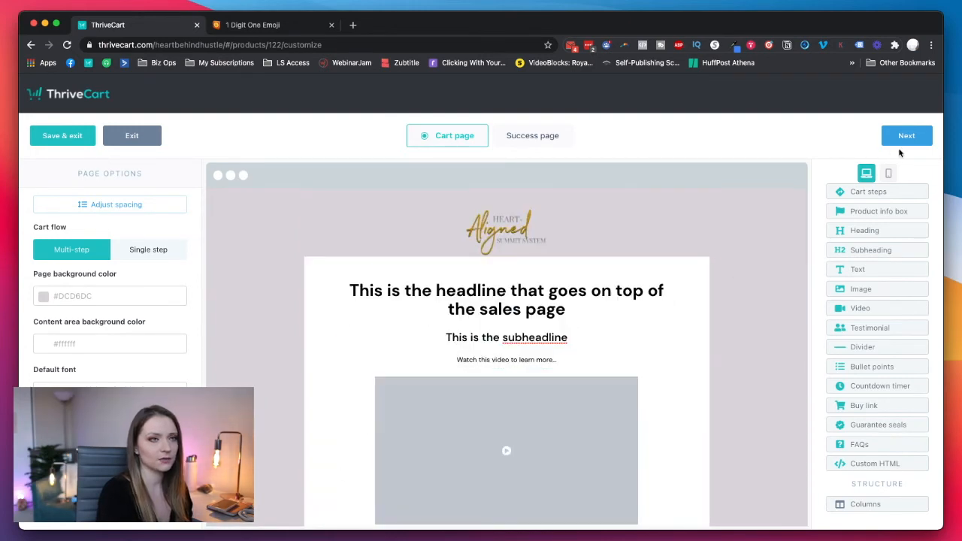
Place a subheading under the headline: 'The best course for X who want to Y in just 12 weeks.'.
click(906, 135)
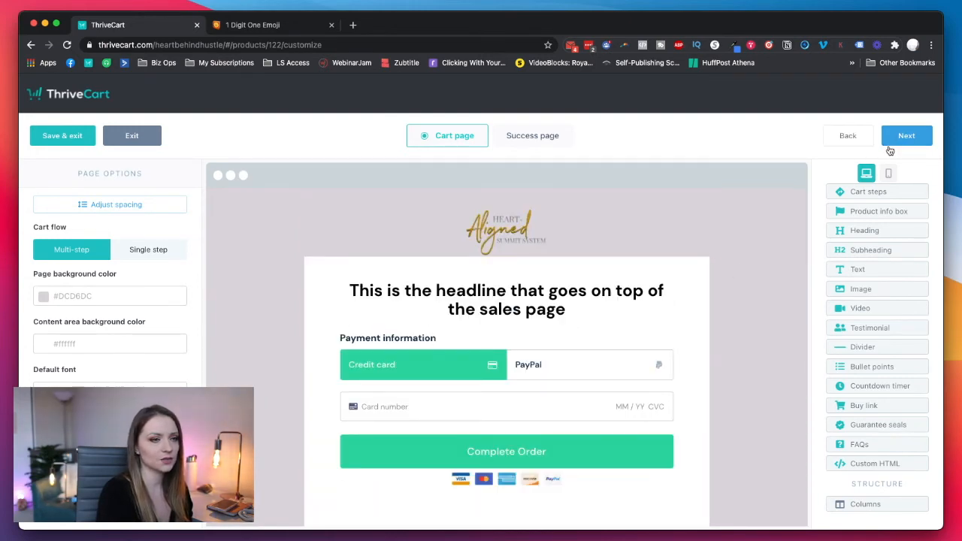
mouse_move(900, 92)
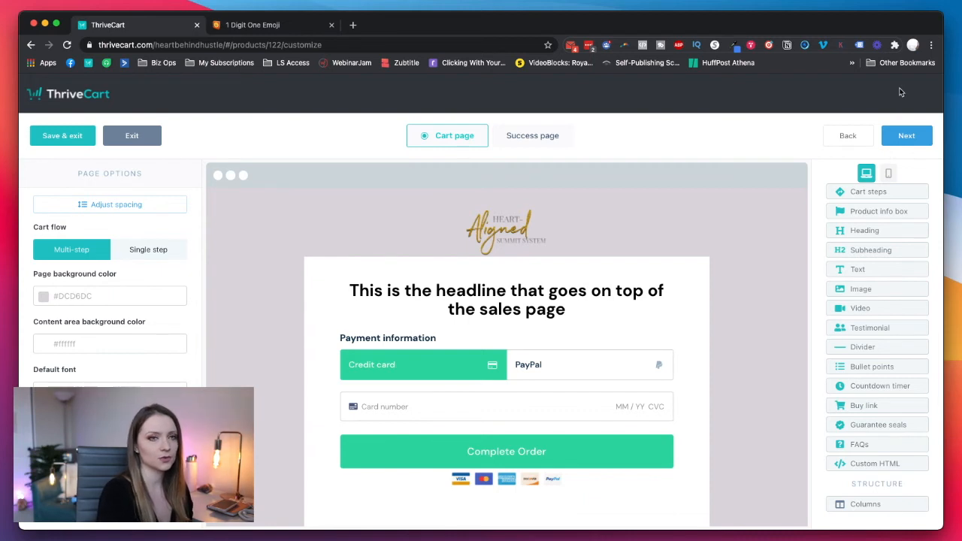
mouse_move(839, 240)
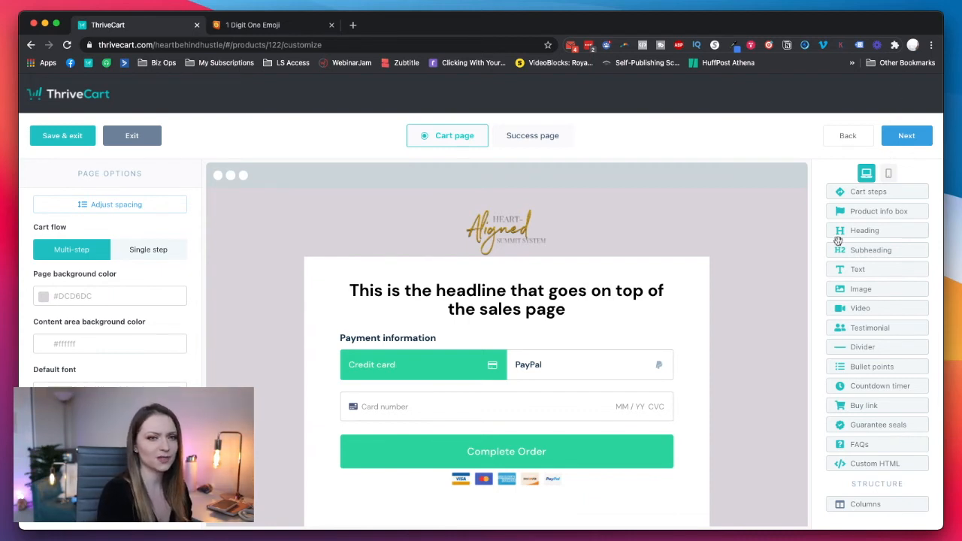
mouse_move(783, 418)
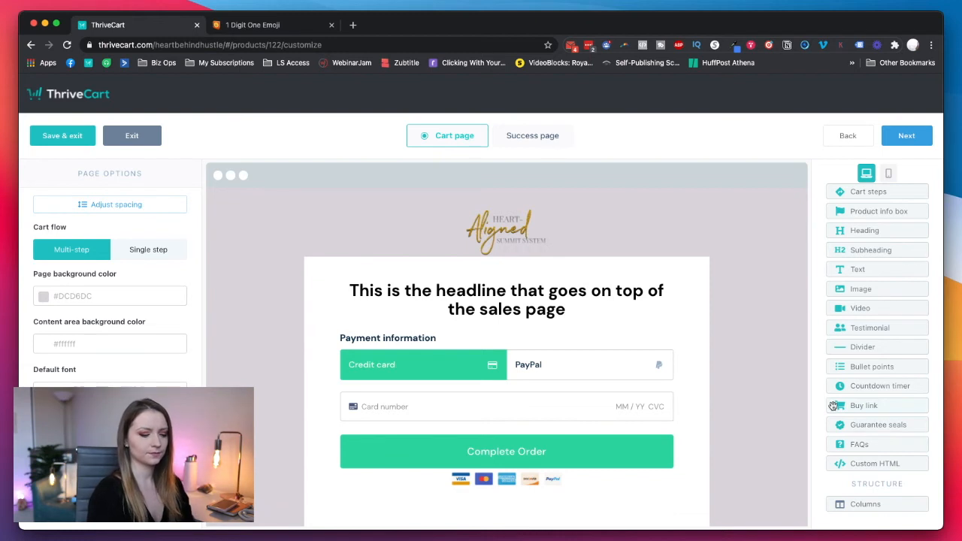
click(507, 299)
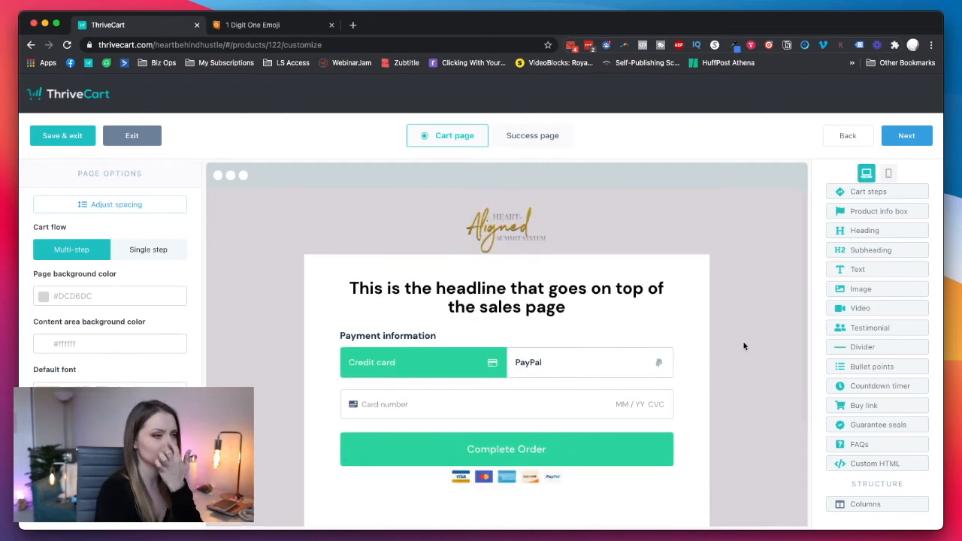
click(506, 297)
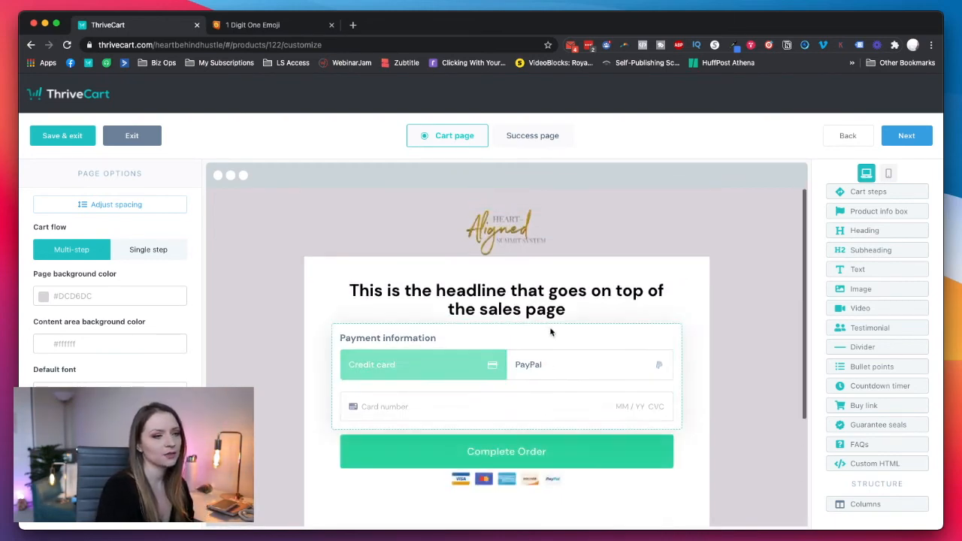
scroll(down, 3)
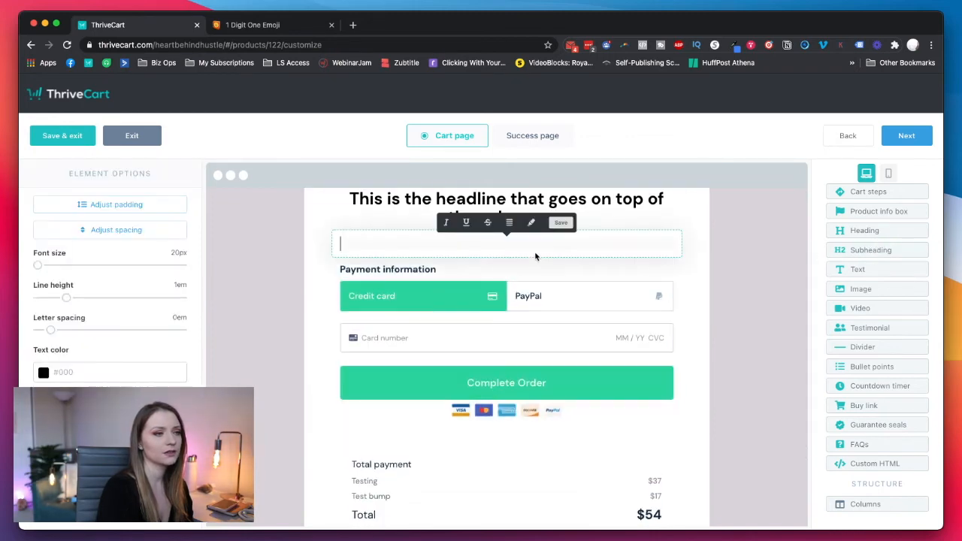
text(The best course for X)
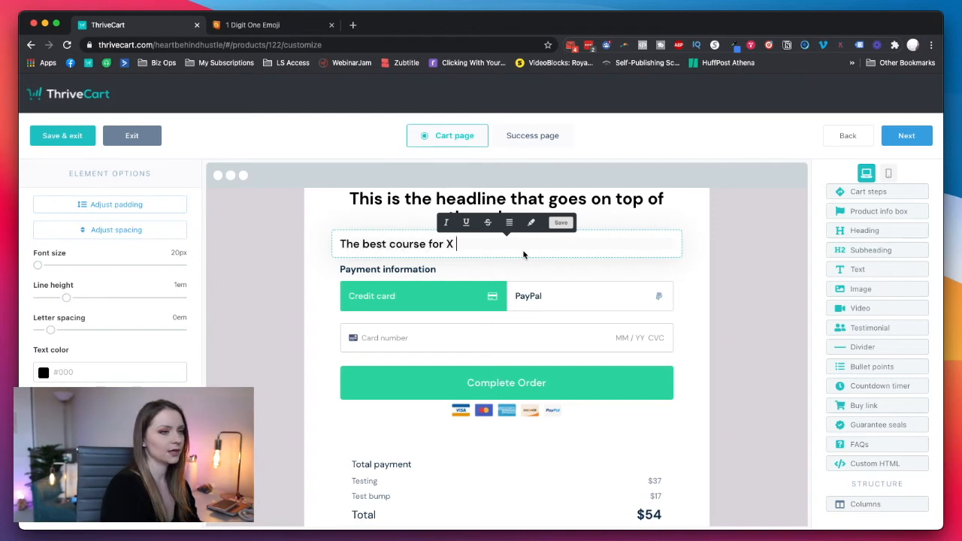
text(who want to Y in just)
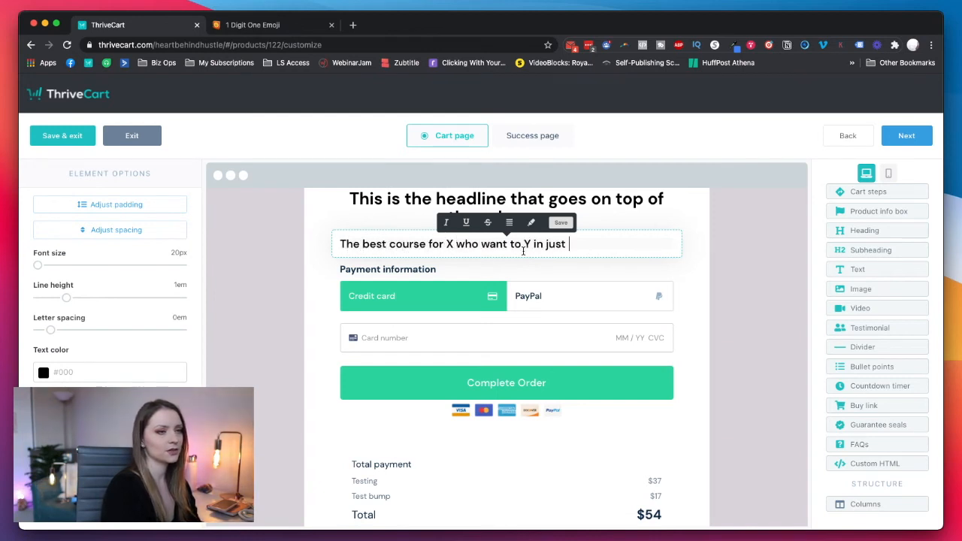
text(12 weeks.)
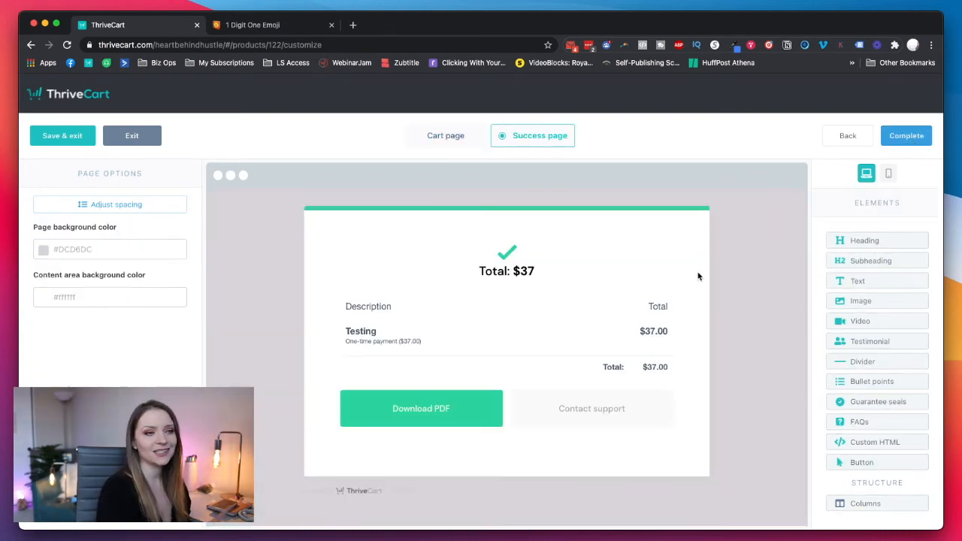
mouse_move(938, 301)
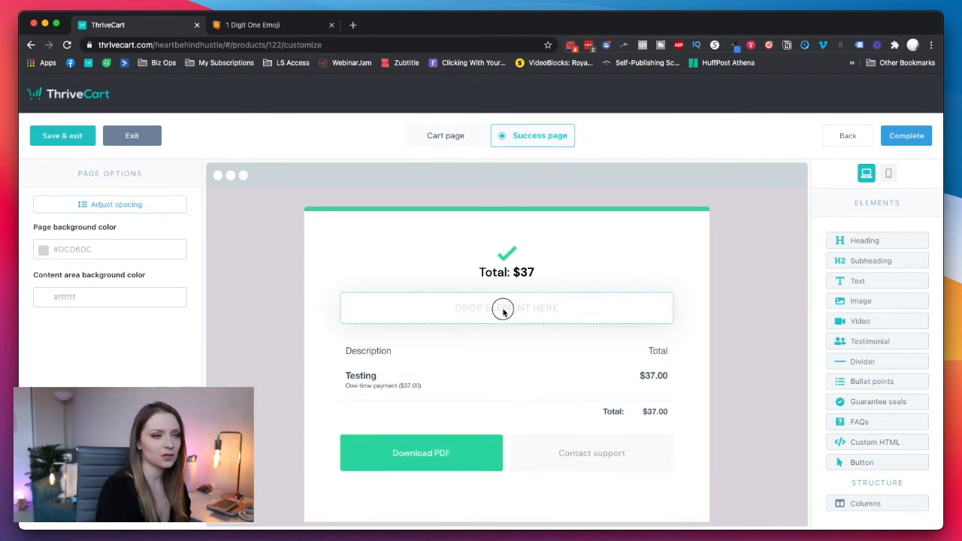
Add an enlarged video block under the success page order total.
click(860, 322)
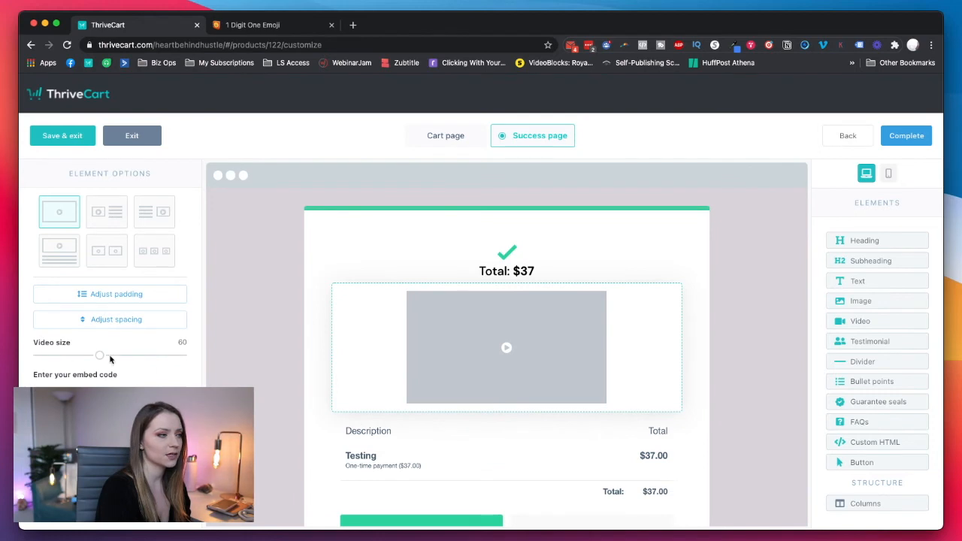
drag(99, 355, 143, 355)
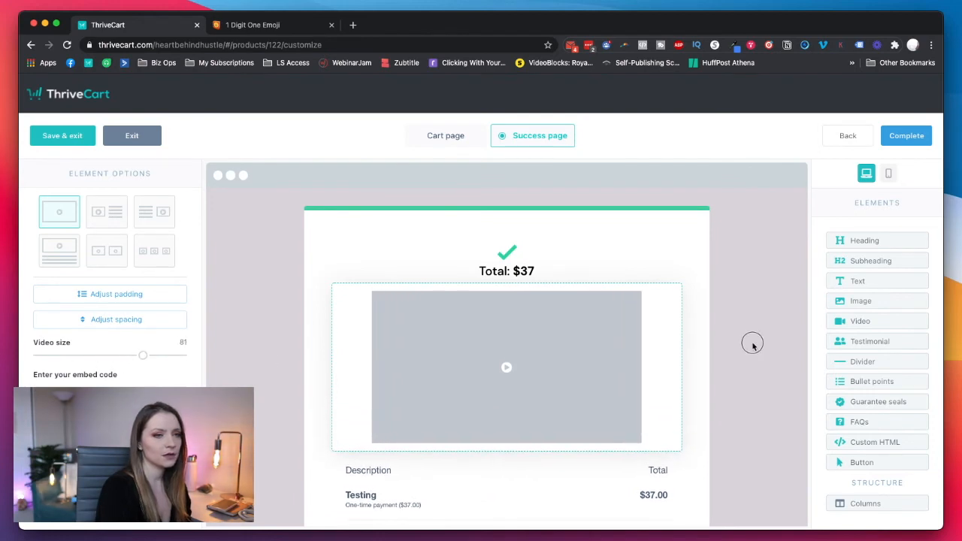
click(743, 277)
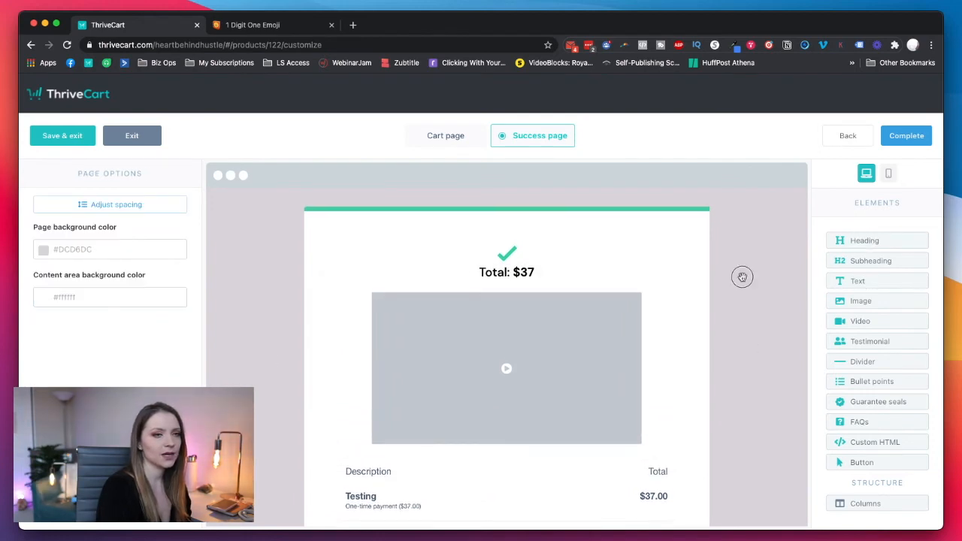
Add the heading 'Congratulations! Your enrollment has been successful!' above the video.
click(506, 272)
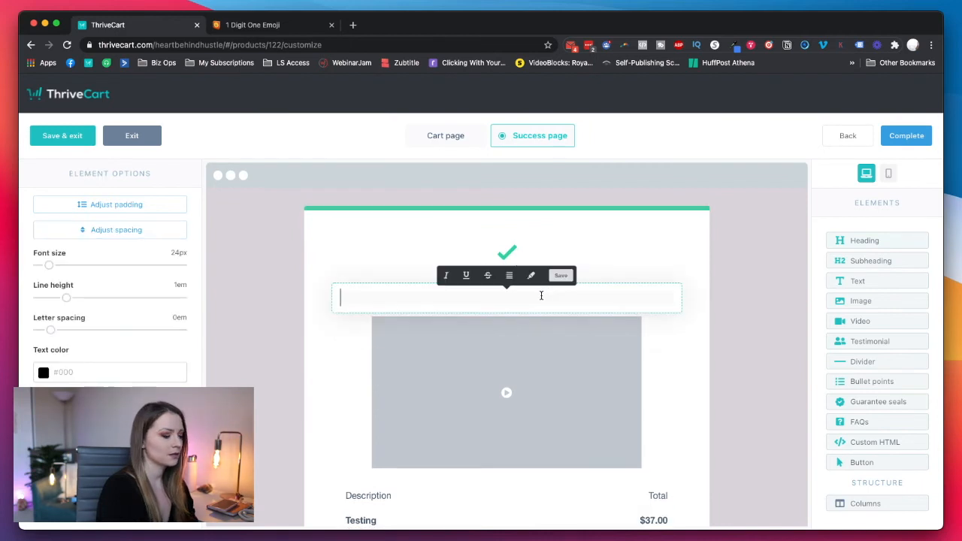
text(Congratulations!)
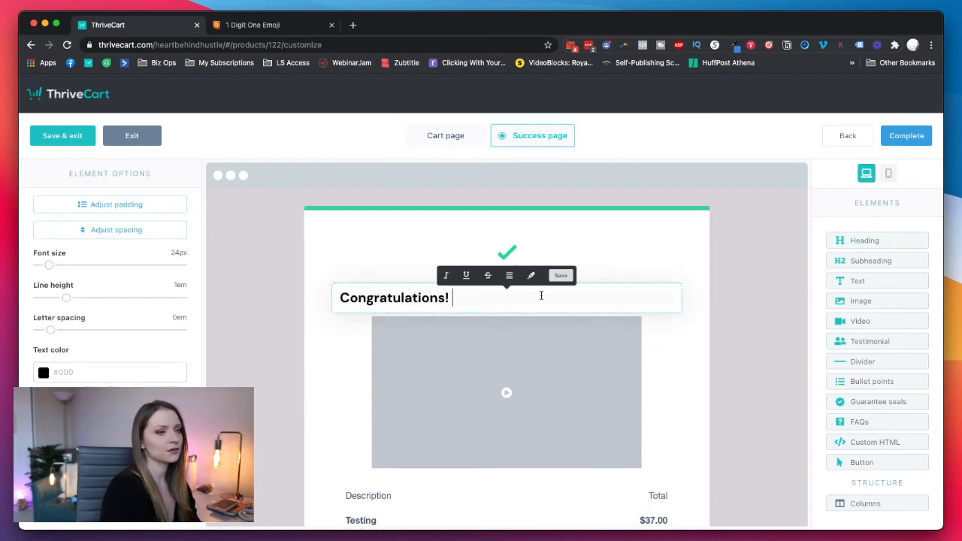
text(Your enro)
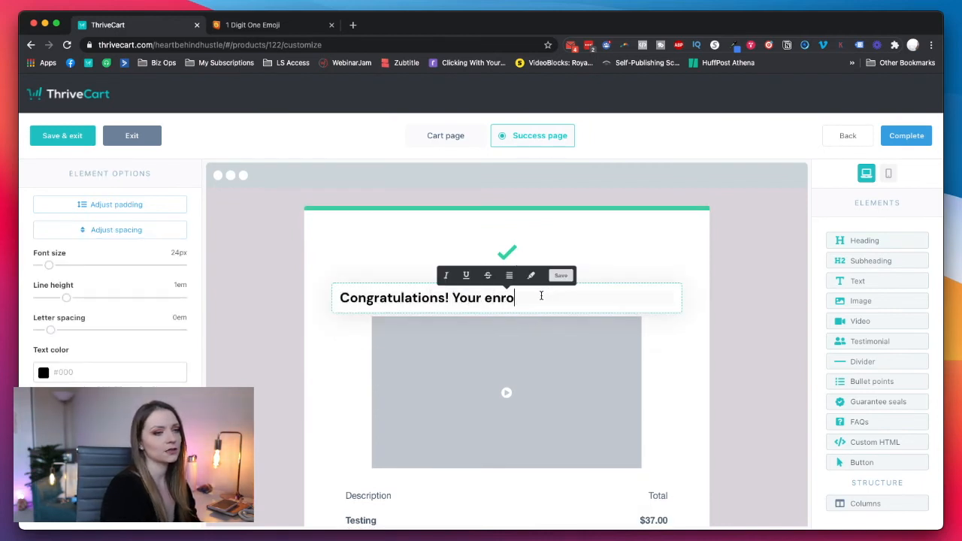
text(llment has been s)
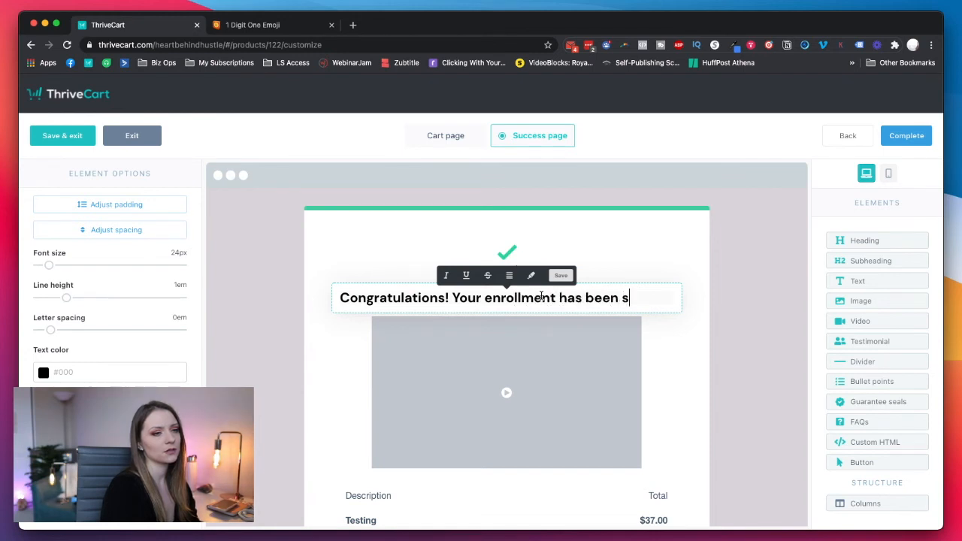
text(uccessful!)
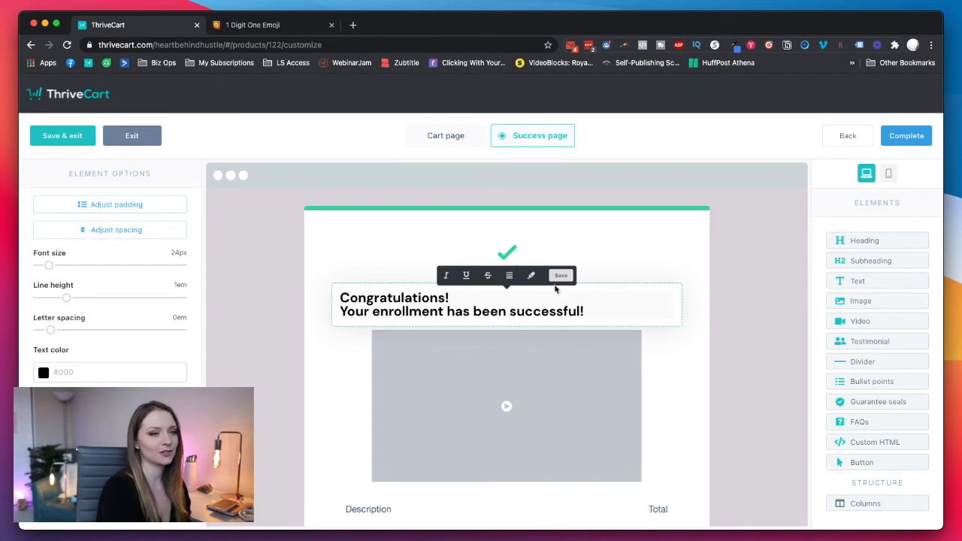
click(508, 275)
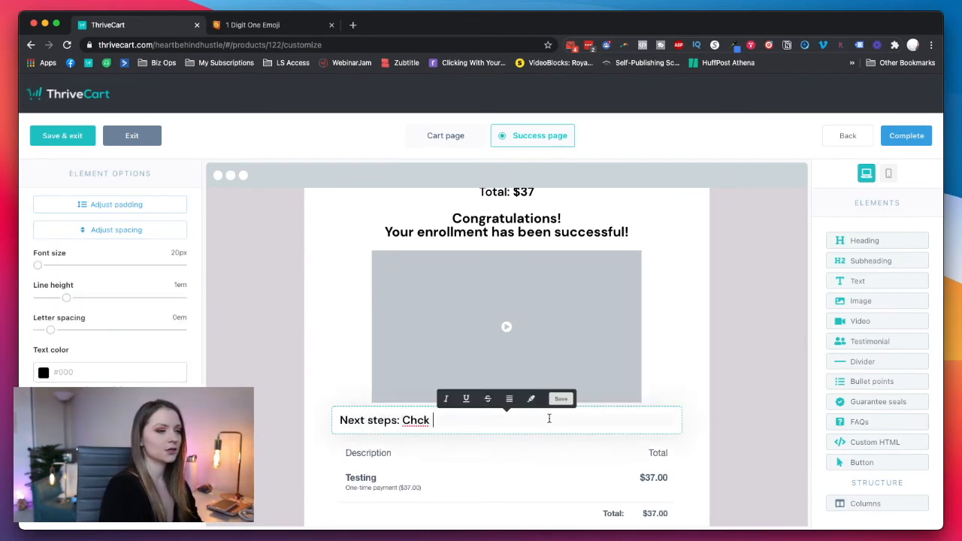
Add the line 'Next steps: Check your email for instructions.' and confirm the download/support settings.
text(eck your email)
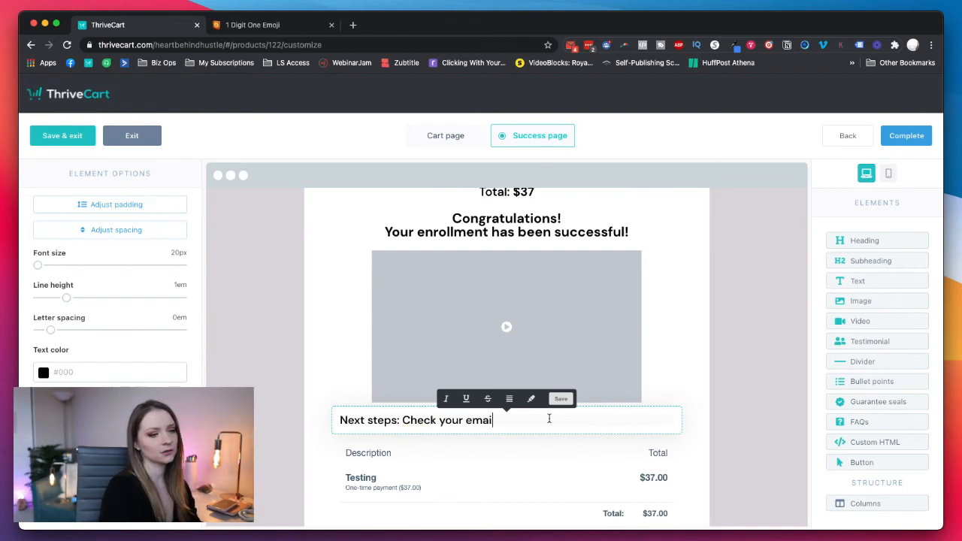
text(for instructions.)
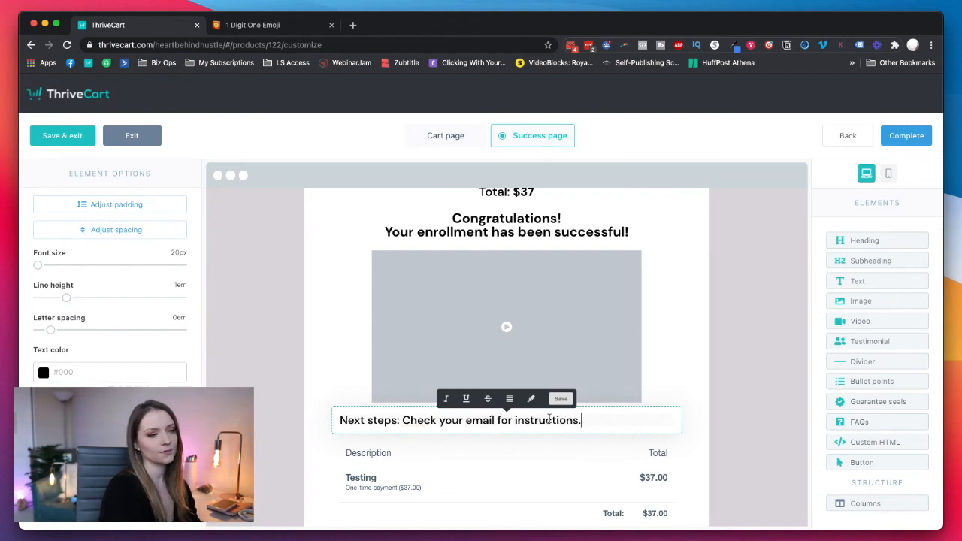
key(Return)
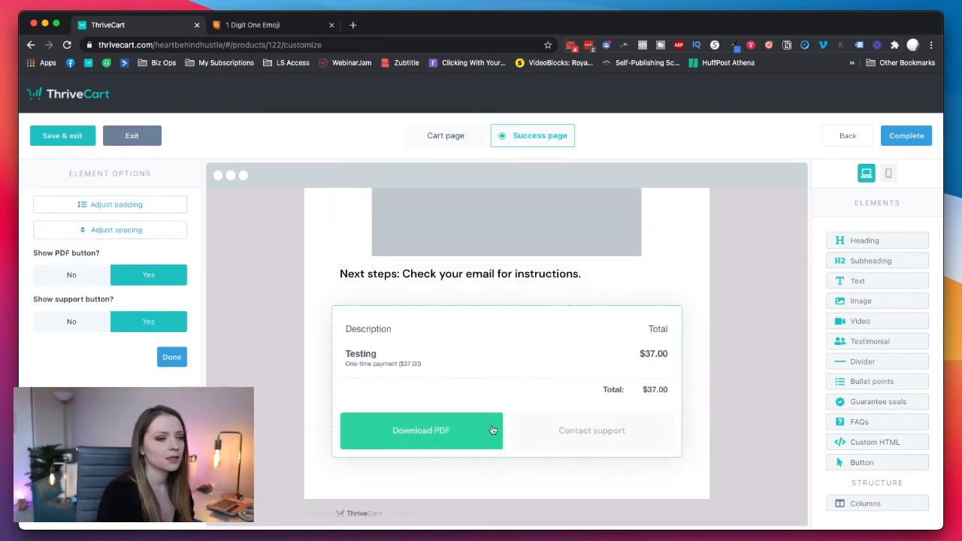
click(421, 430)
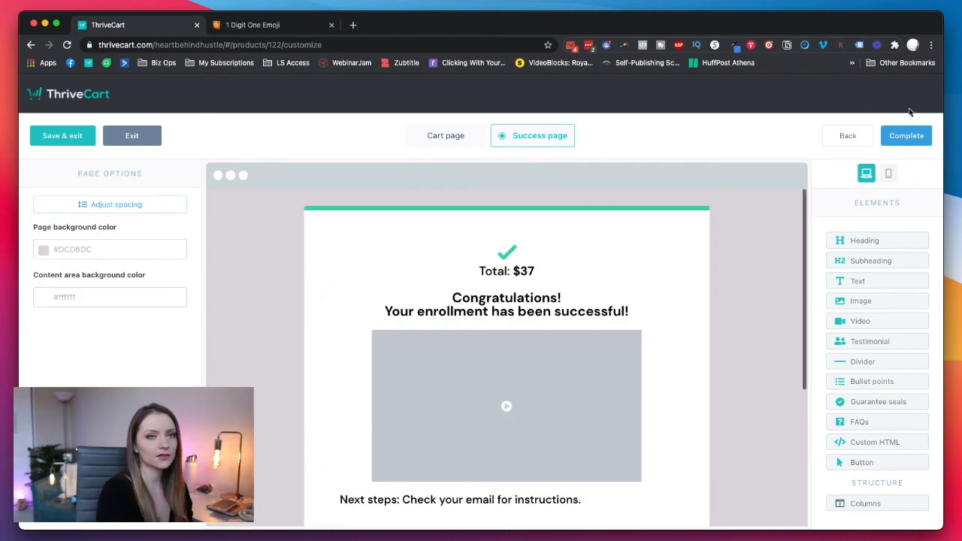
Create an ActiveCampaign add-to-list rule for when the main product is purchased and save it.
click(905, 136)
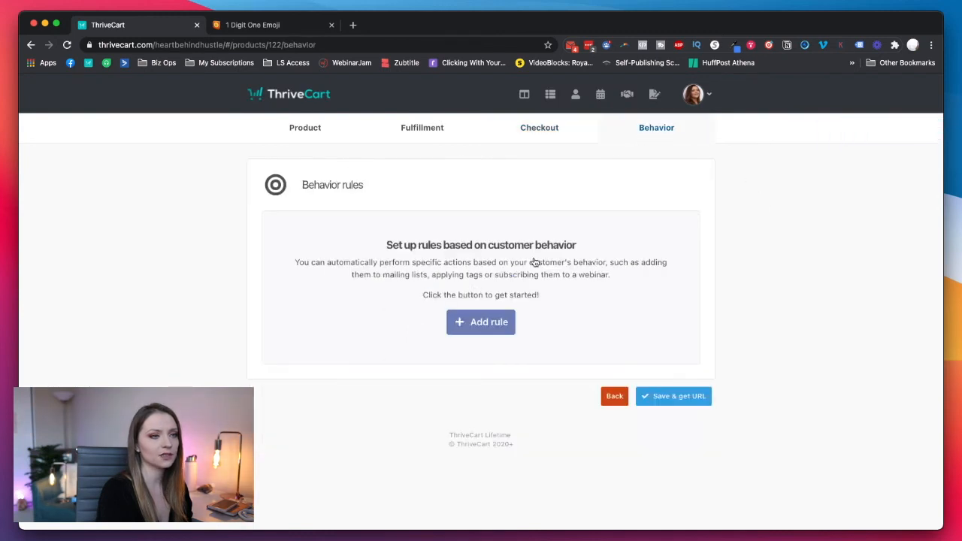
mouse_move(484, 294)
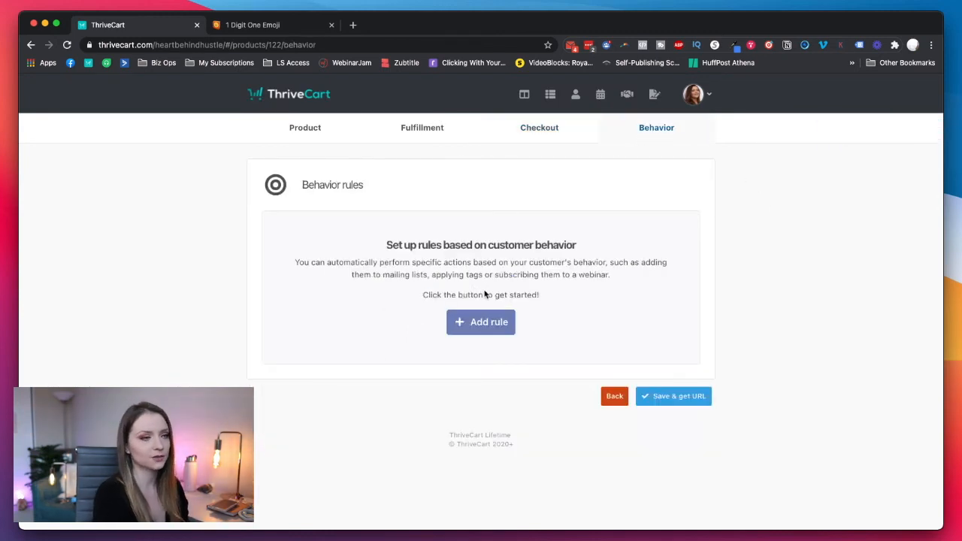
click(481, 321)
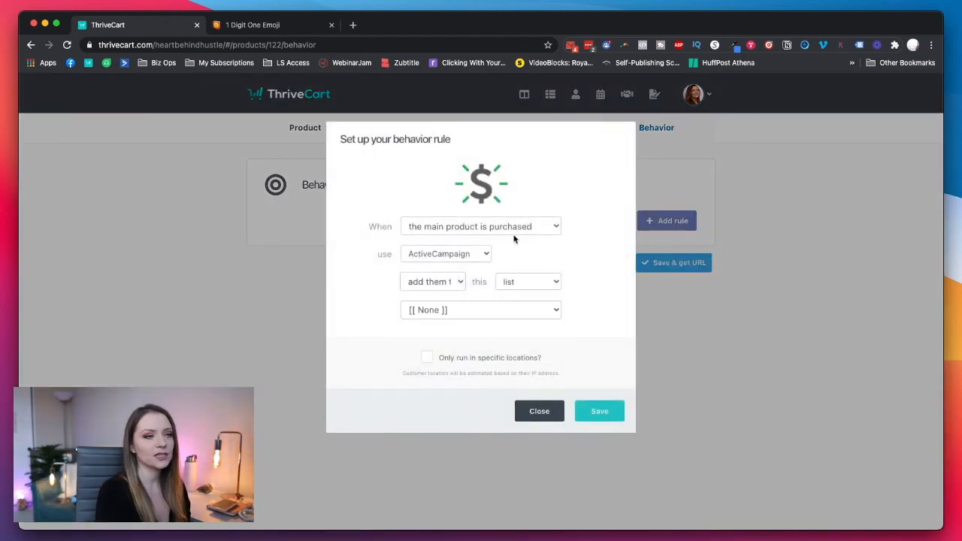
mouse_move(533, 286)
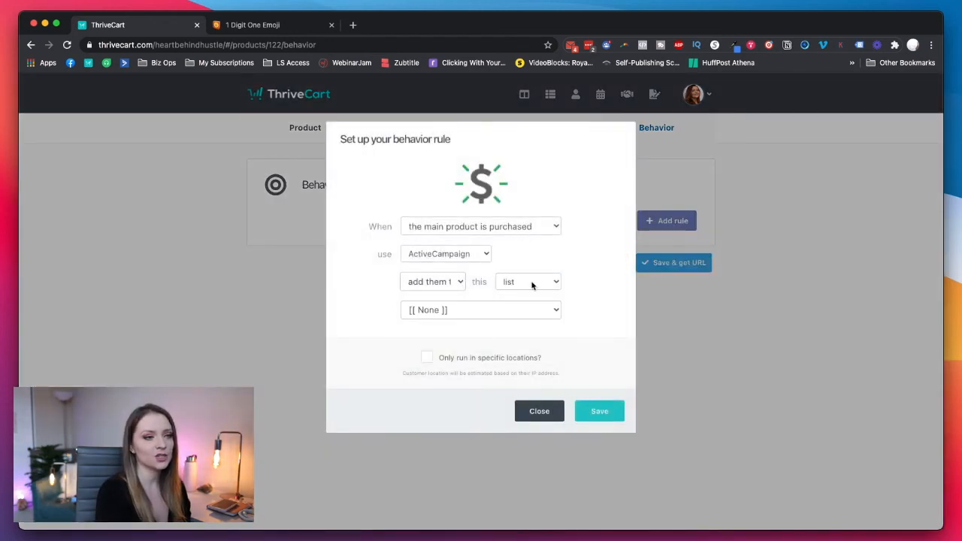
click(481, 309)
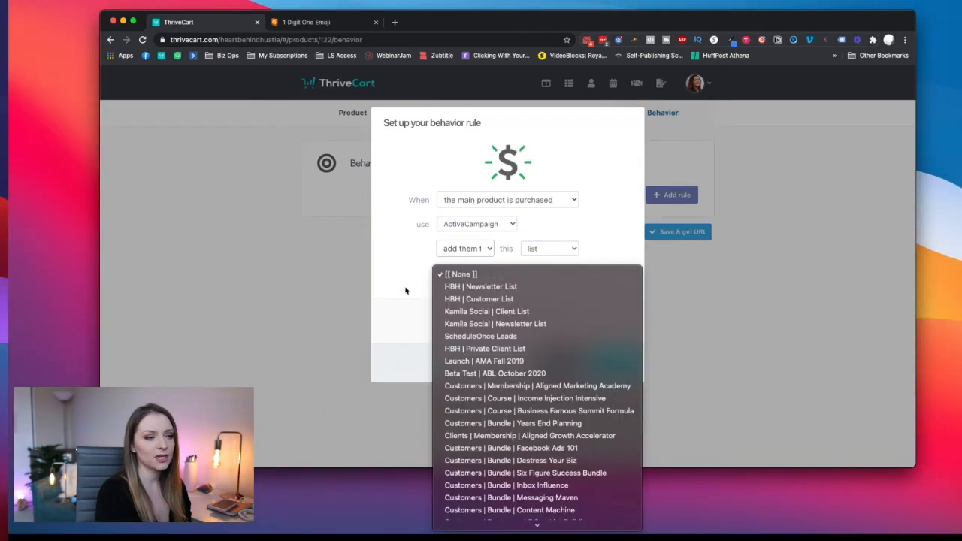
click(461, 274)
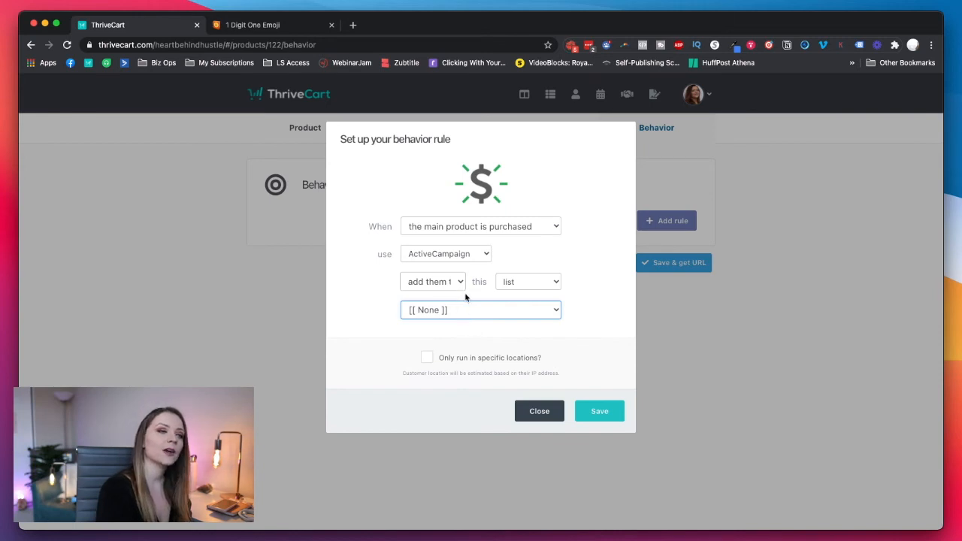
mouse_move(547, 308)
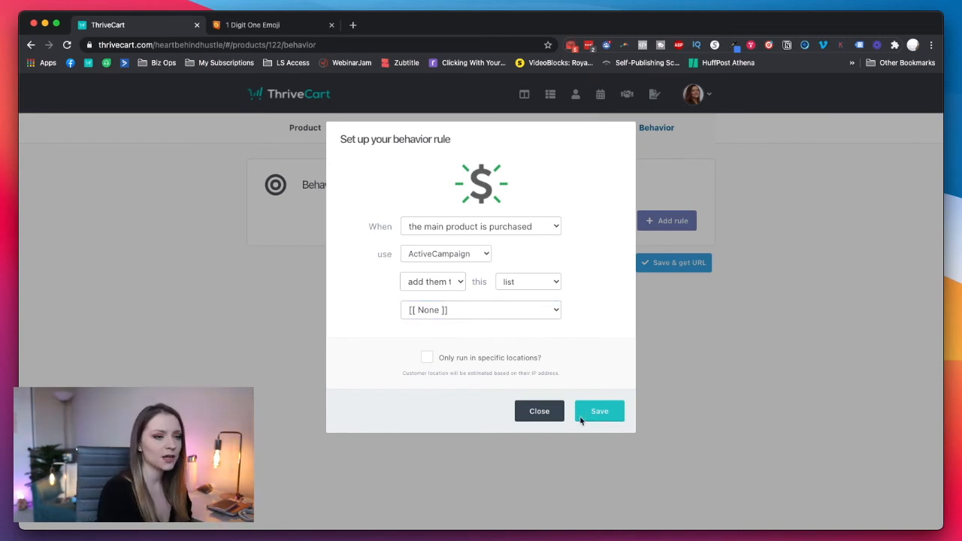
click(598, 412)
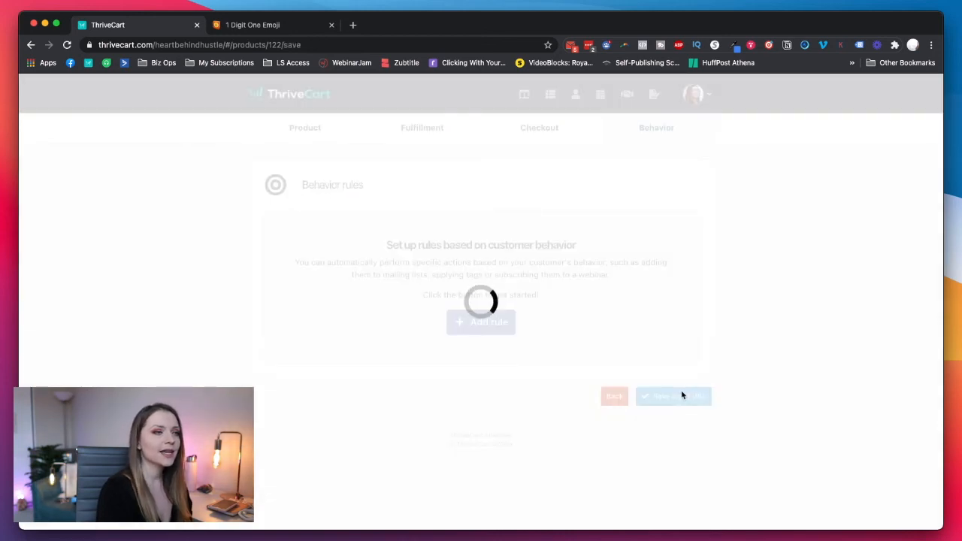
Save the Testing product, copy its test checkout URL and reopen product settings.
click(671, 397)
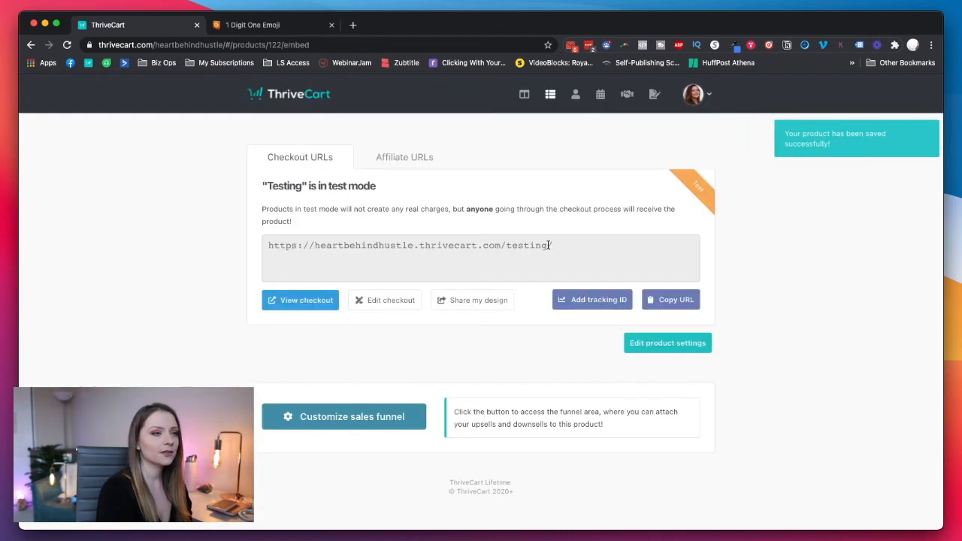
click(670, 299)
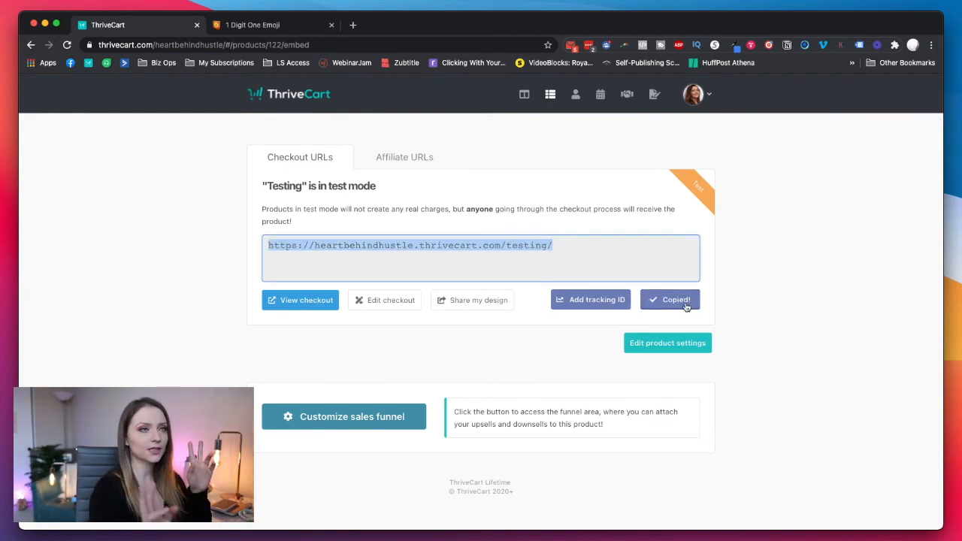
click(203, 45)
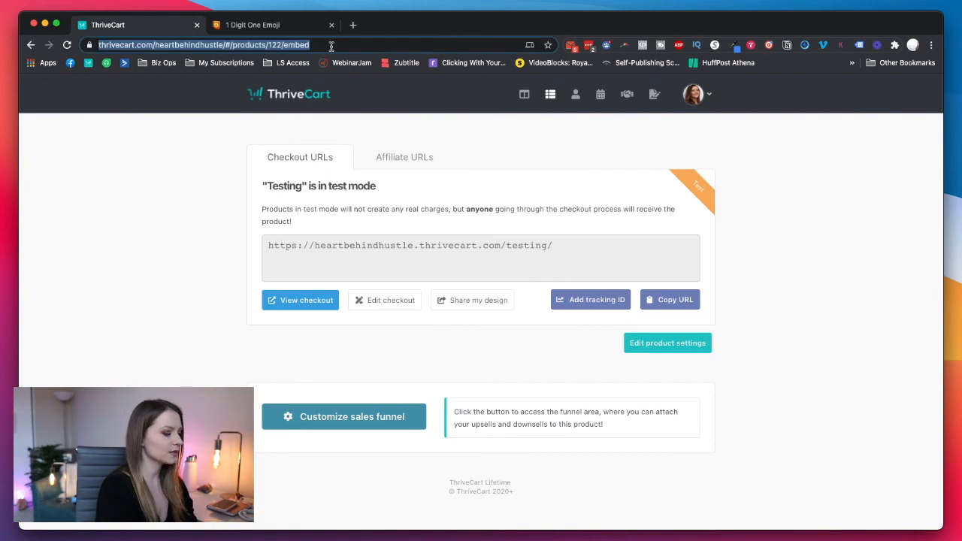
click(300, 299)
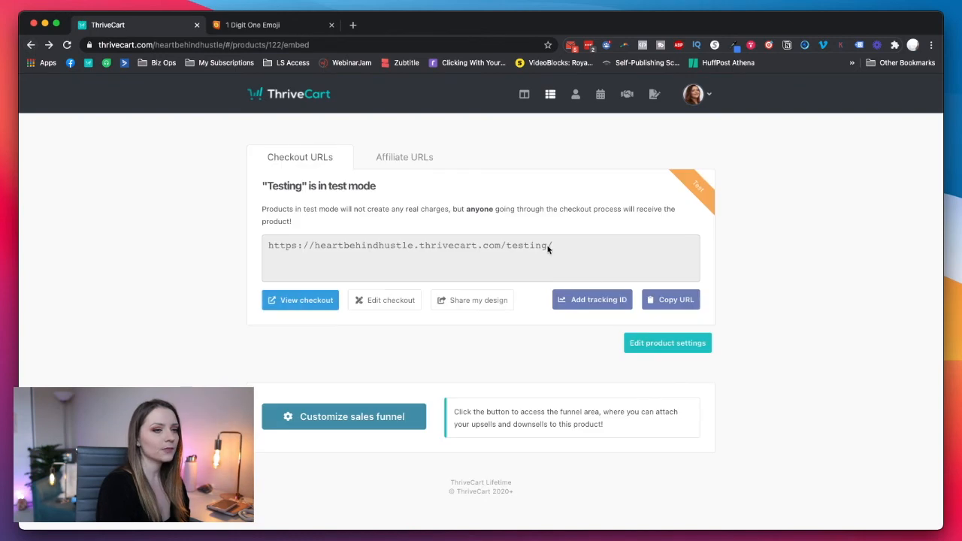
click(668, 343)
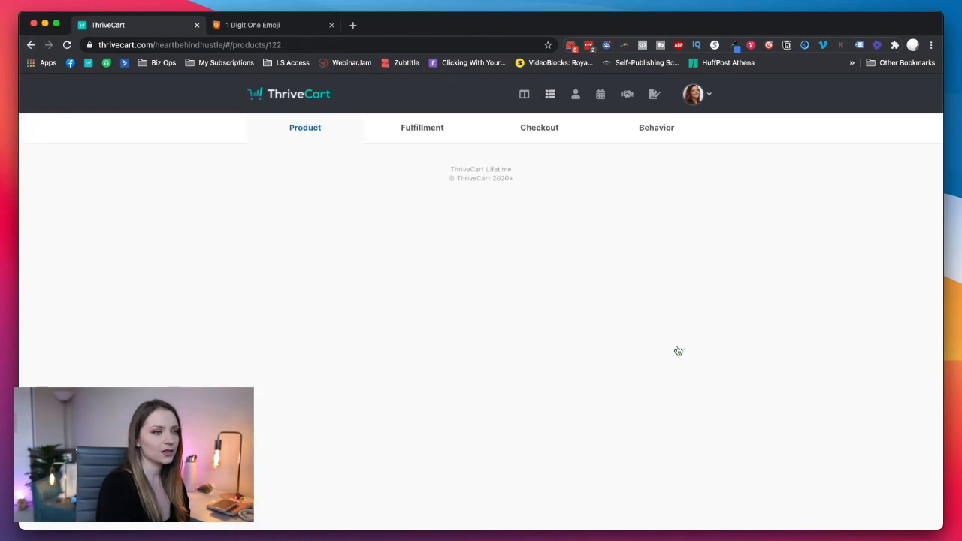
Launch the cart page editor and start a new browser tab for YouTube.
click(538, 126)
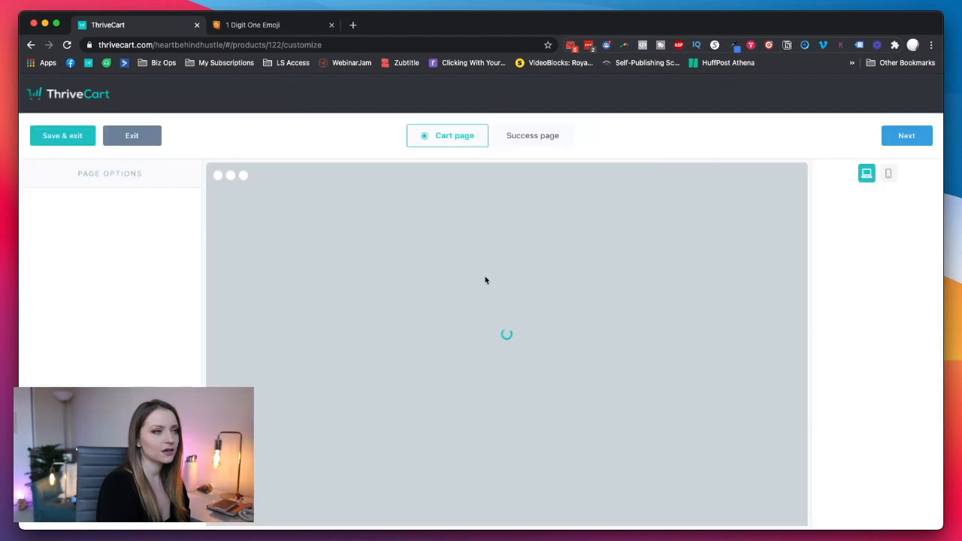
click(352, 24)
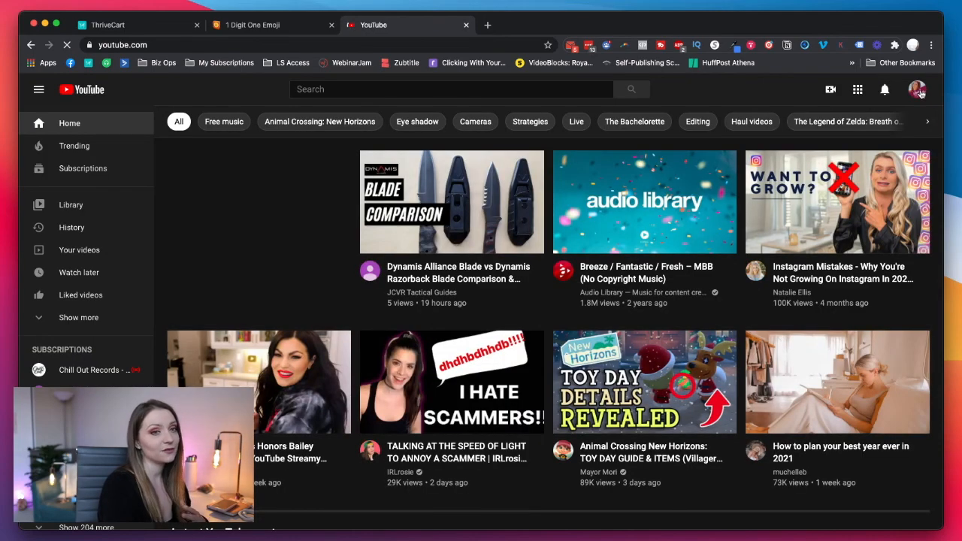
Visit the Heart Behind Hustle TV channel and select the sales page video block.
click(917, 89)
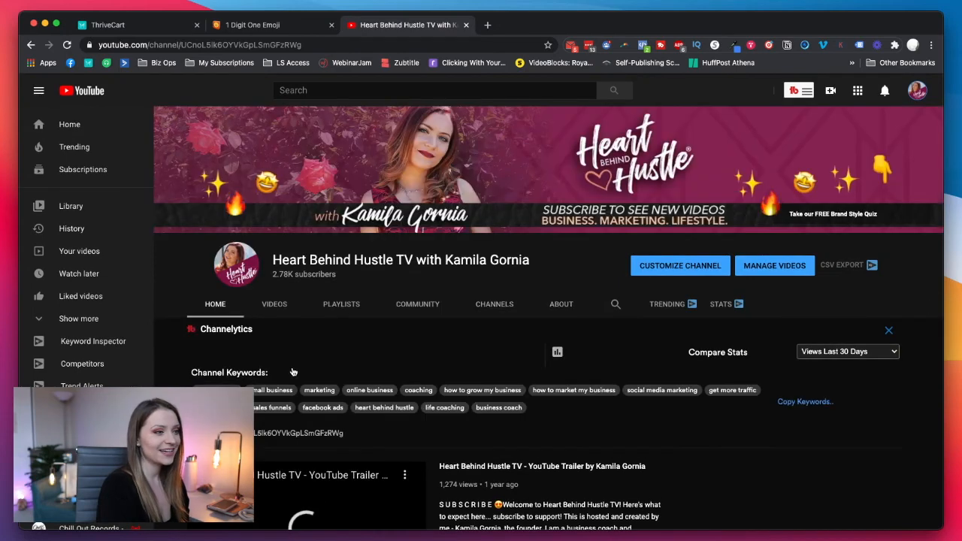
scroll(down, 3)
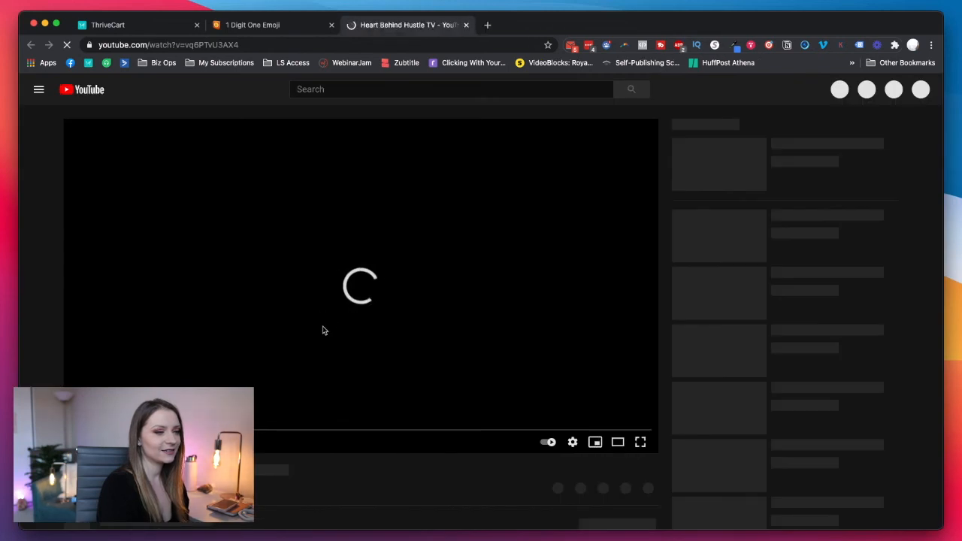
click(109, 24)
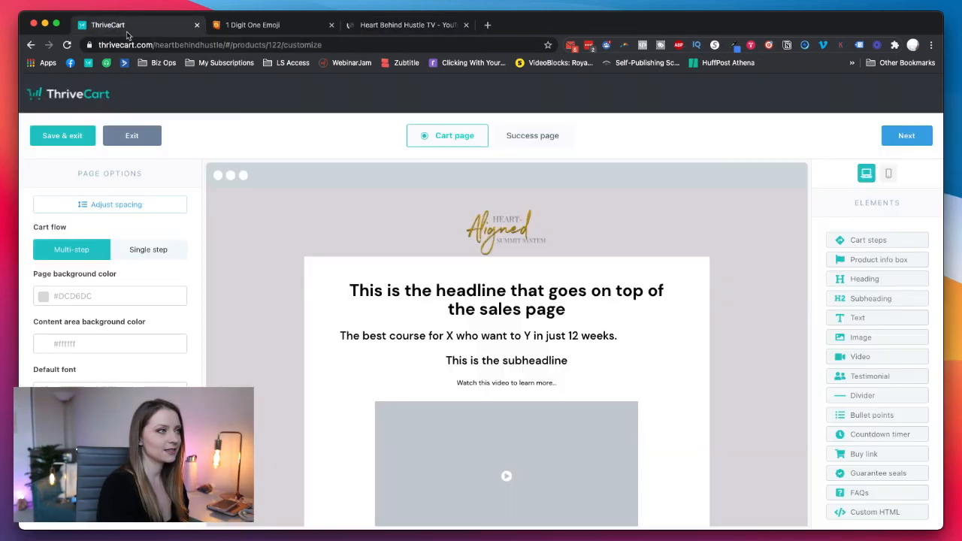
click(507, 476)
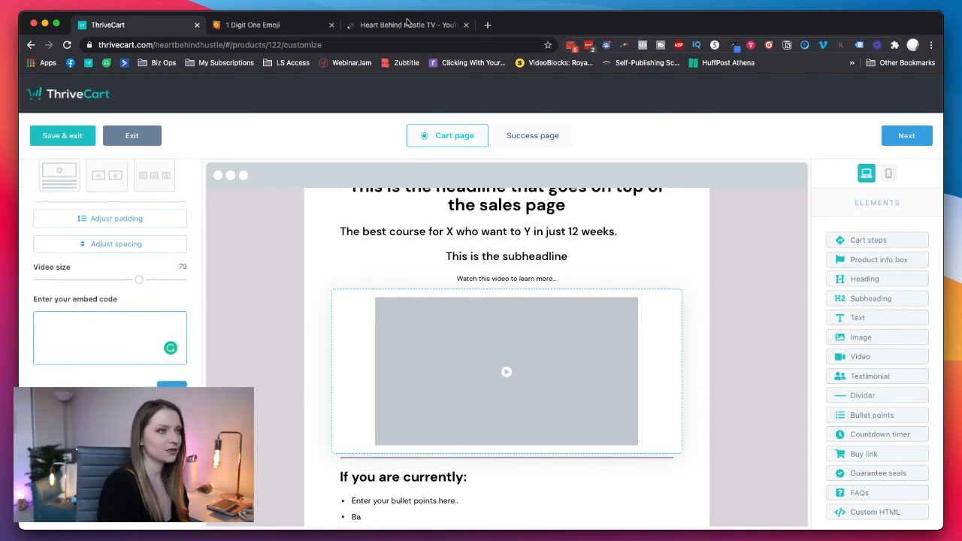
Copy the trailer video's embed code via Share > Embed.
click(406, 24)
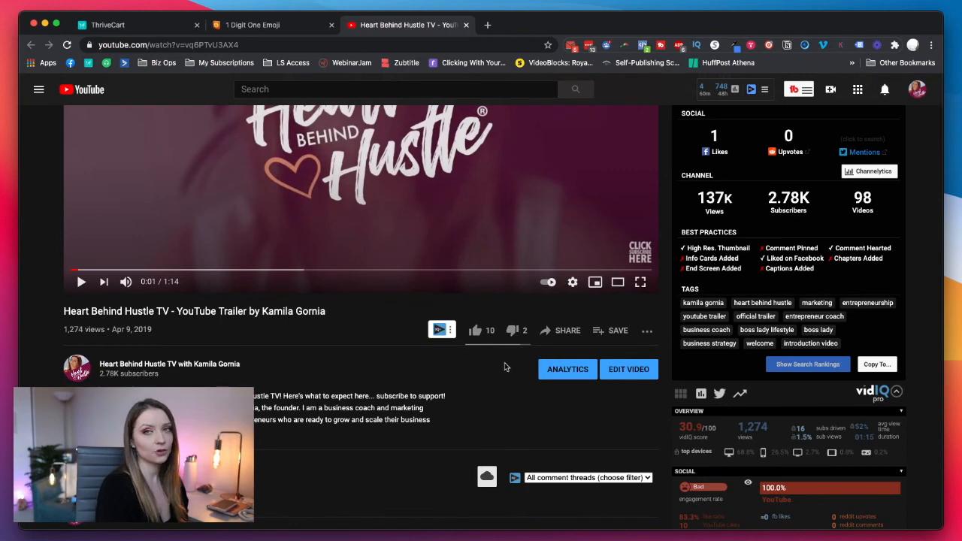
mouse_move(569, 331)
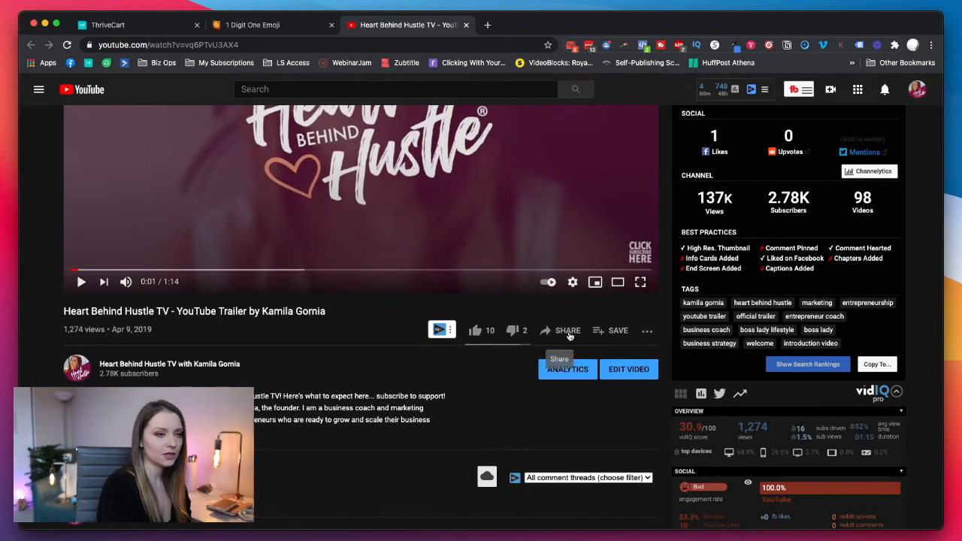
click(562, 331)
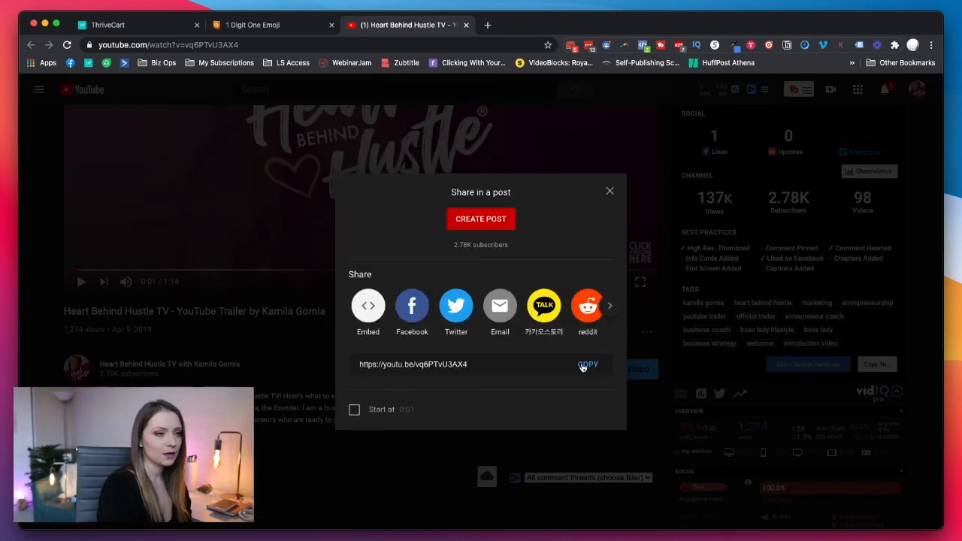
click(367, 306)
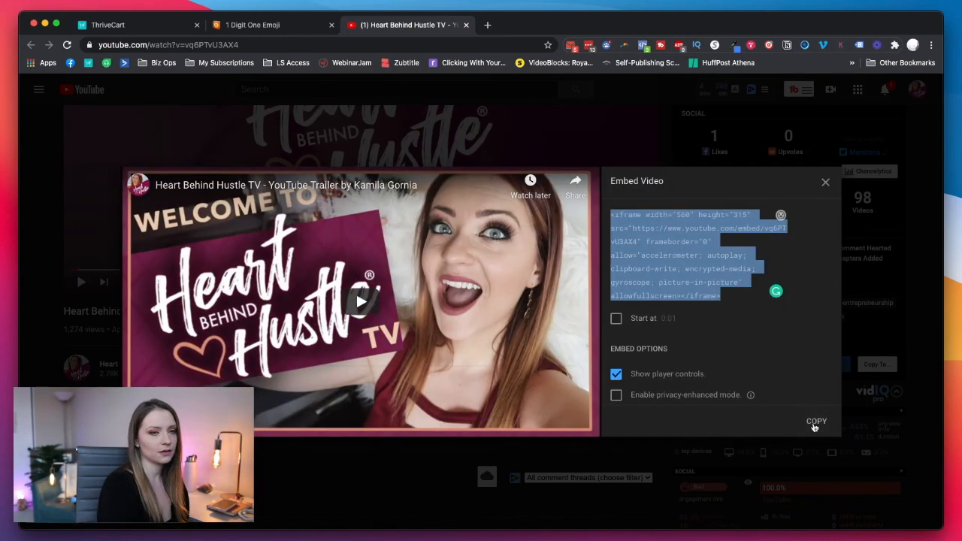
click(136, 24)
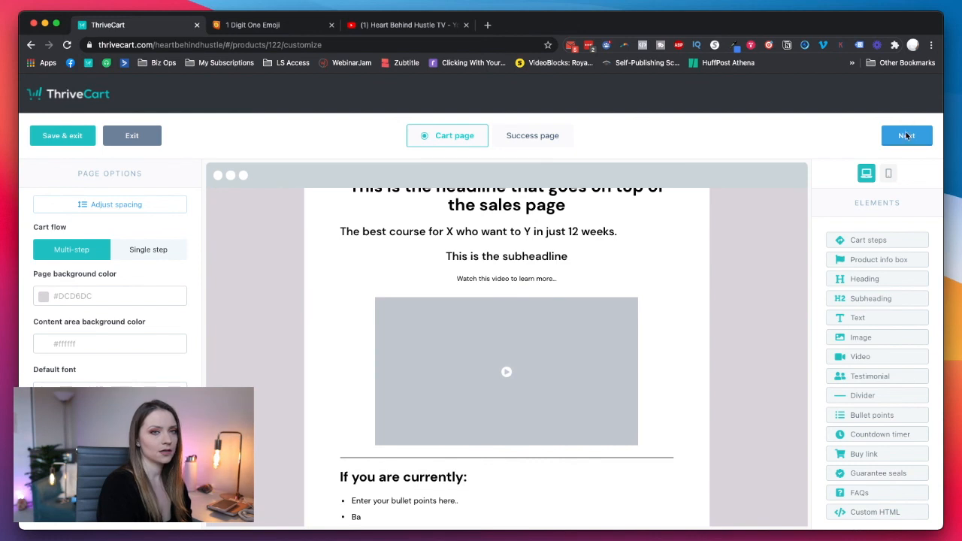
Save the cart design with the trailer embedded, save the product and view the live test checkout.
click(907, 136)
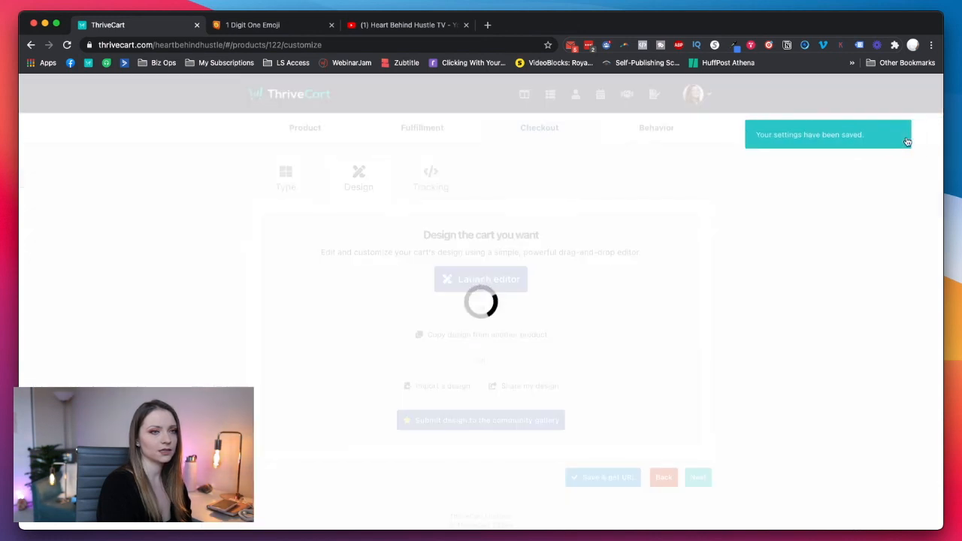
mouse_move(619, 491)
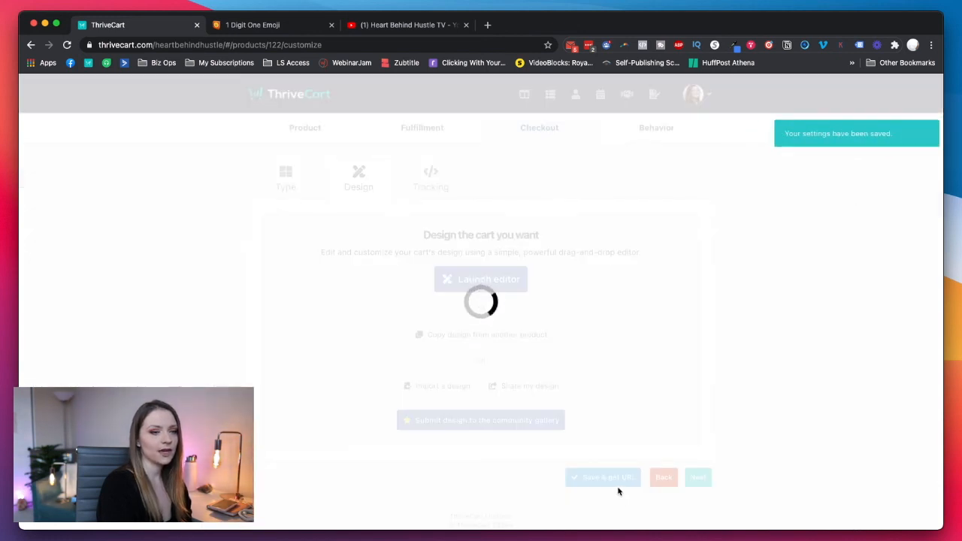
click(602, 479)
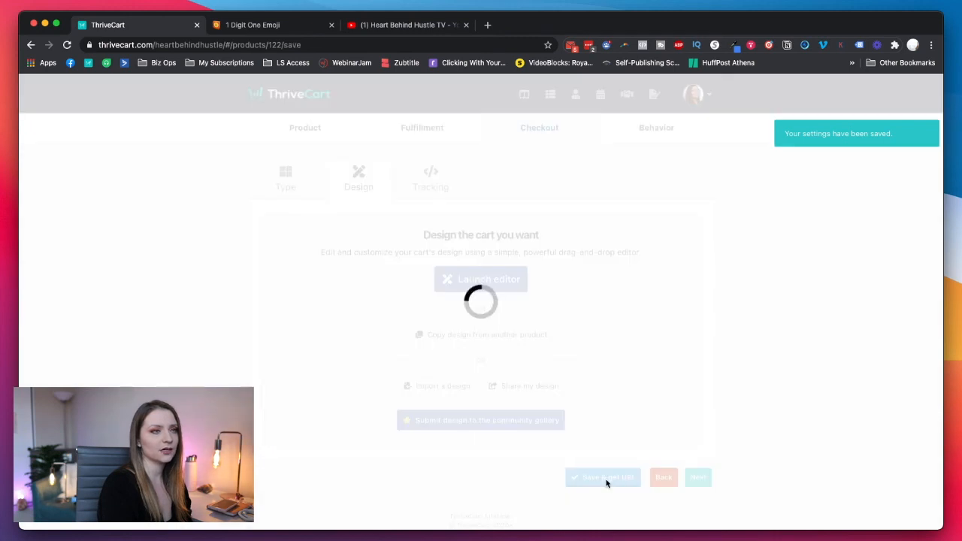
click(602, 478)
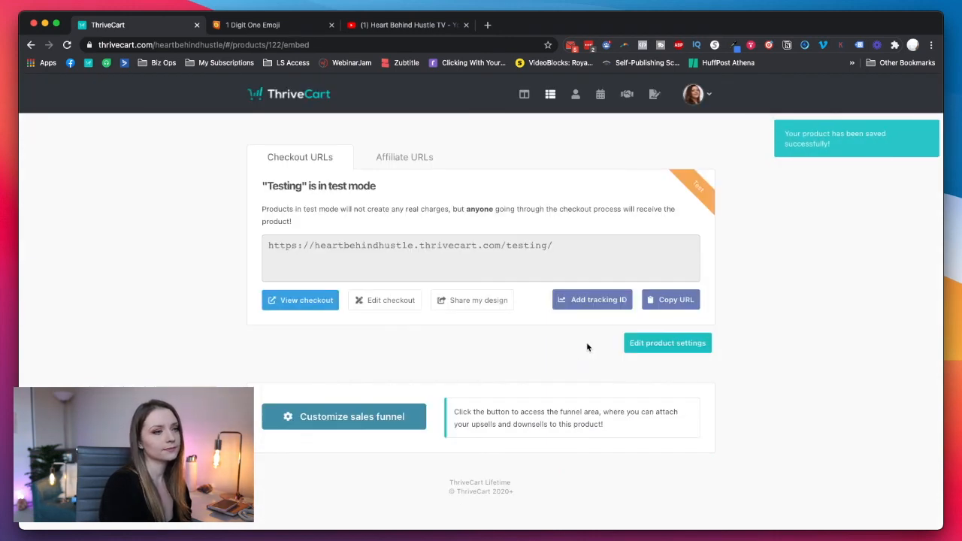
click(300, 301)
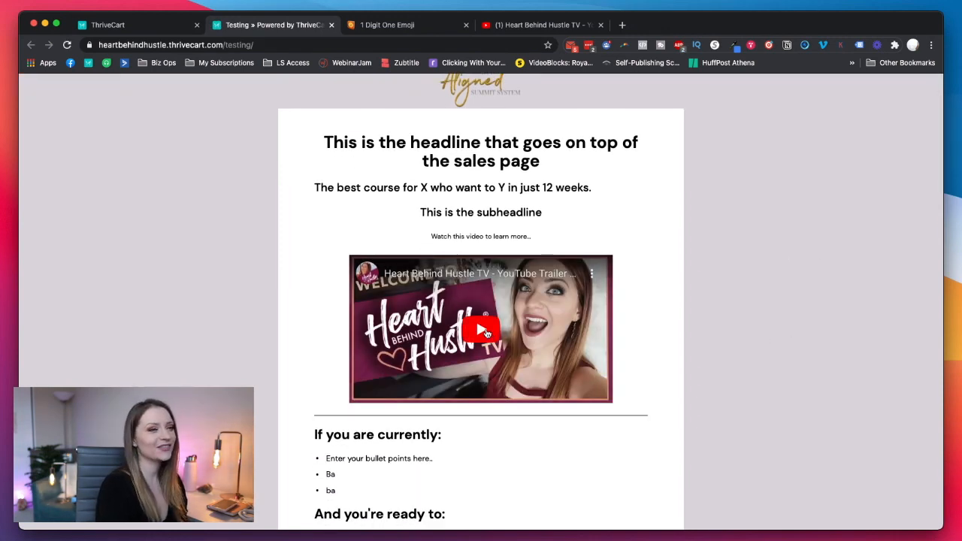
Play the embedded trailer video, then untick the $17 bump offer so the total returns to $37.
click(481, 330)
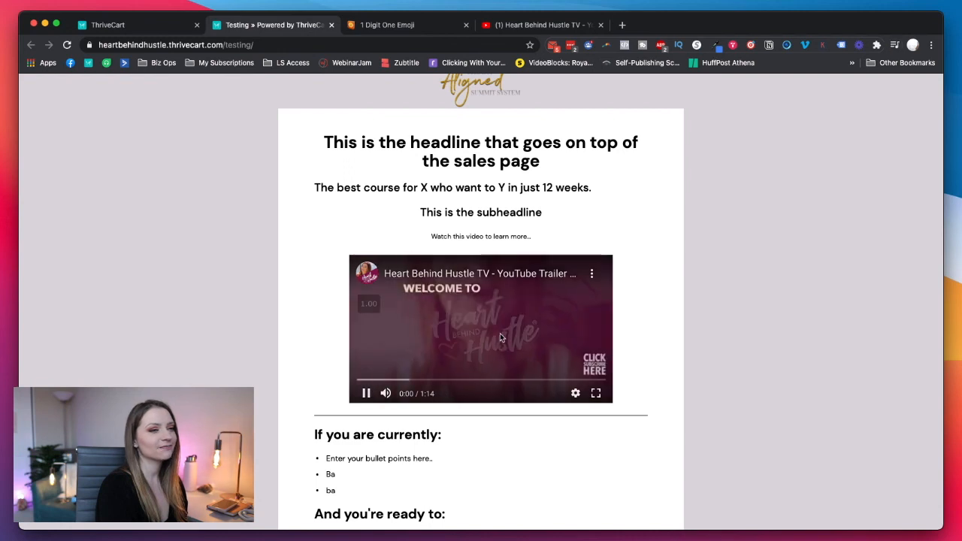
scroll(down, 3)
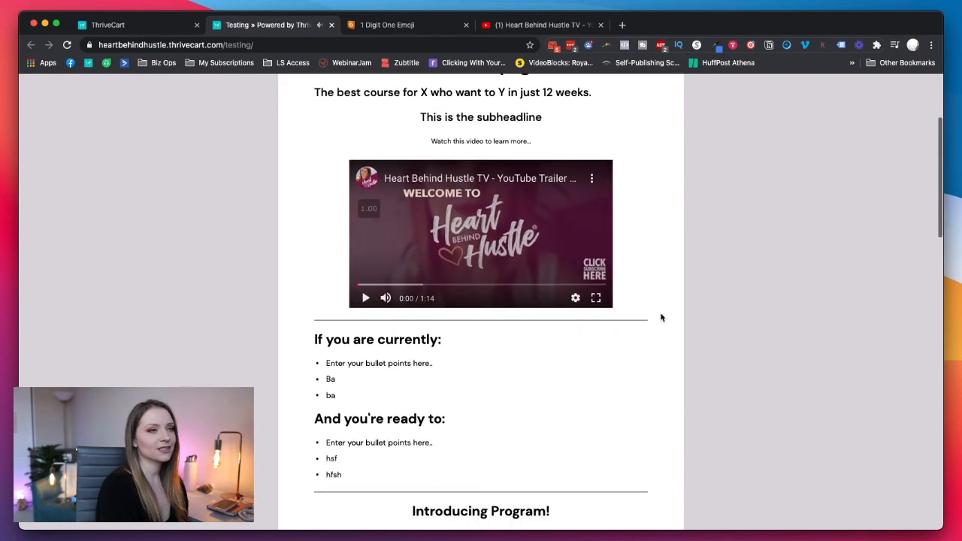
scroll(down, 3)
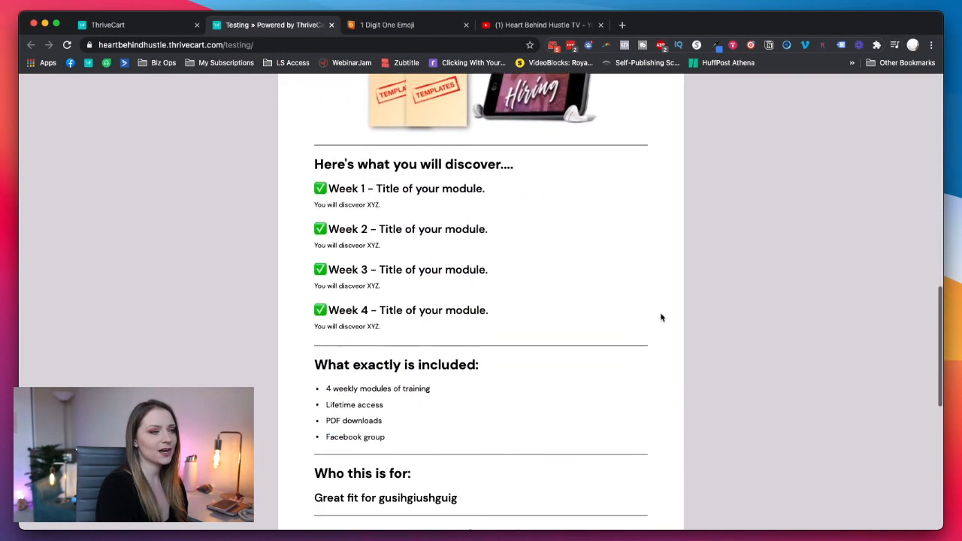
scroll(down, 3)
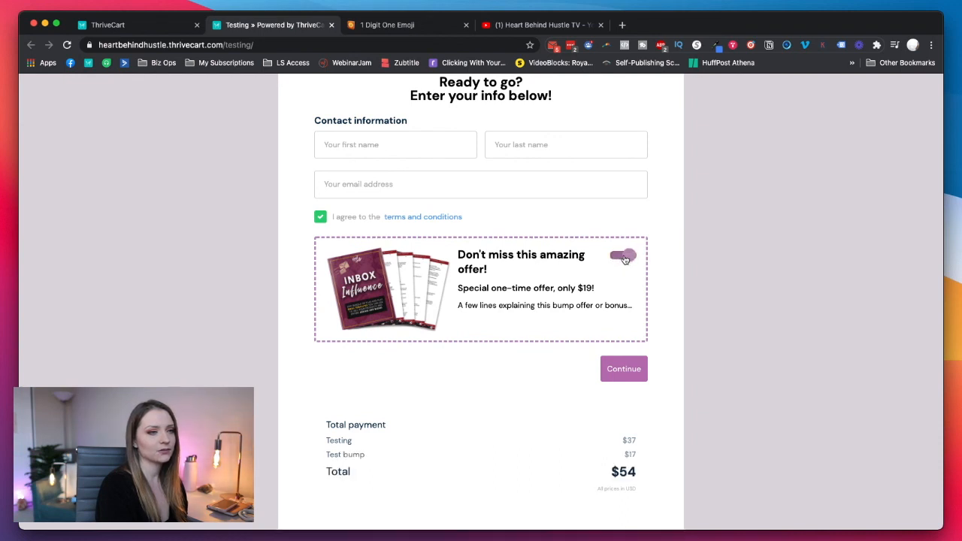
click(622, 256)
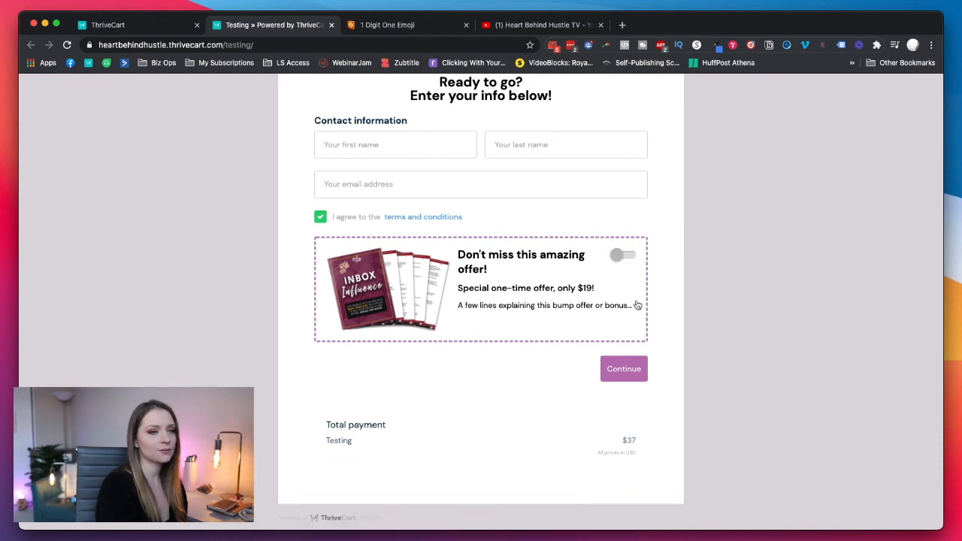
mouse_move(520, 245)
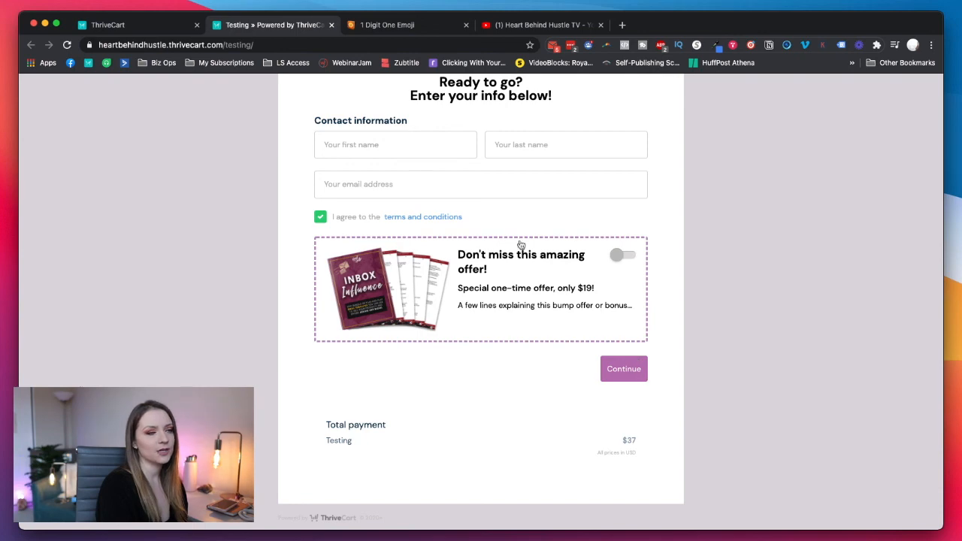